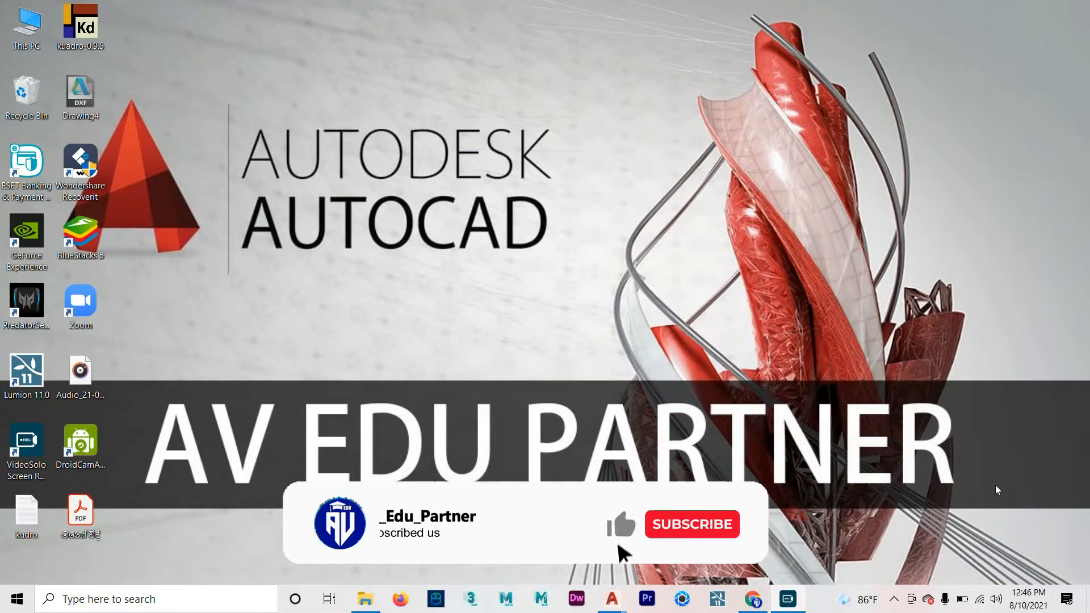
Step: Switch to the blank Drawing1 and start the TABLE command for a new table
left_click(691, 524)
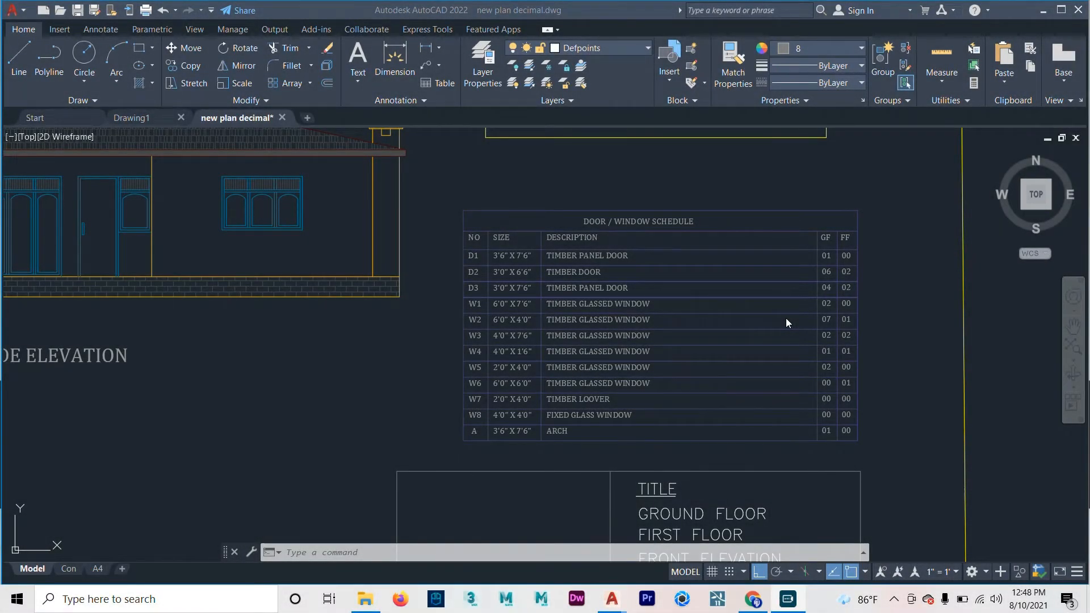
mouse_move(737, 315)
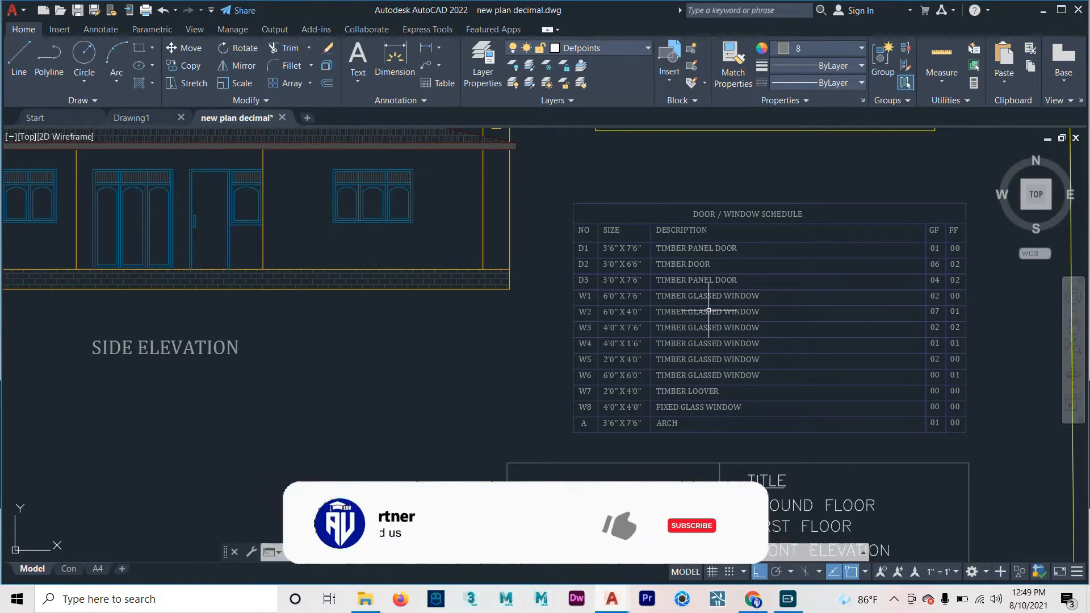
left_click(691, 524)
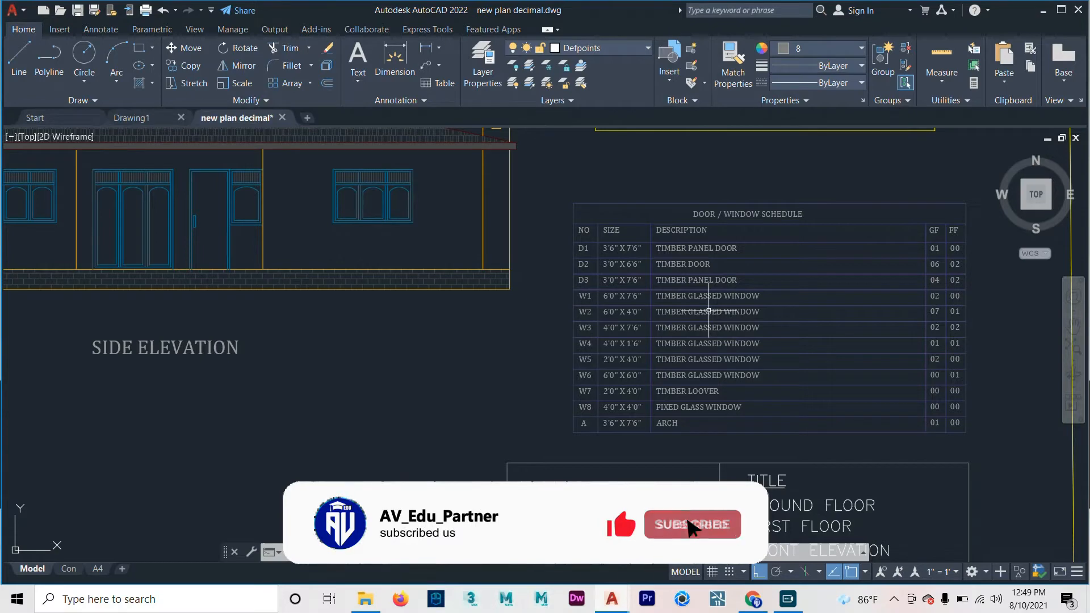
left_click(691, 524)
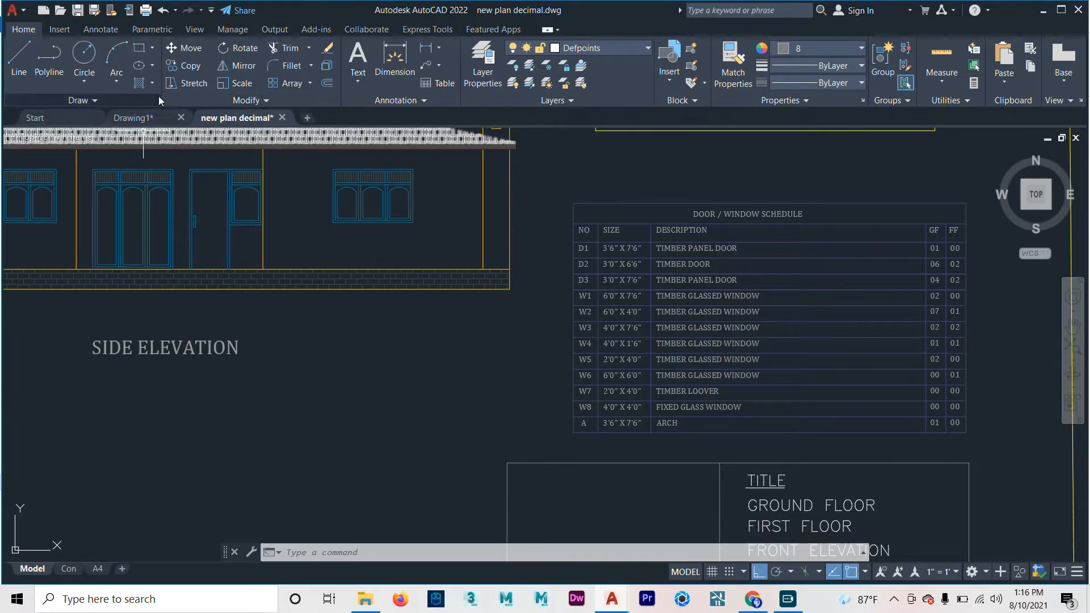
left_click(132, 118)
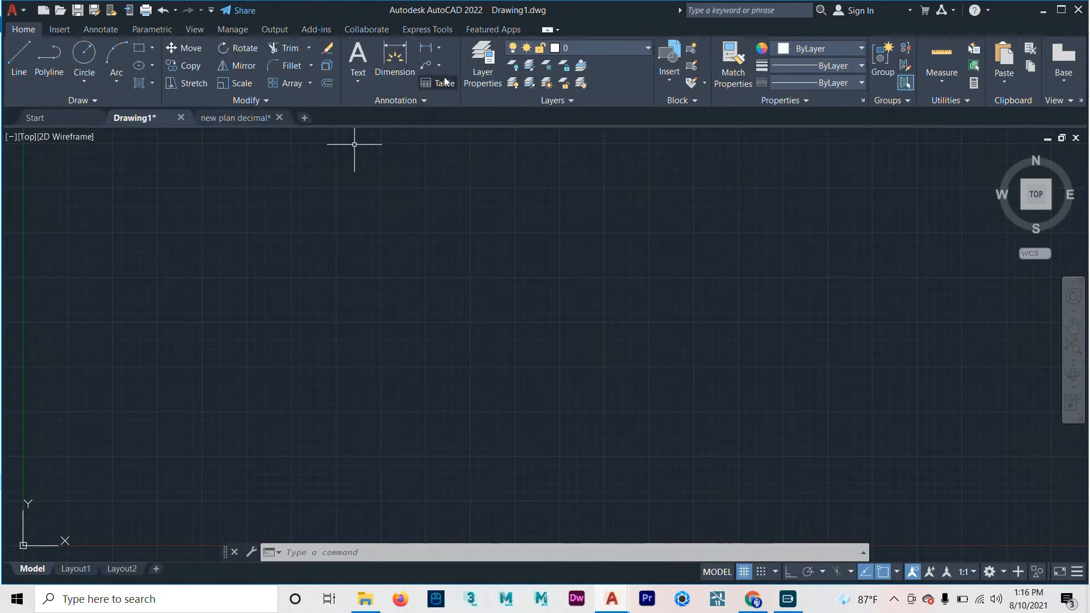
mouse_move(443, 84)
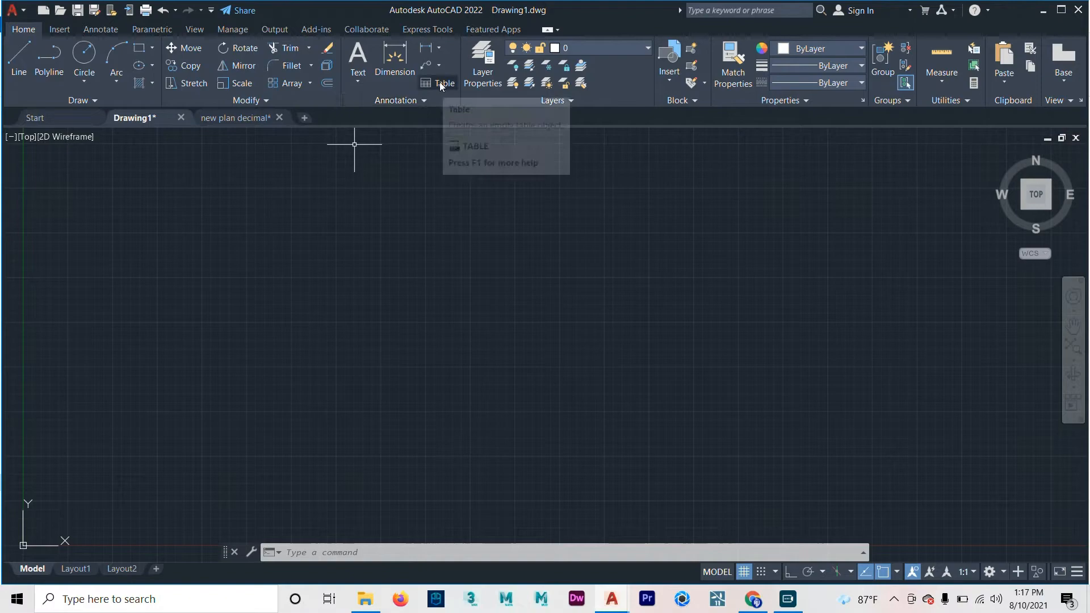
left_click(443, 83)
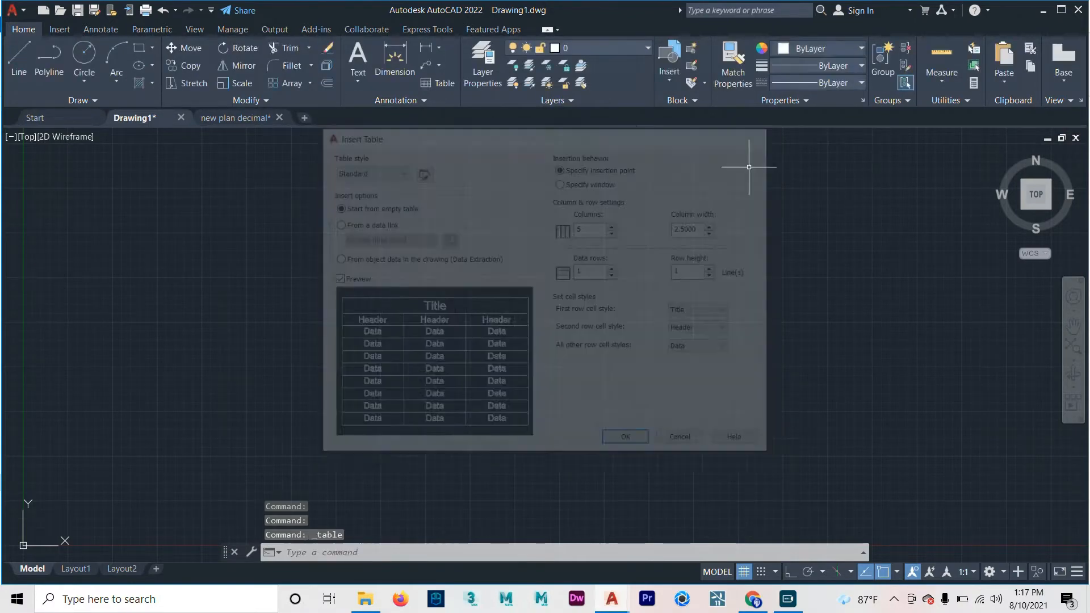
type("ta")
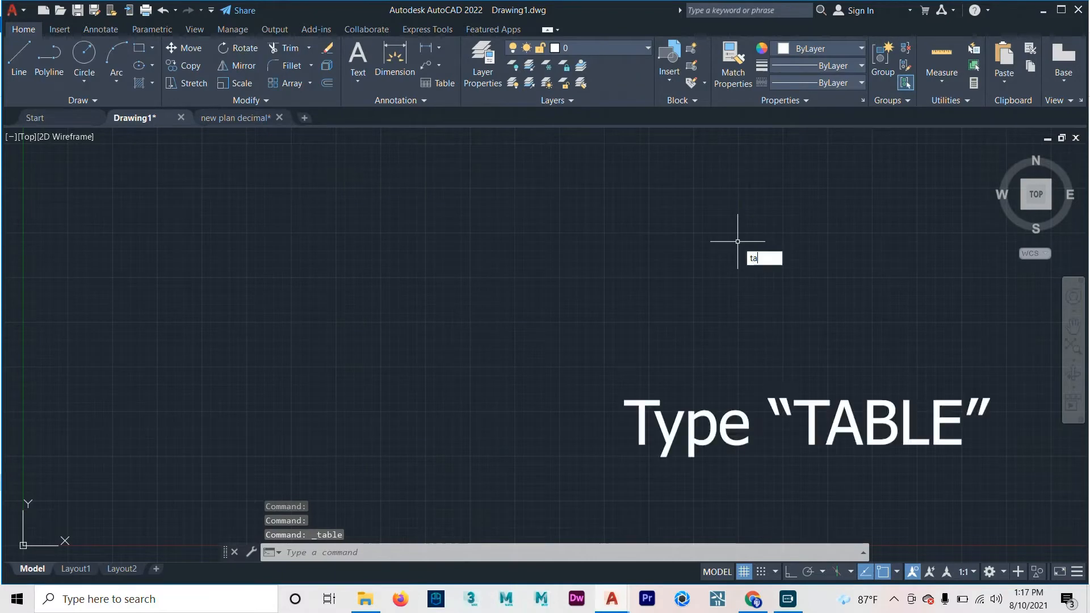
type("BLe")
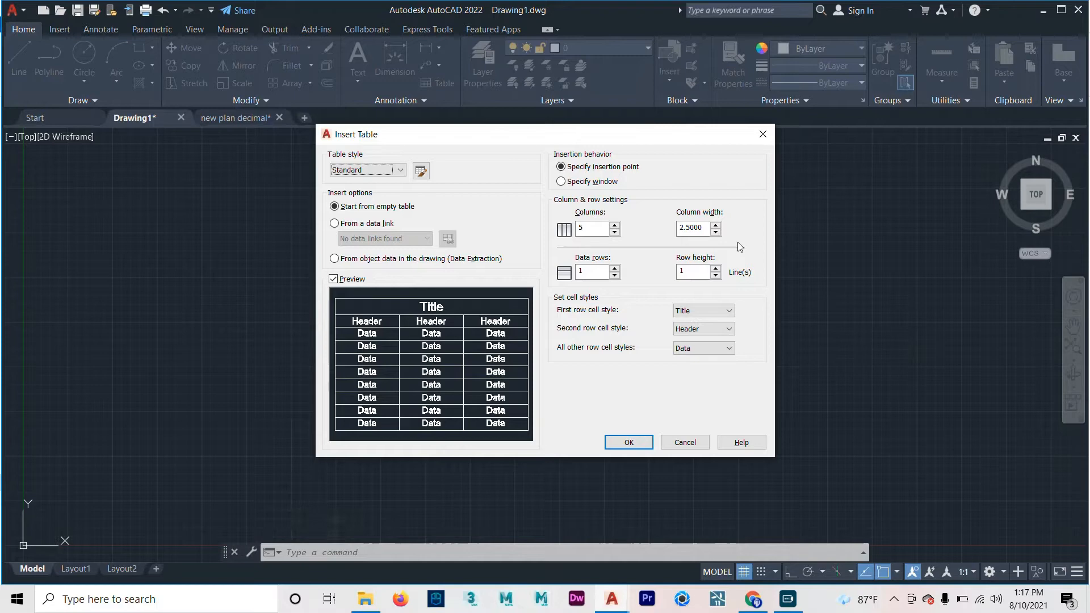
mouse_move(488, 304)
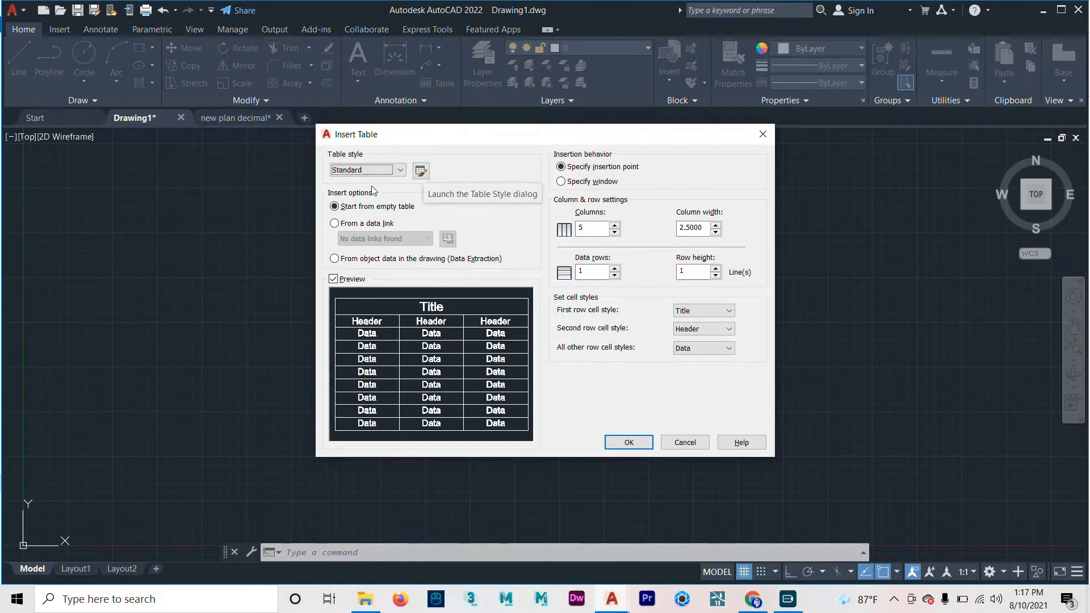
mouse_move(394, 186)
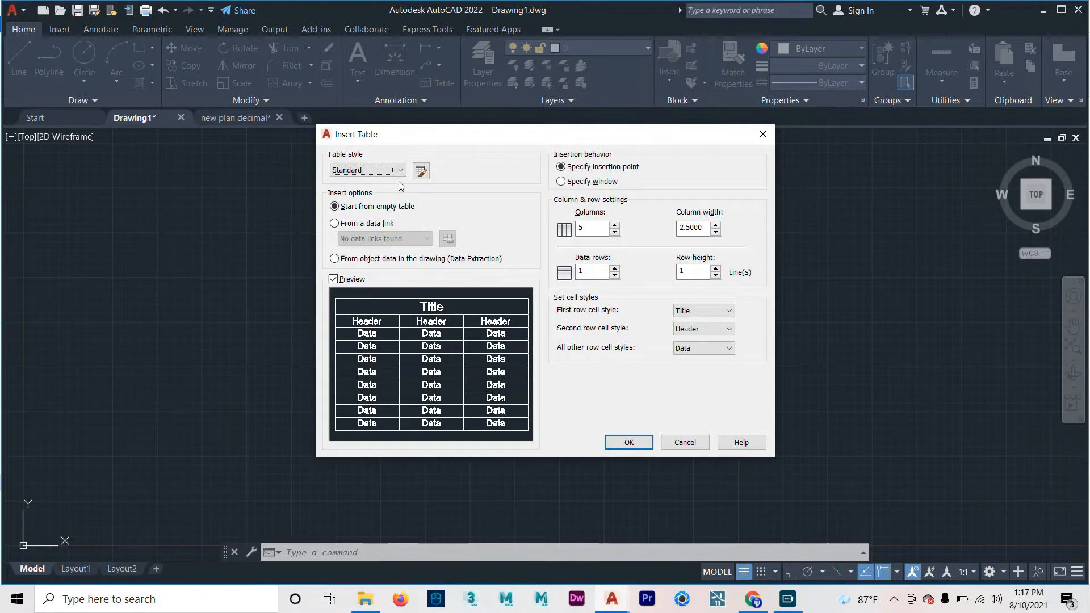
mouse_move(431, 167)
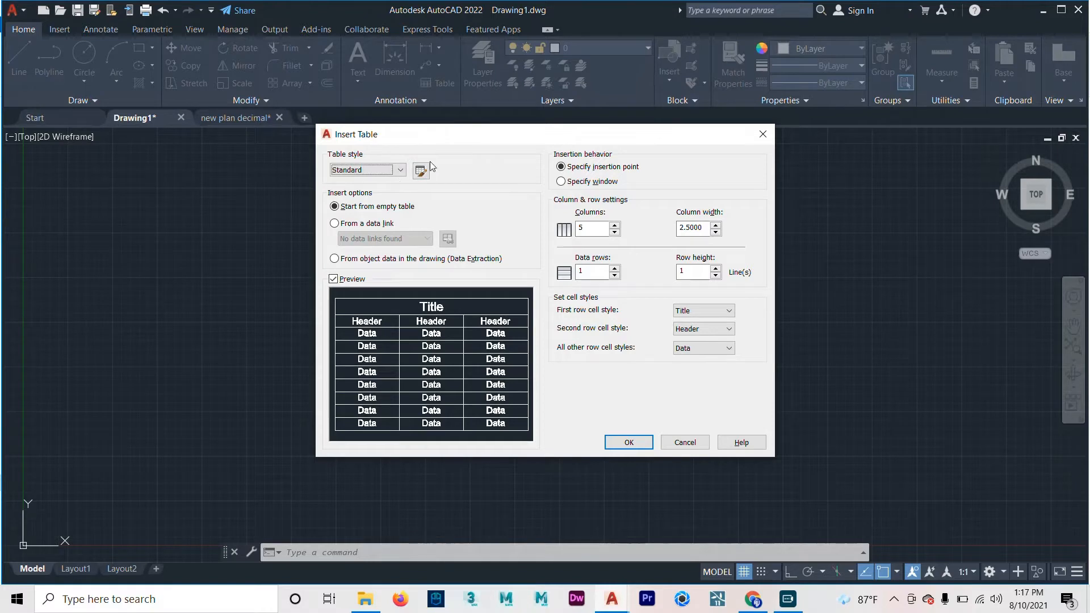
Step: From the Table Style manager, create a new style 'tute' based on Standard and continue
left_click(421, 170)
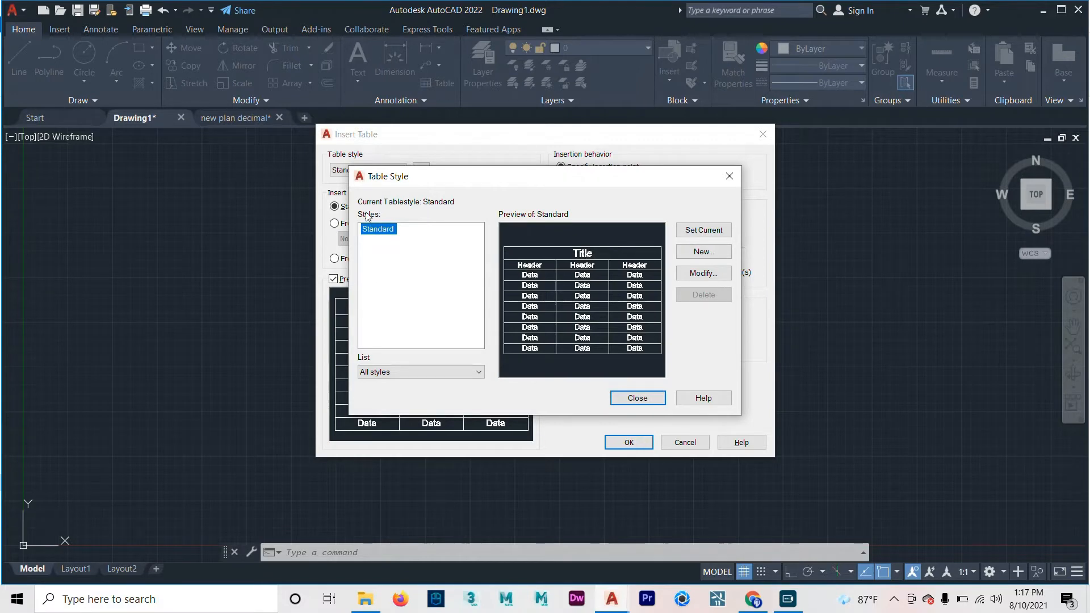
mouse_move(703, 273)
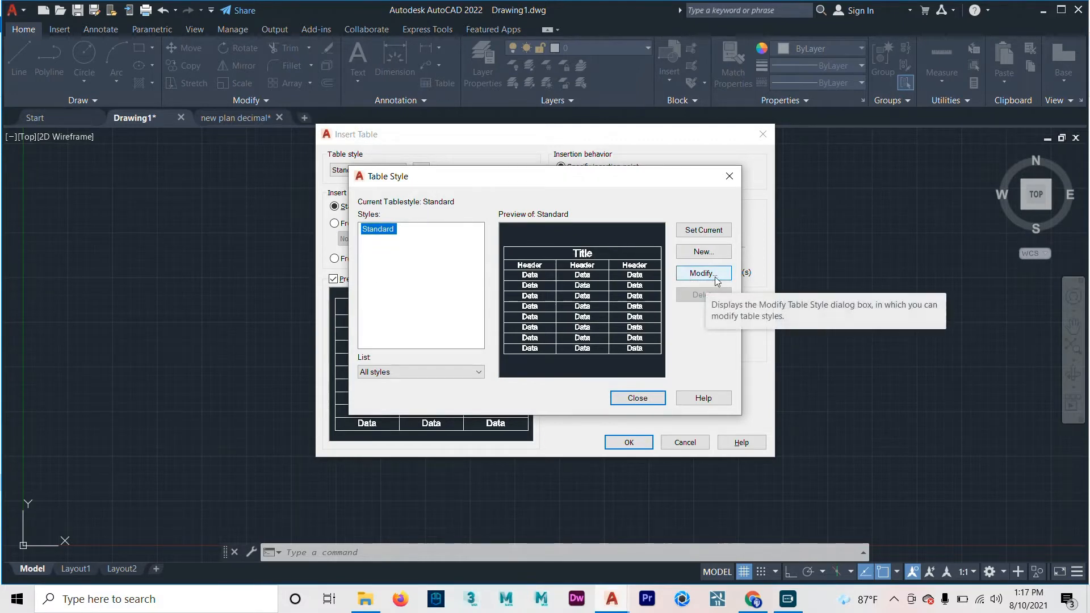
mouse_move(703, 251)
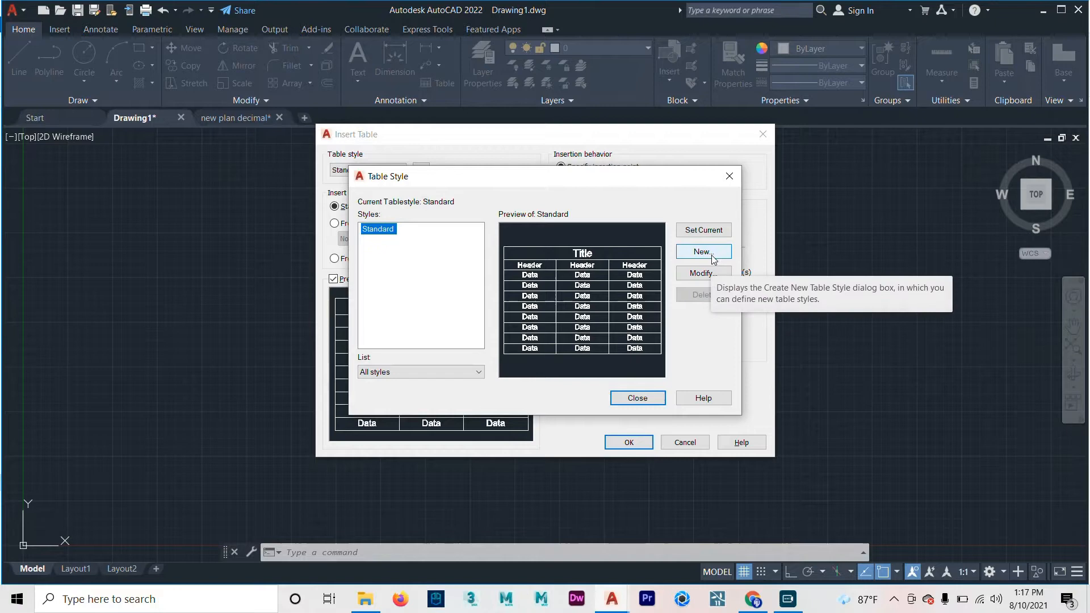
left_click(703, 251)
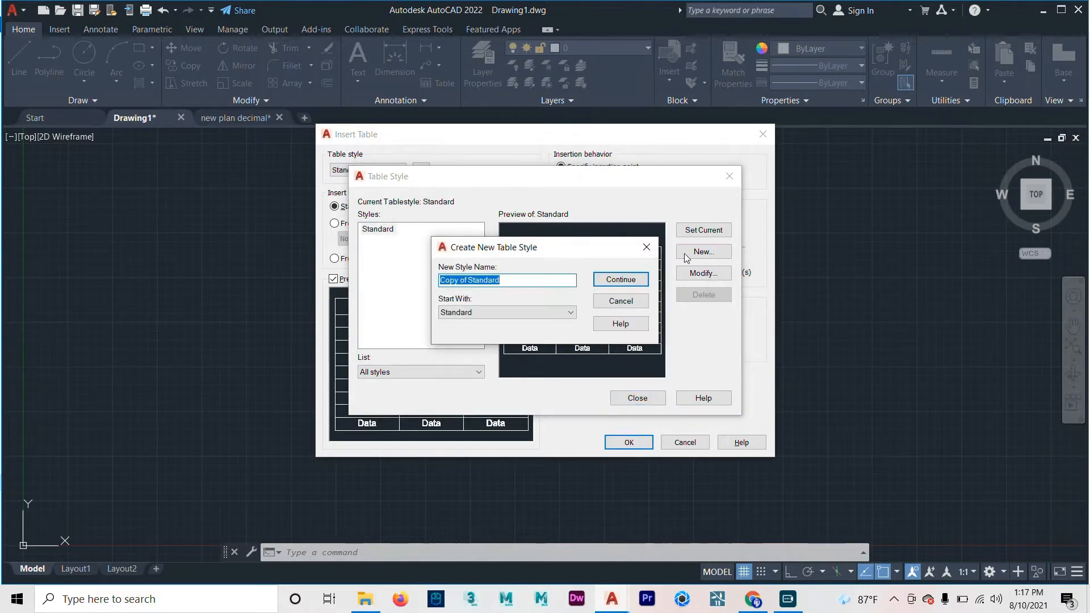
type("ti")
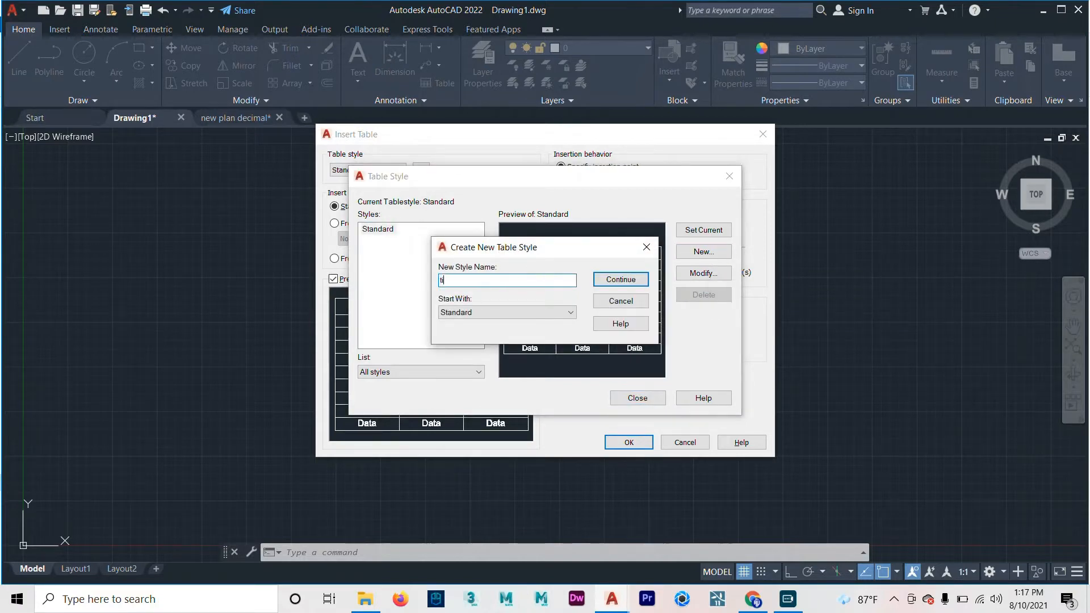
type("t")
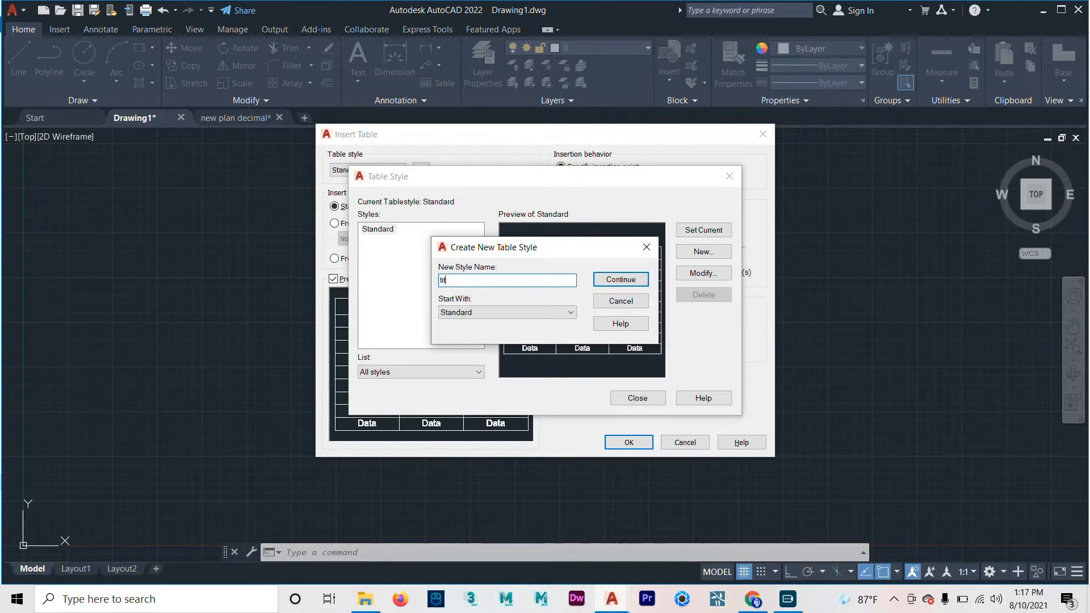
type("ute")
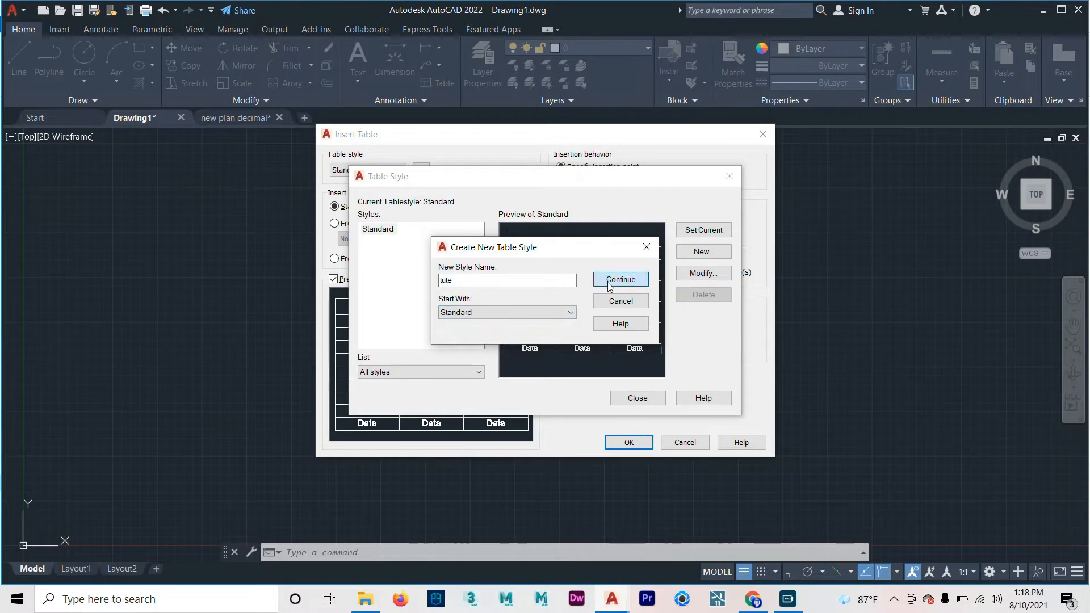
left_click(619, 279)
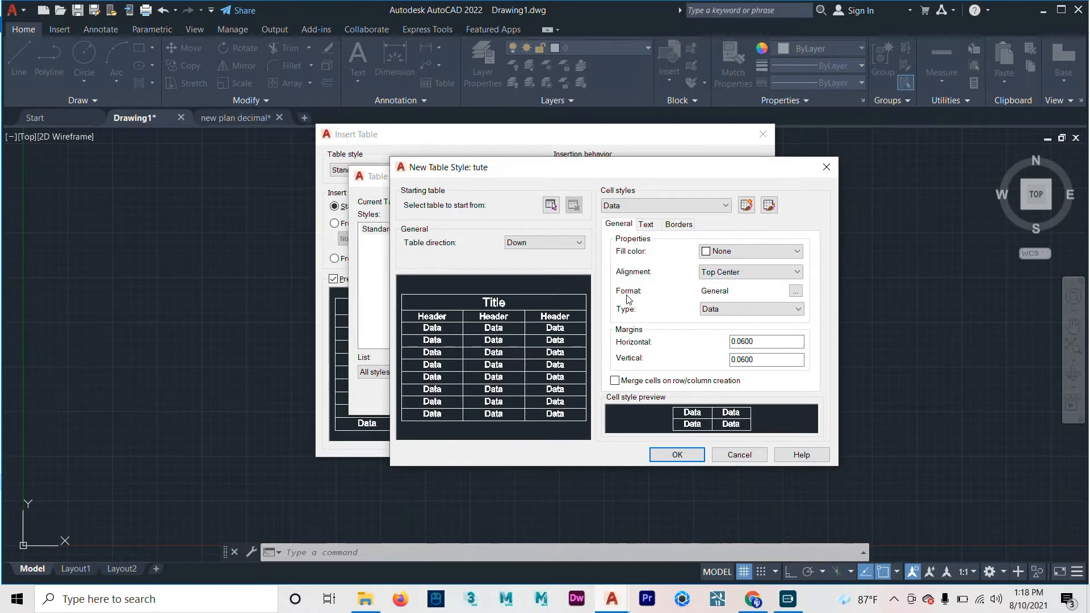
mouse_move(511, 203)
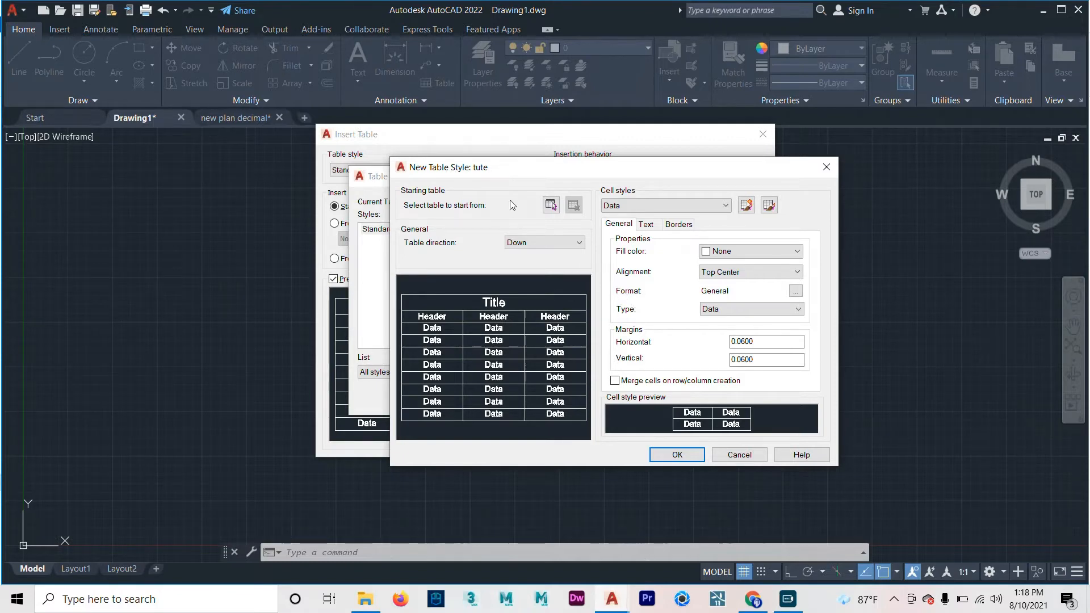
mouse_move(535, 252)
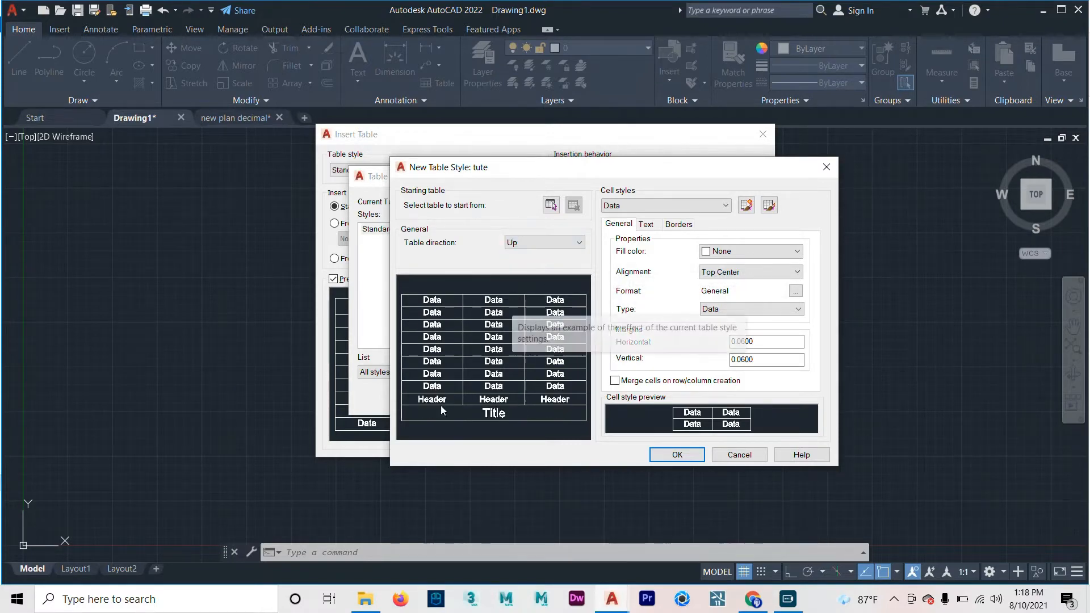
Step: Set tute's table direction to Down and list its Data, Header and Title cell styles
left_click(577, 242)
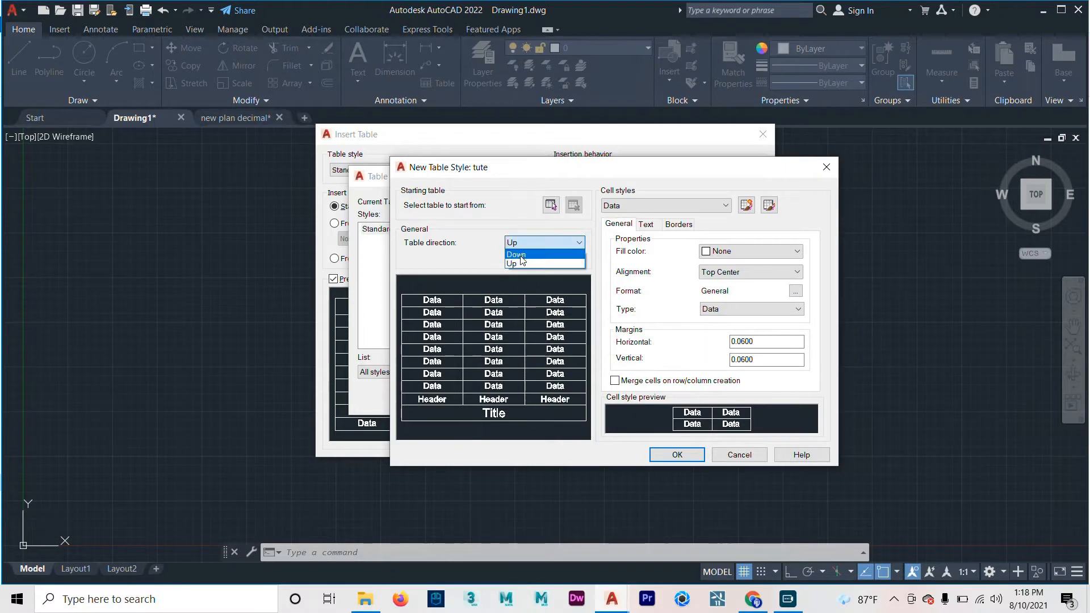
left_click(515, 254)
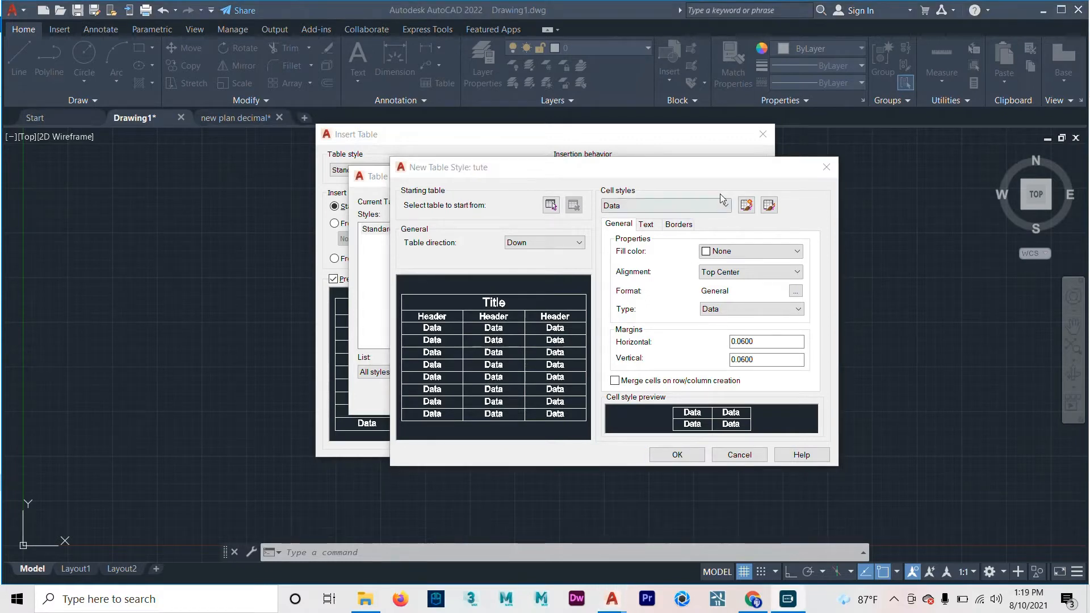
left_click(664, 205)
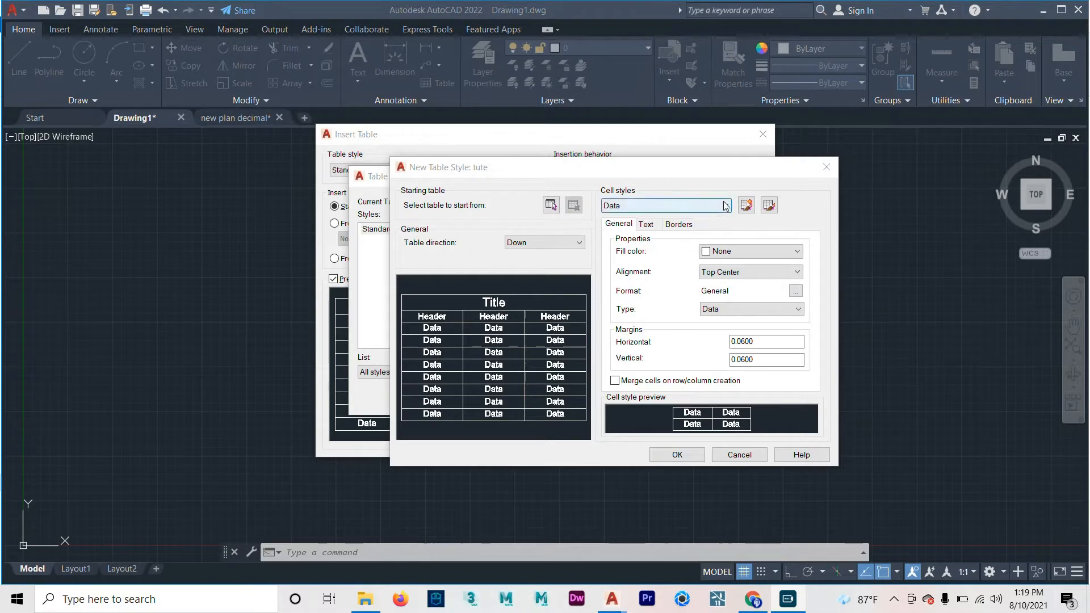
left_click(725, 205)
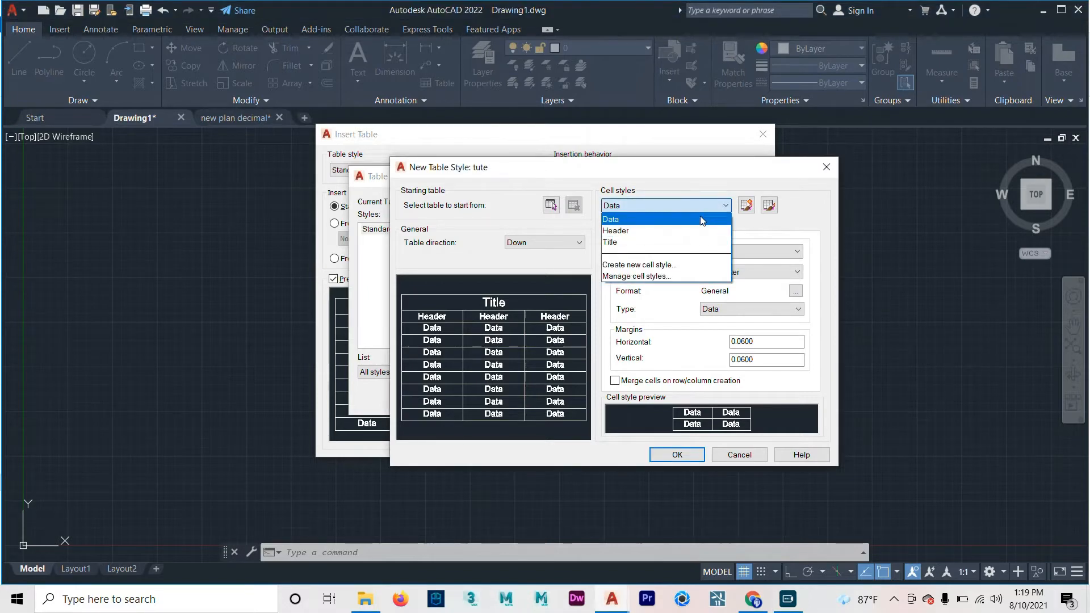
mouse_move(677, 229)
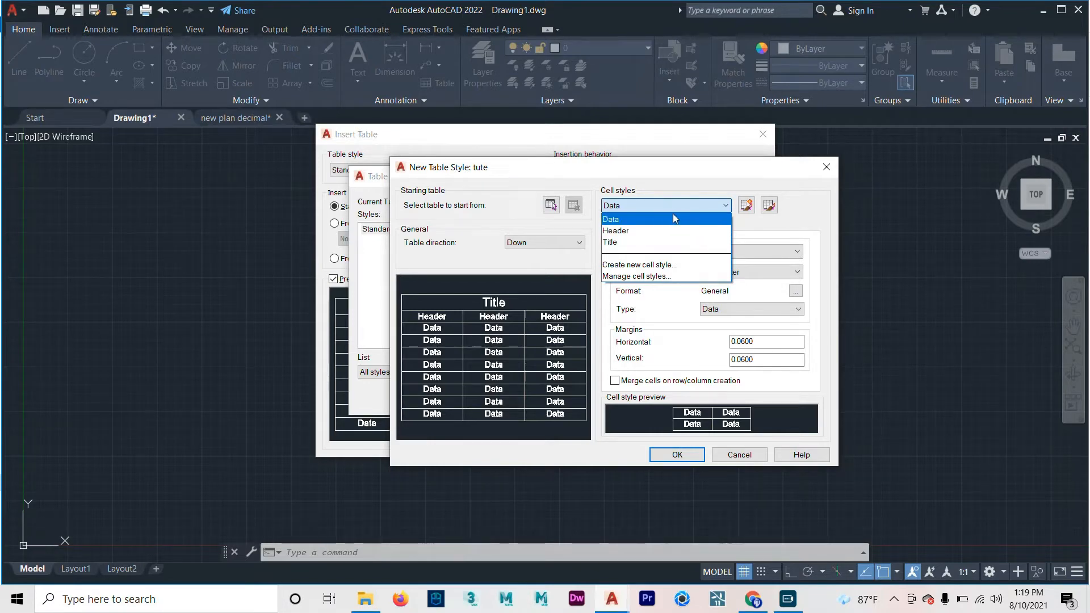
mouse_move(659, 266)
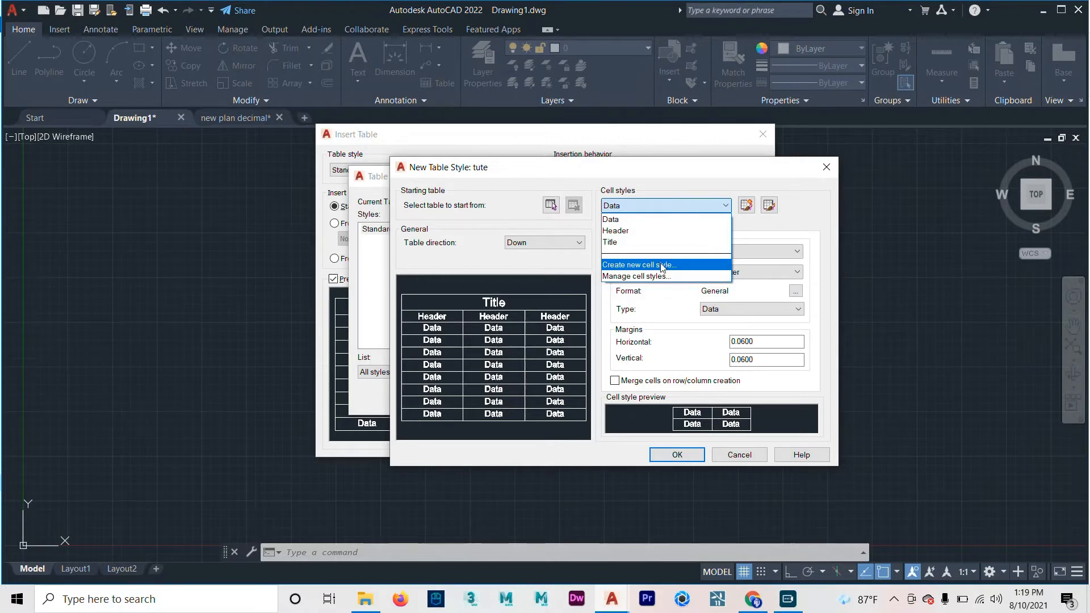
mouse_move(635, 276)
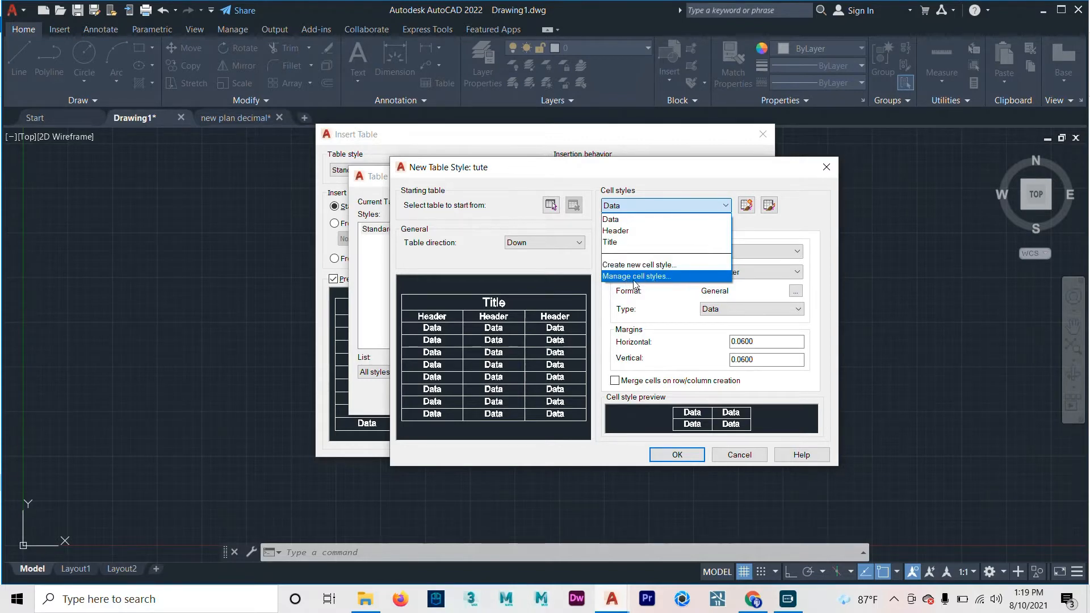
mouse_move(545, 288)
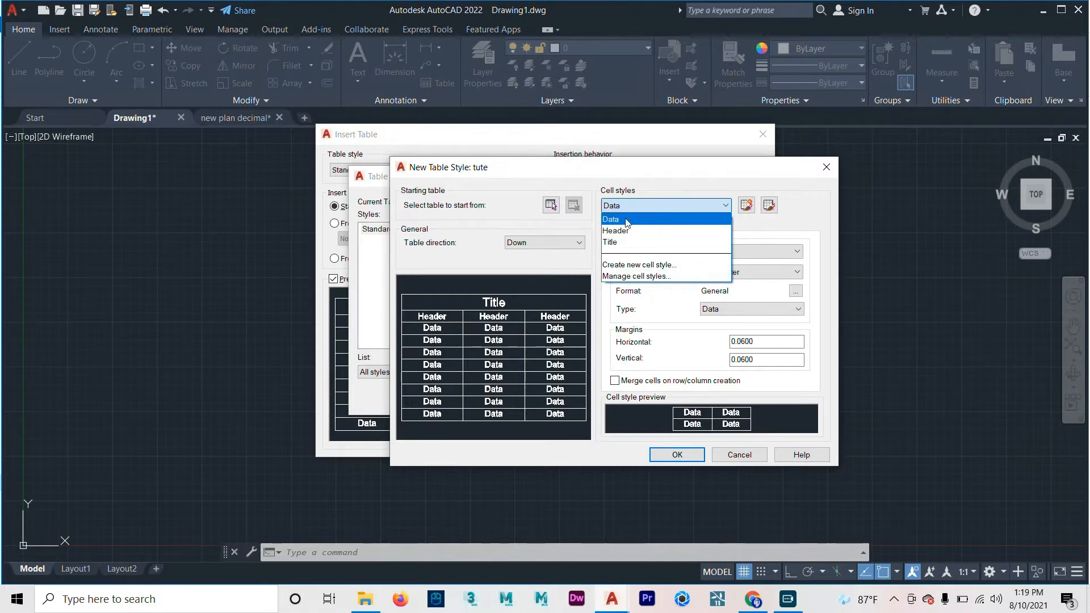
Step: For the Data cell style, try a red fill, revert to None, and preview Format unchanged
left_click(611, 219)
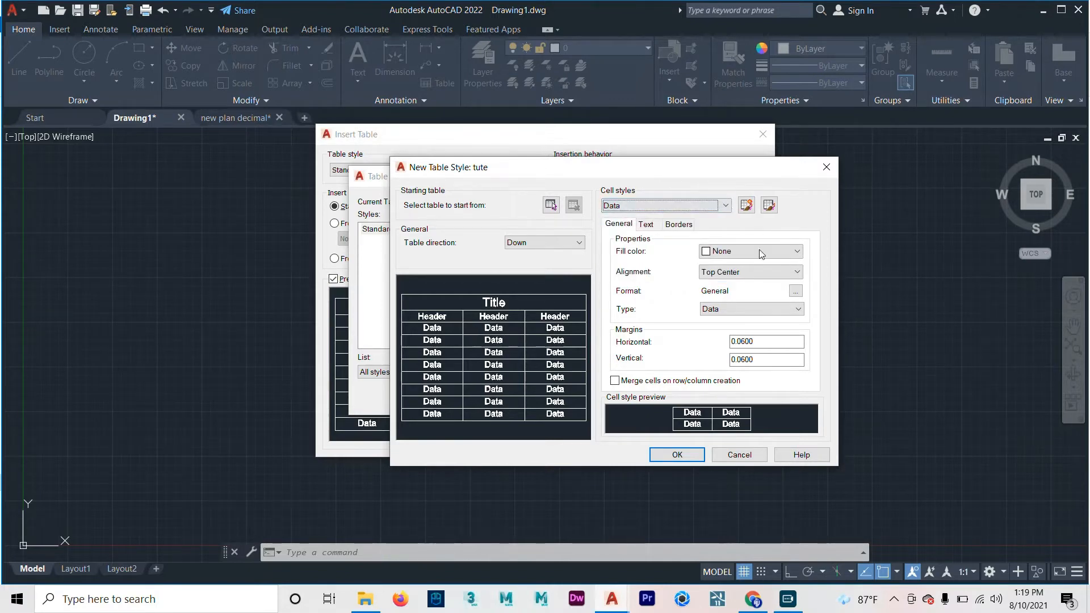
mouse_move(750, 271)
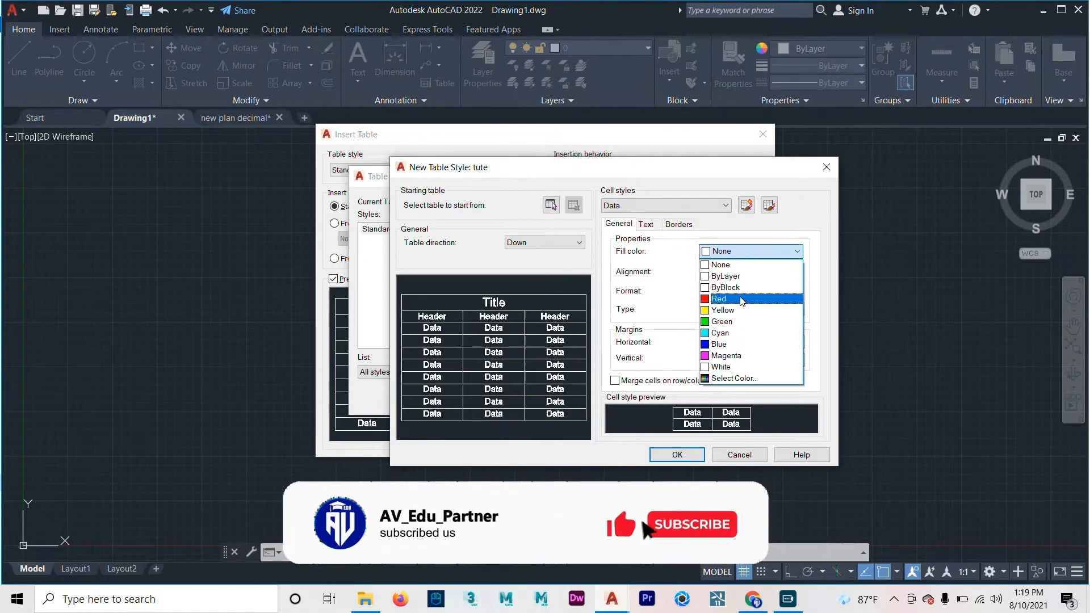
left_click(719, 299)
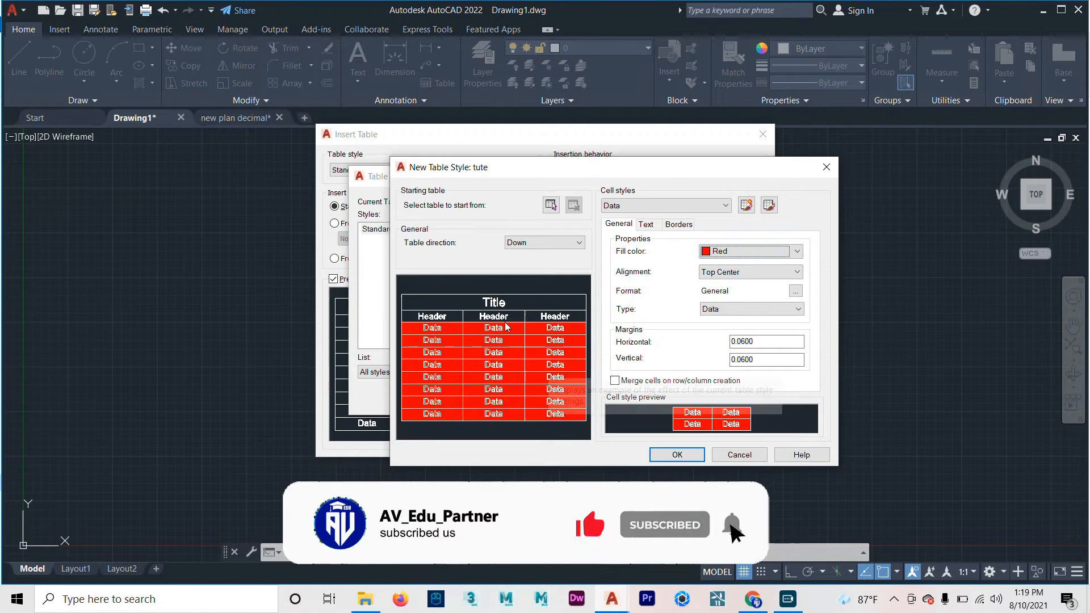
mouse_move(646, 247)
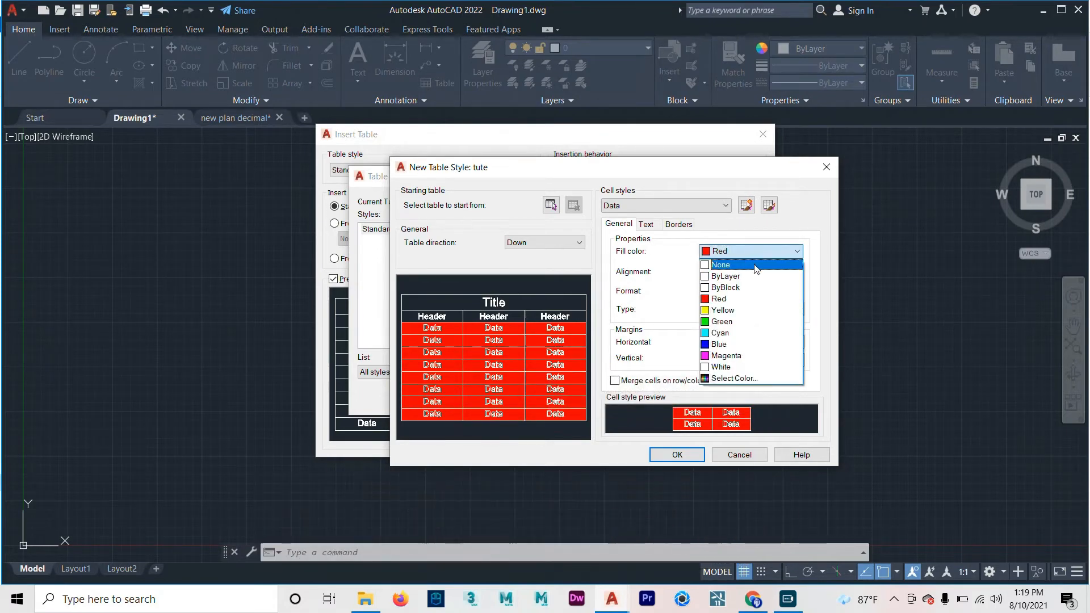
left_click(720, 264)
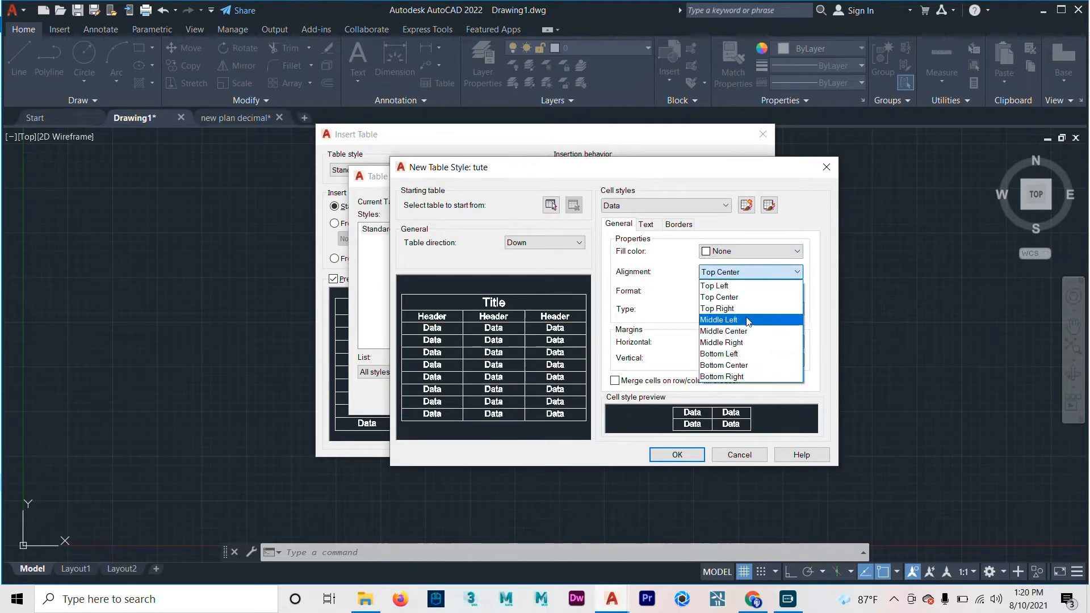
mouse_move(723, 297)
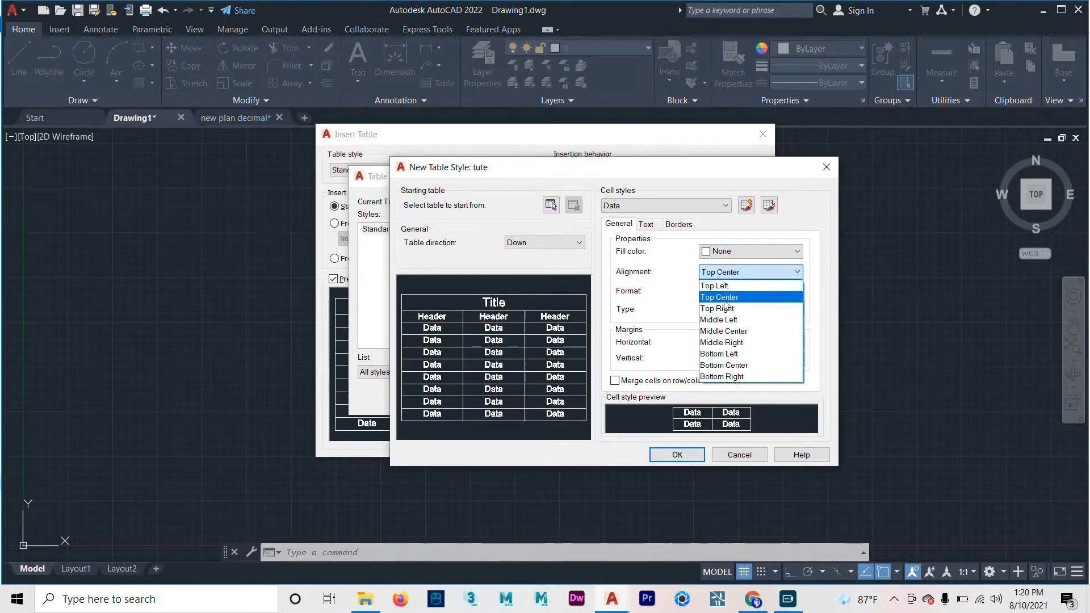
mouse_move(761, 342)
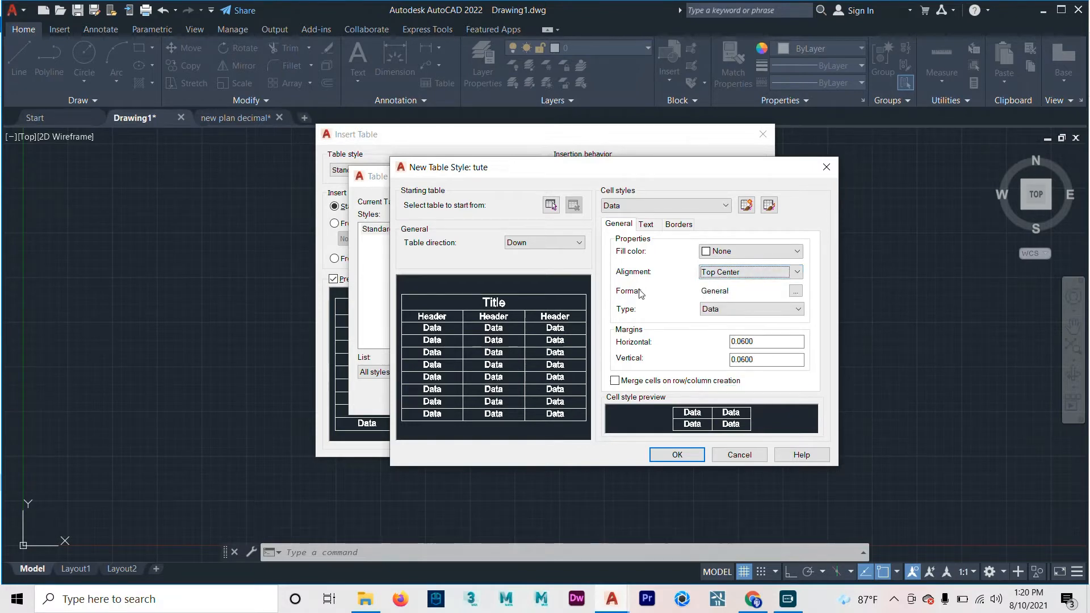
mouse_move(795, 290)
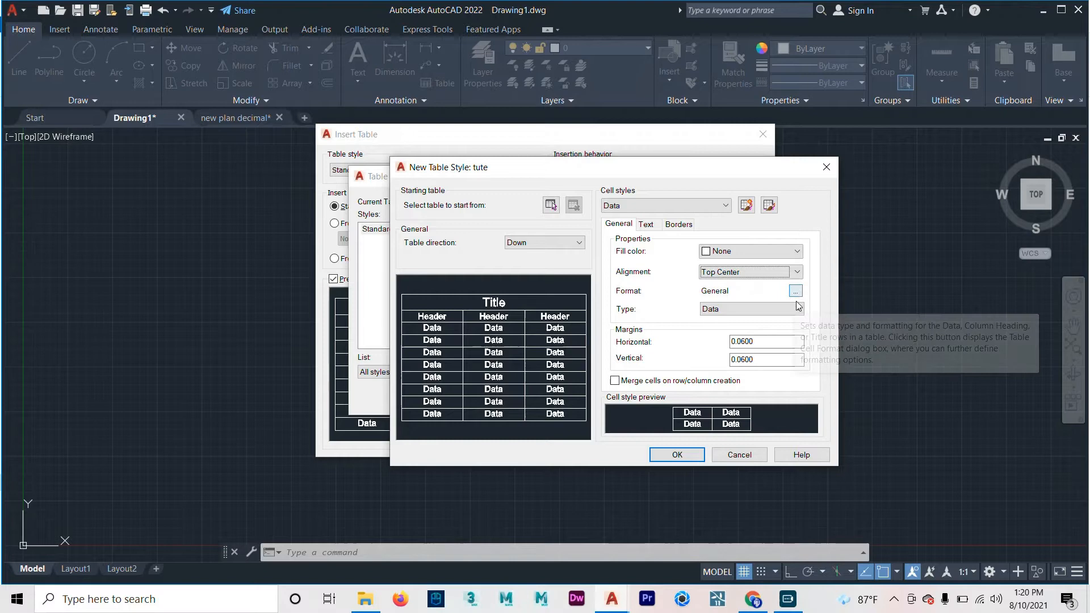
left_click(796, 290)
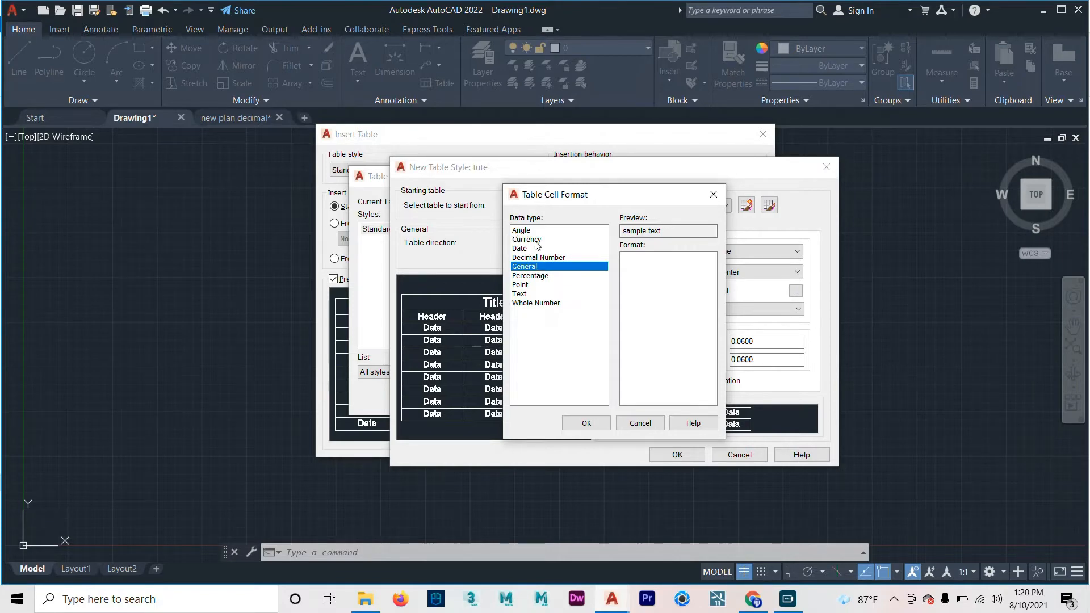
mouse_move(524, 256)
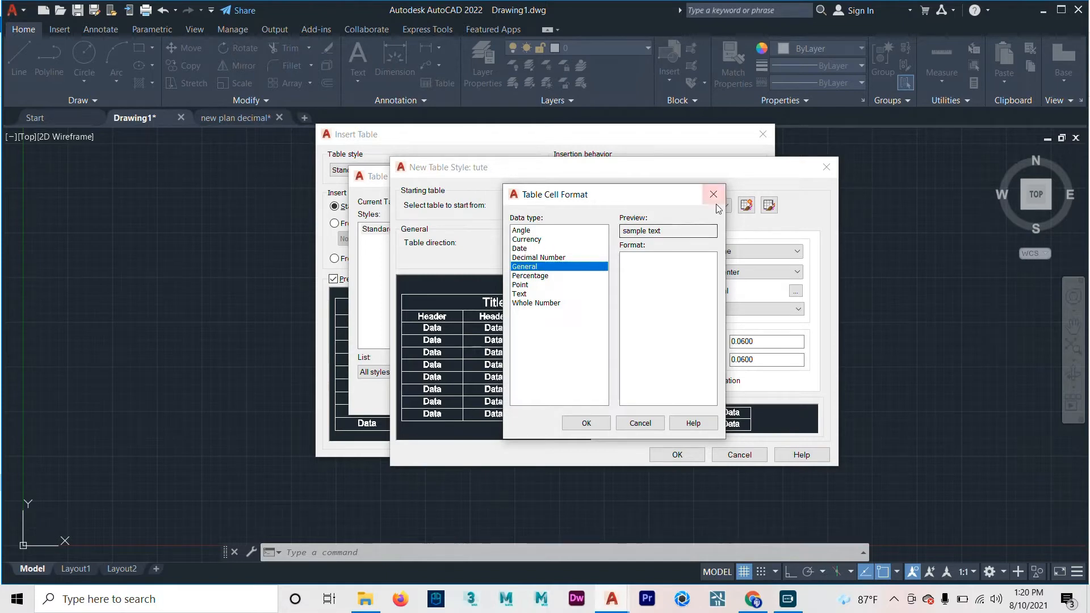
left_click(713, 194)
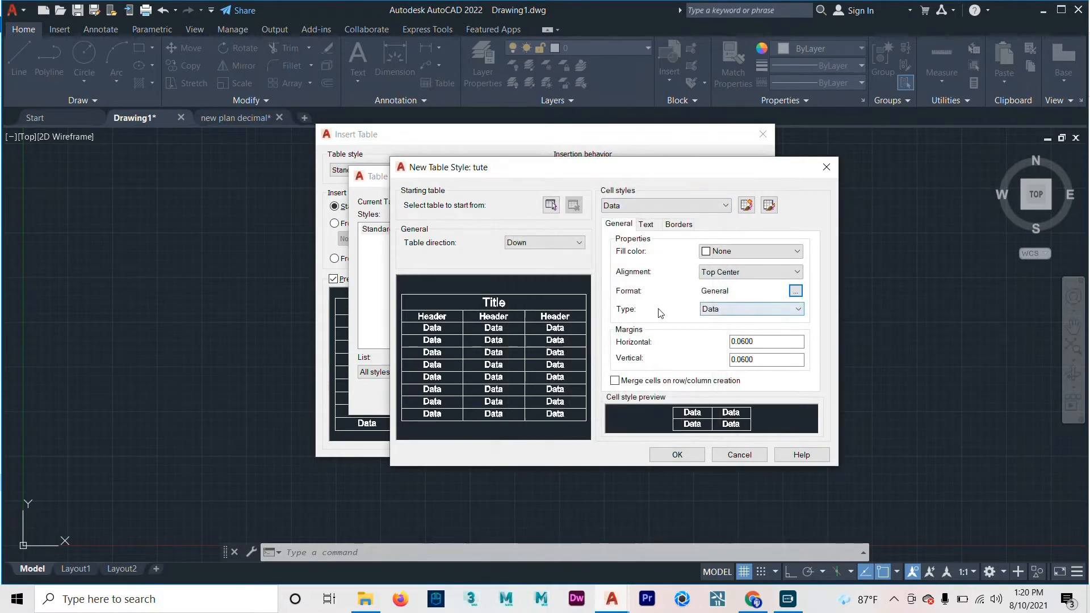
Step: Keep the Data cell type and 0.06 margins, and enable merging cells on row/column creation
left_click(798, 309)
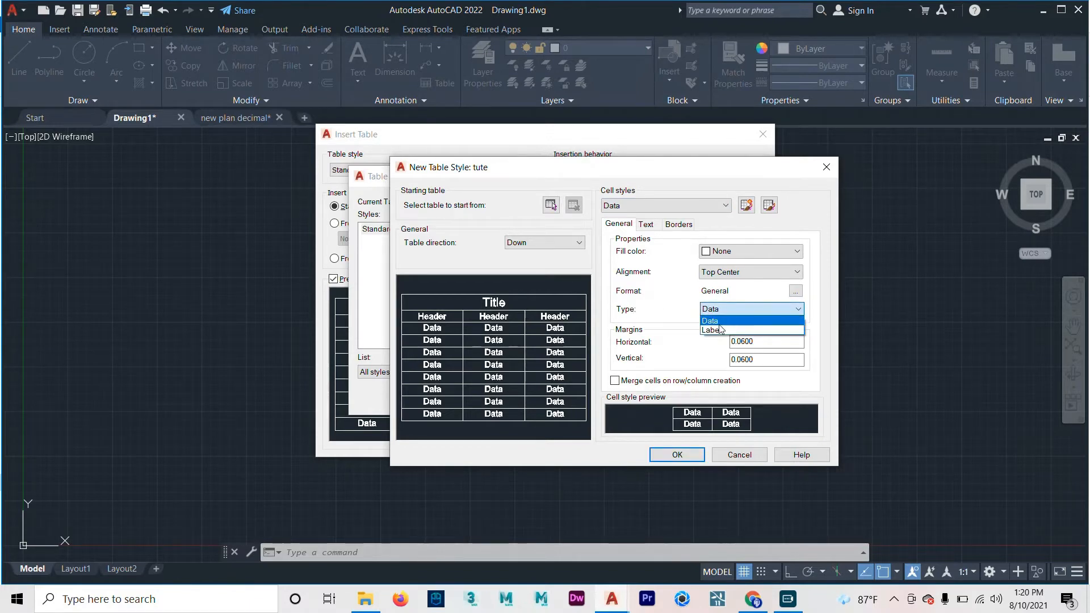
mouse_move(712, 330)
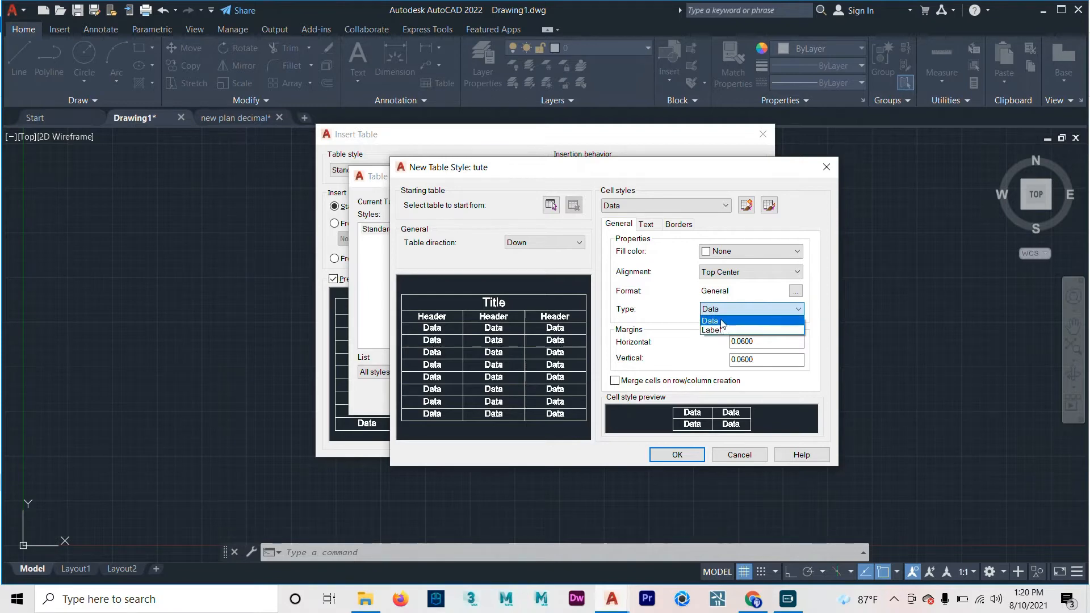
left_click(709, 320)
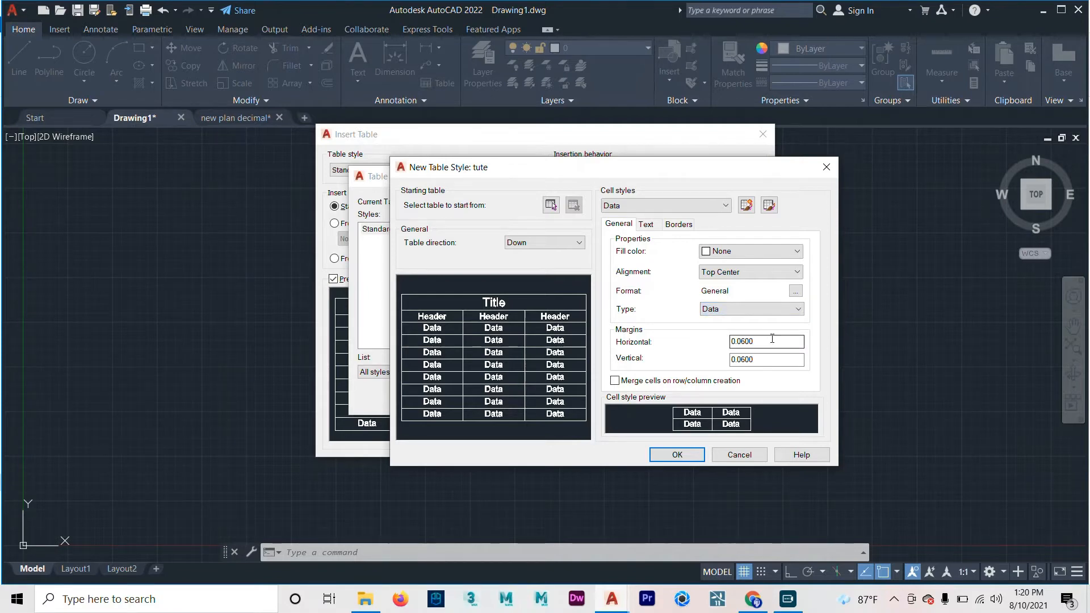
triple_click(767, 341)
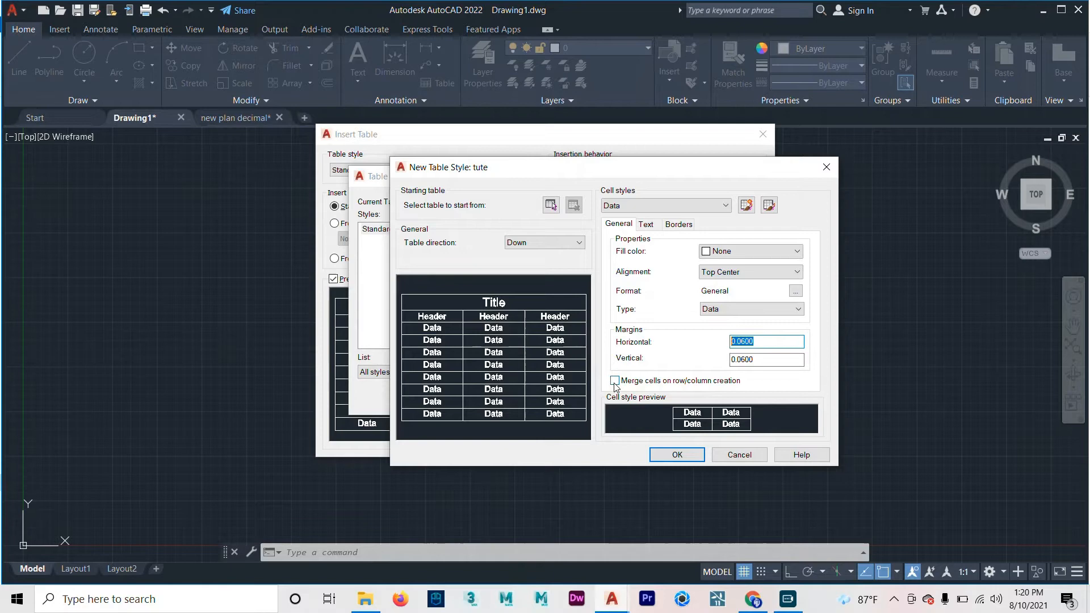
mouse_move(614, 381)
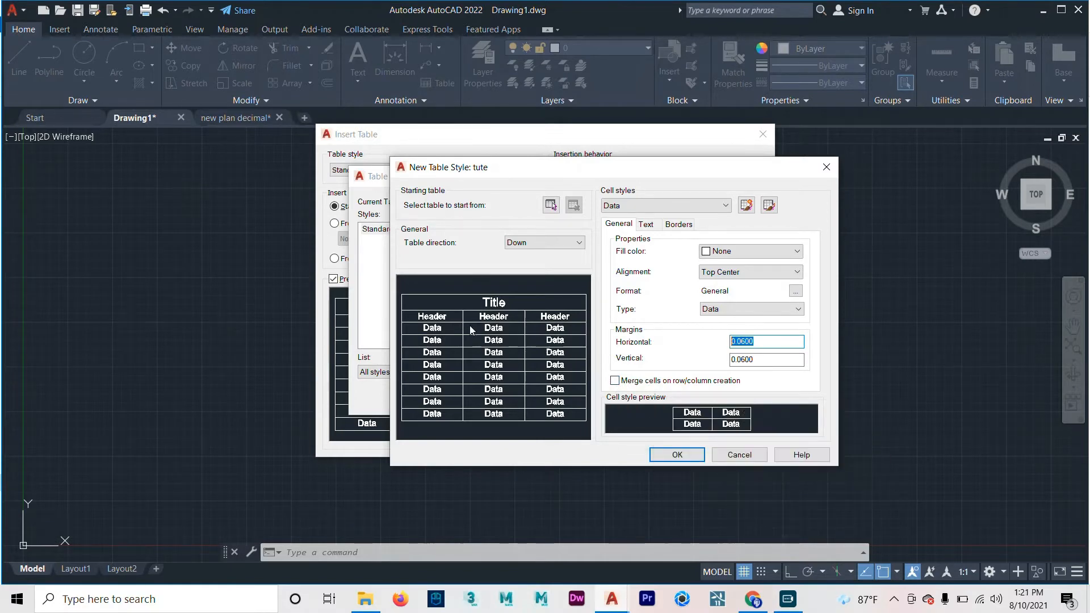
mouse_move(577, 333)
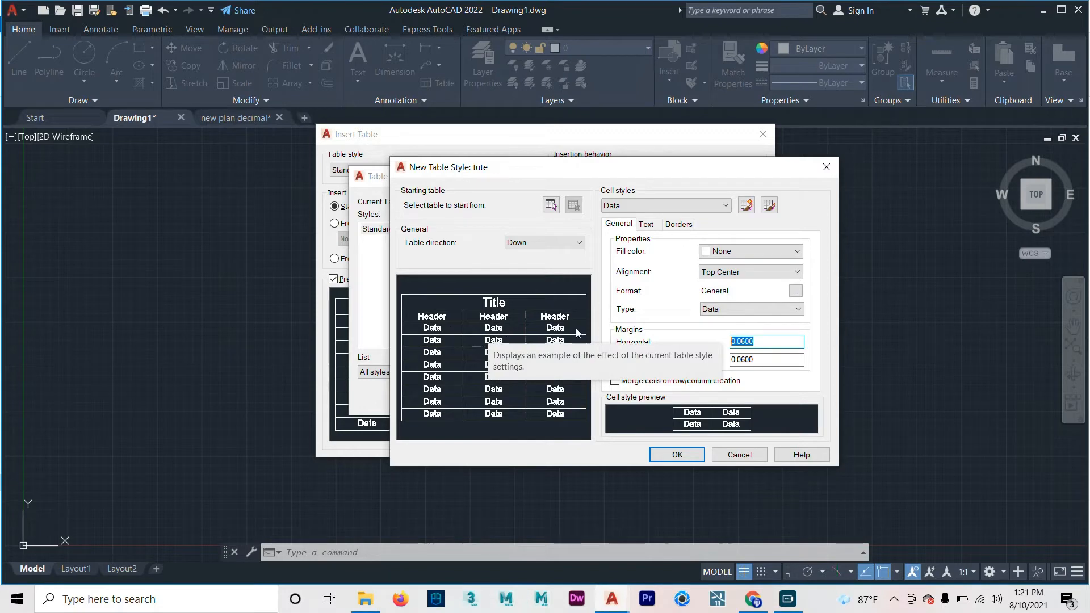
mouse_move(790, 419)
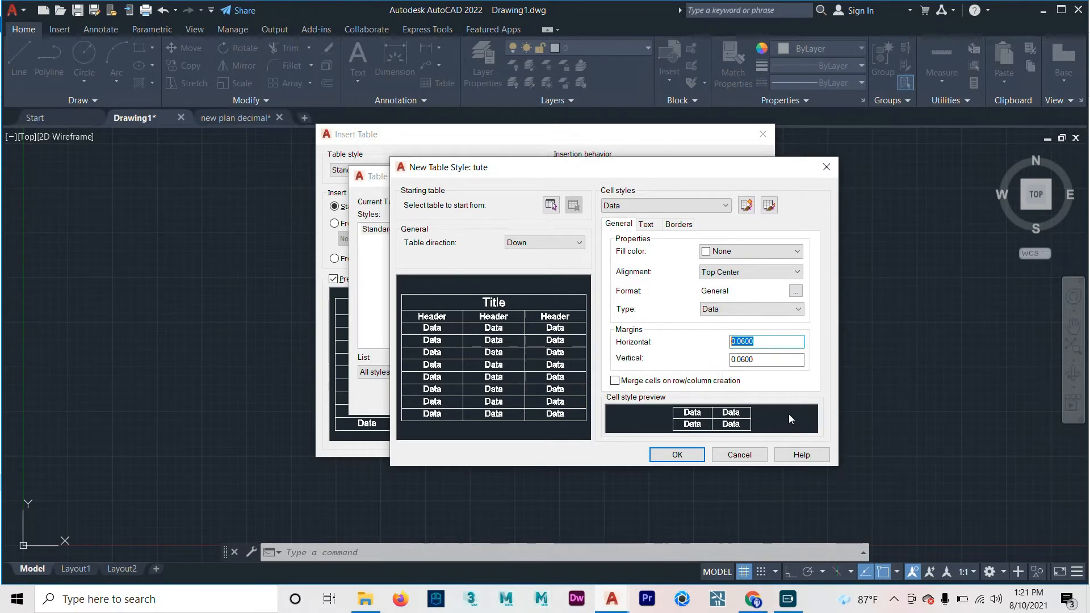
left_click(614, 380)
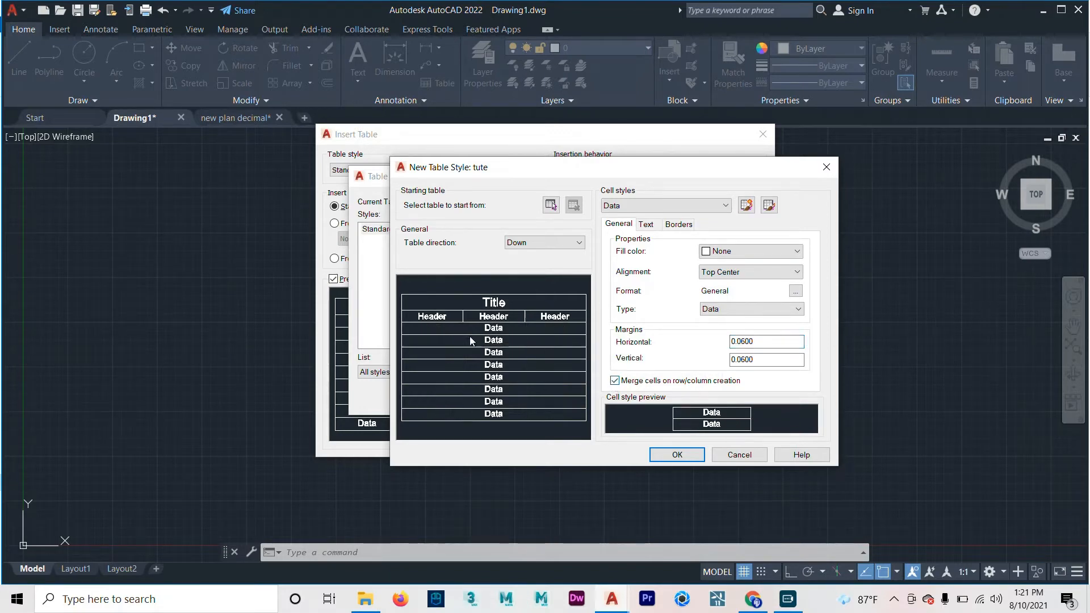
mouse_move(462, 325)
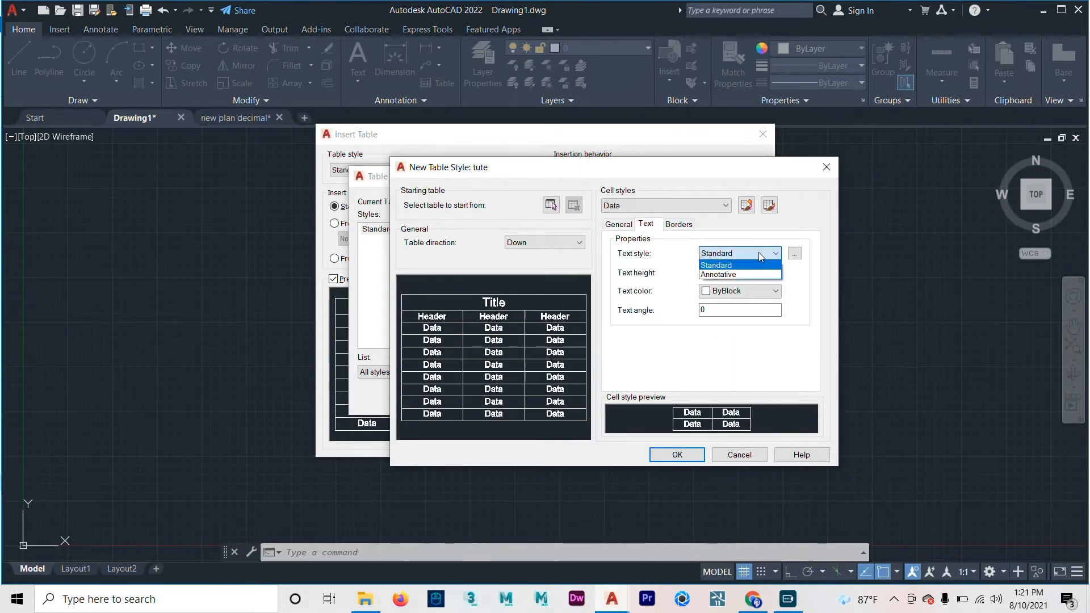
Step: Keep Standard text style for Data cells and apply ByBlock border lineweight to the cell edges
left_click(716, 265)
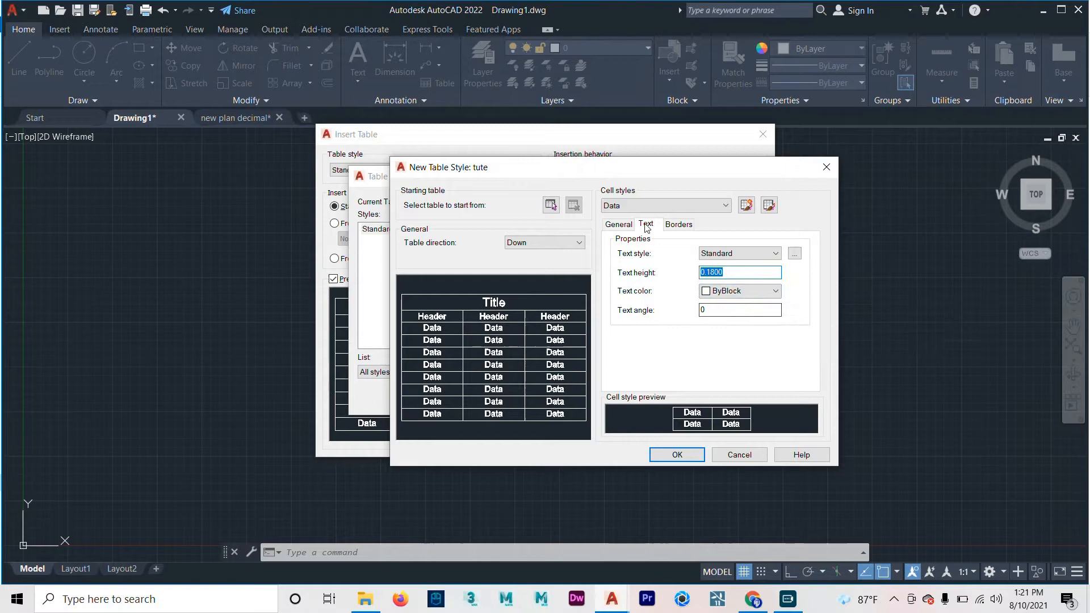
left_click(677, 223)
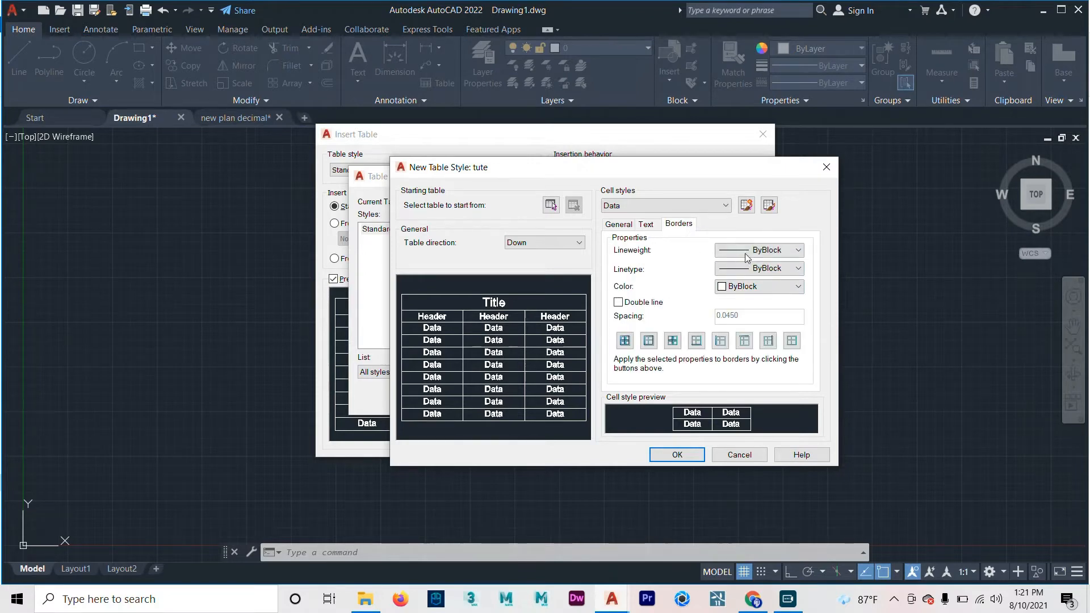
left_click(798, 250)
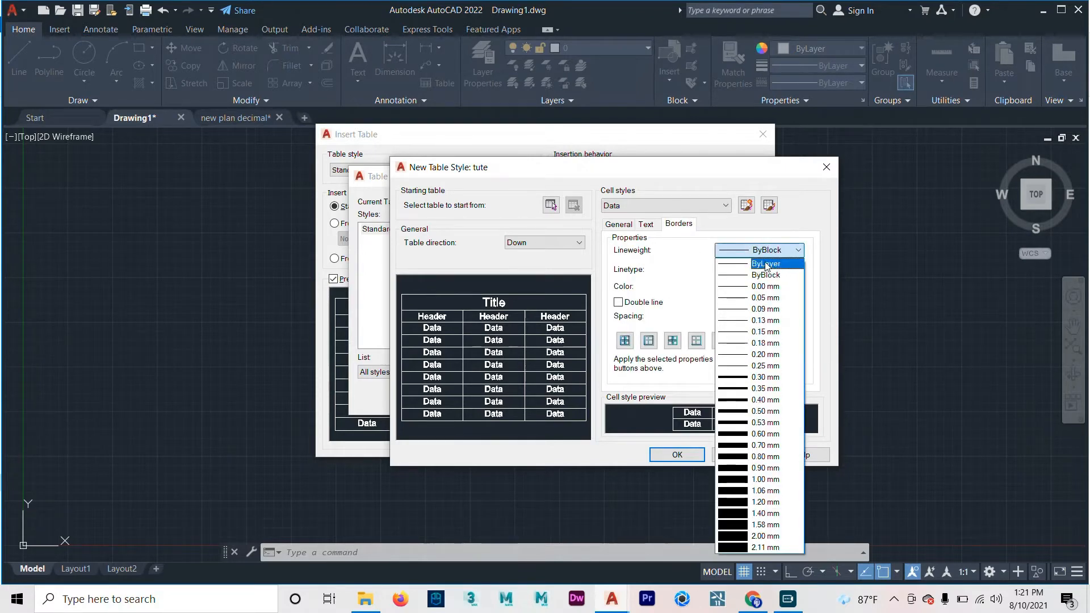
left_click(798, 250)
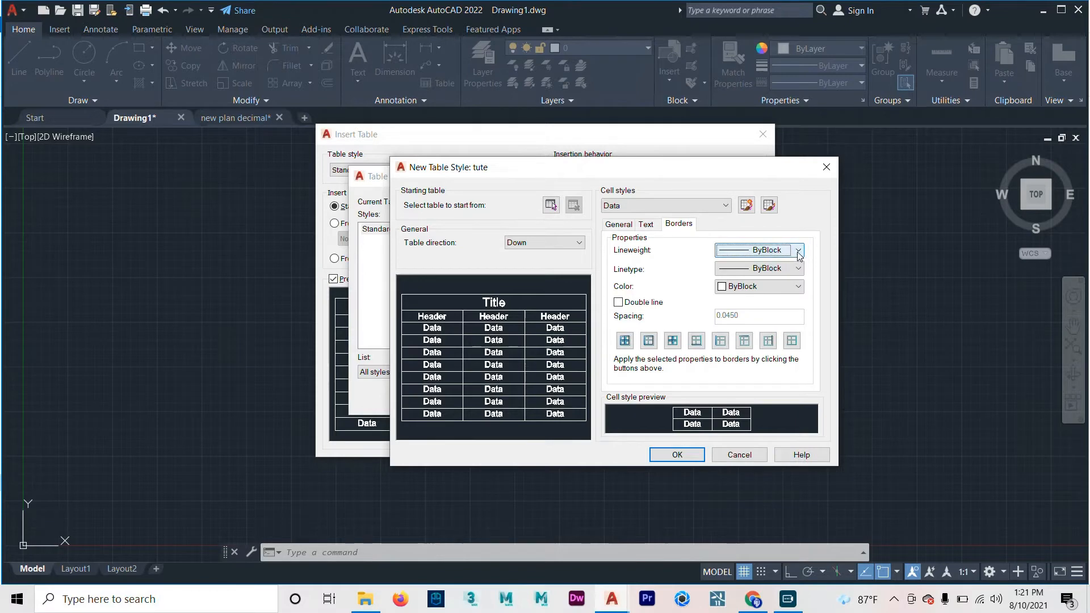
mouse_move(797, 256)
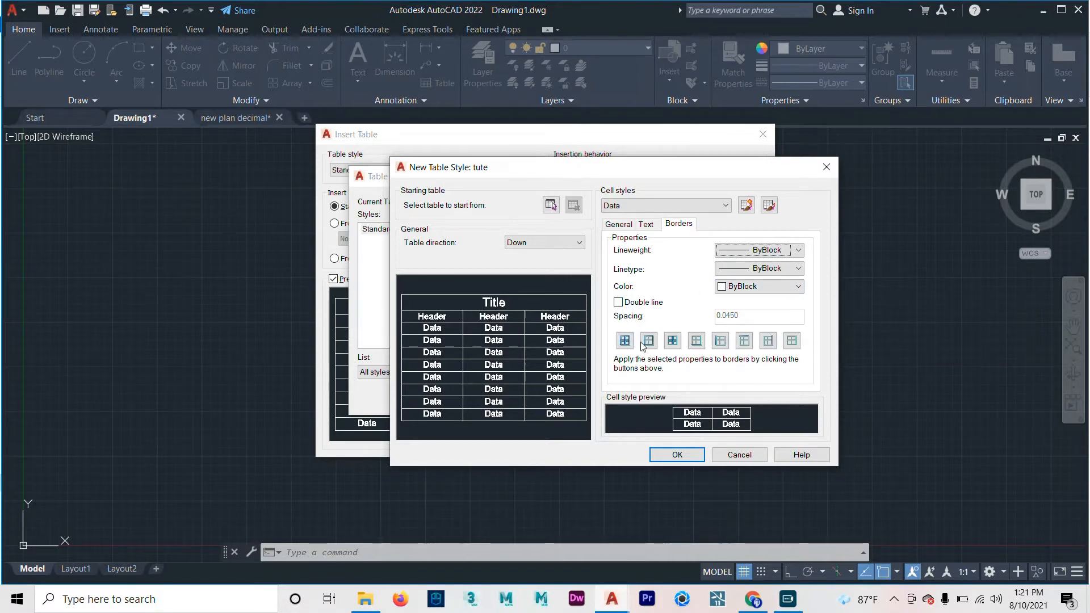
left_click(623, 340)
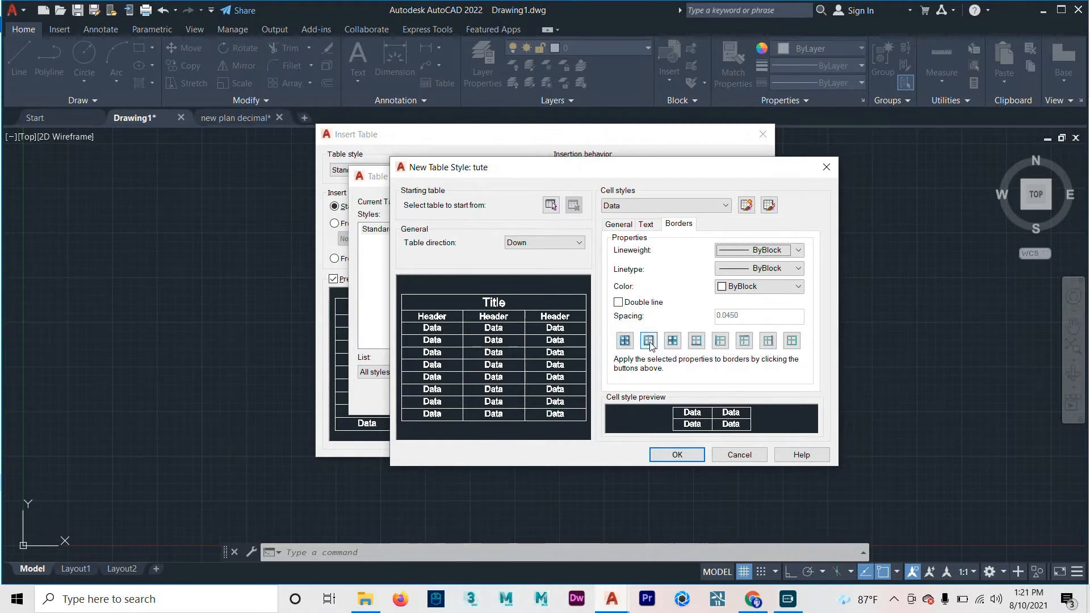
mouse_move(623, 341)
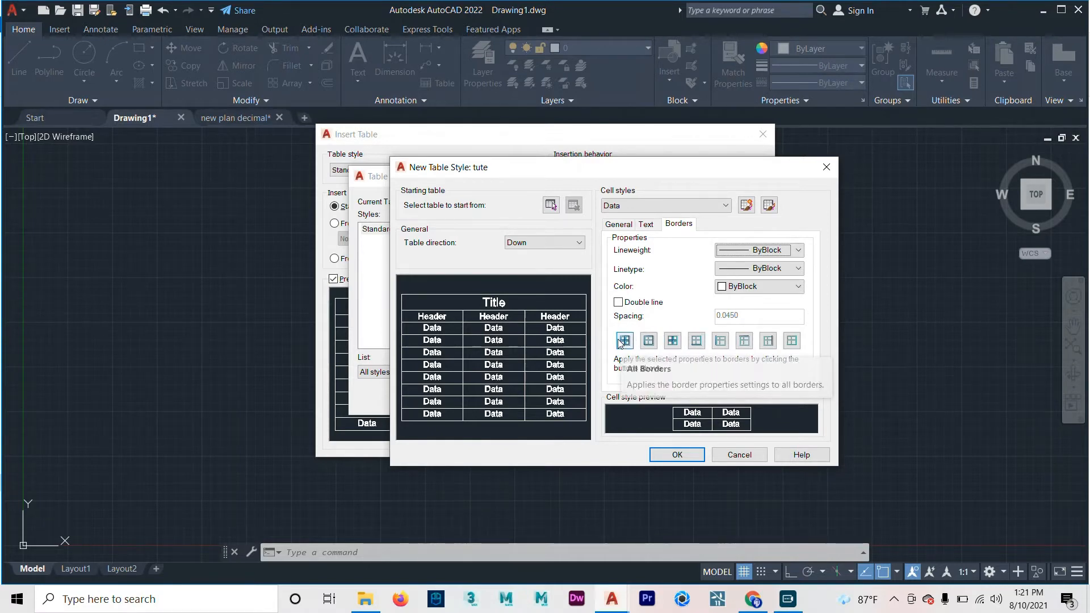
mouse_move(672, 341)
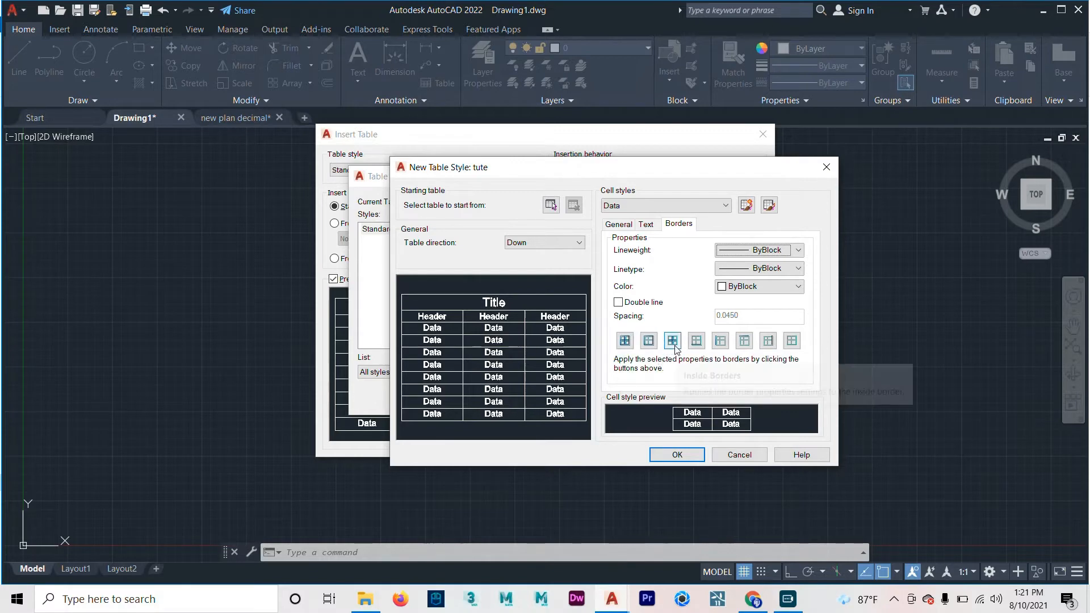
mouse_move(672, 340)
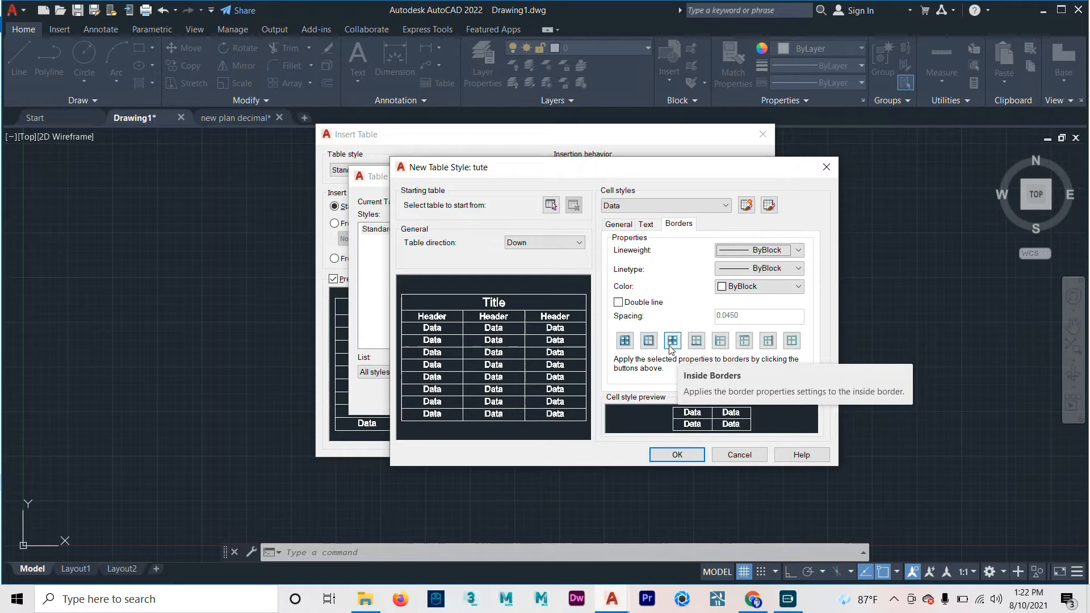
mouse_move(680, 251)
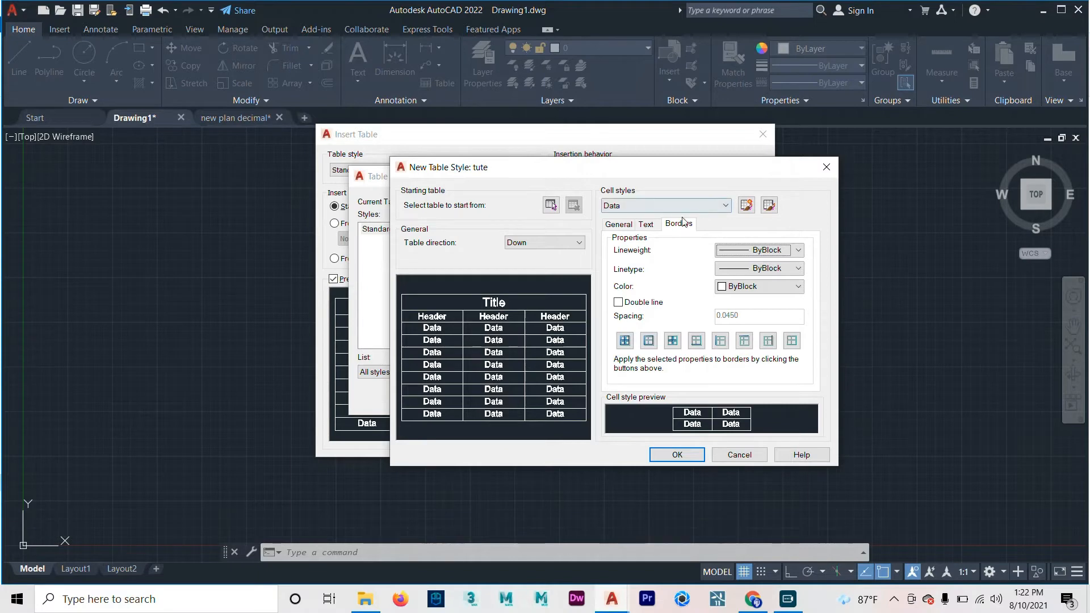
Step: For the Header cell style, toggle cell merging and give it a yellow fill
left_click(617, 223)
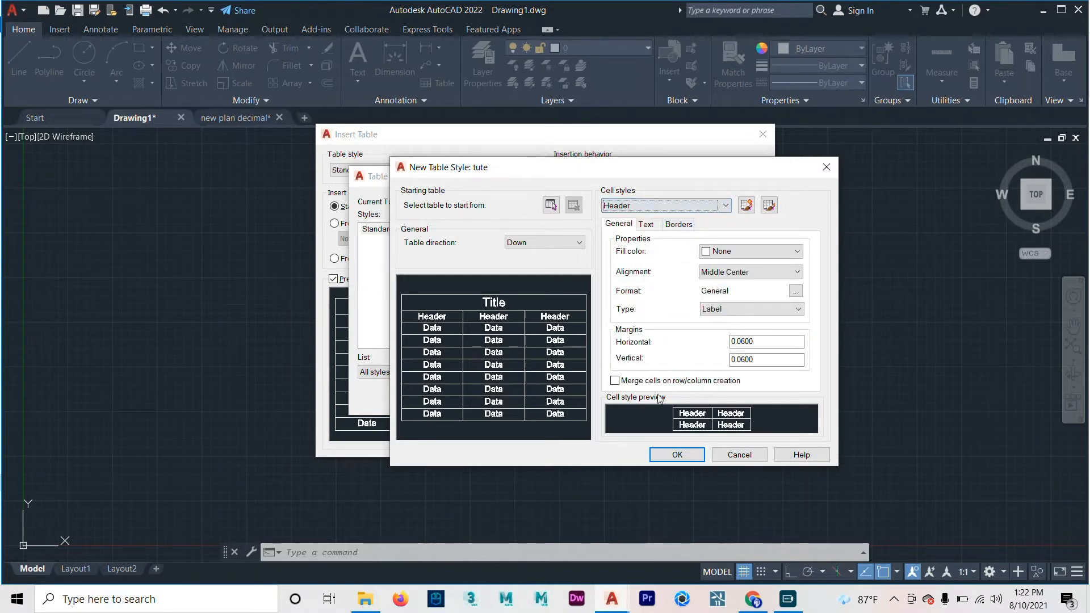
left_click(614, 381)
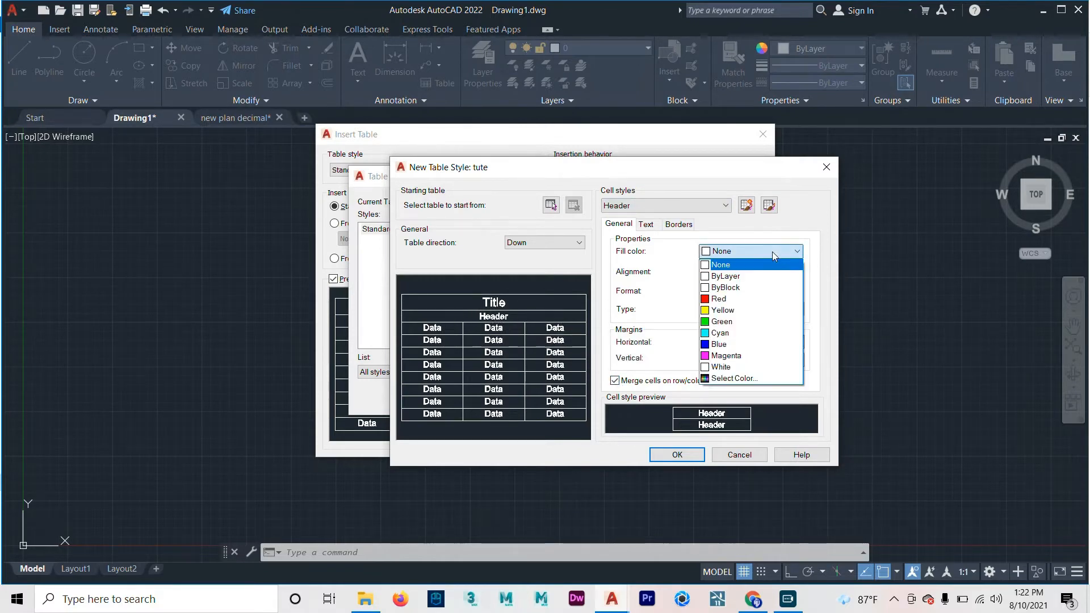
left_click(721, 310)
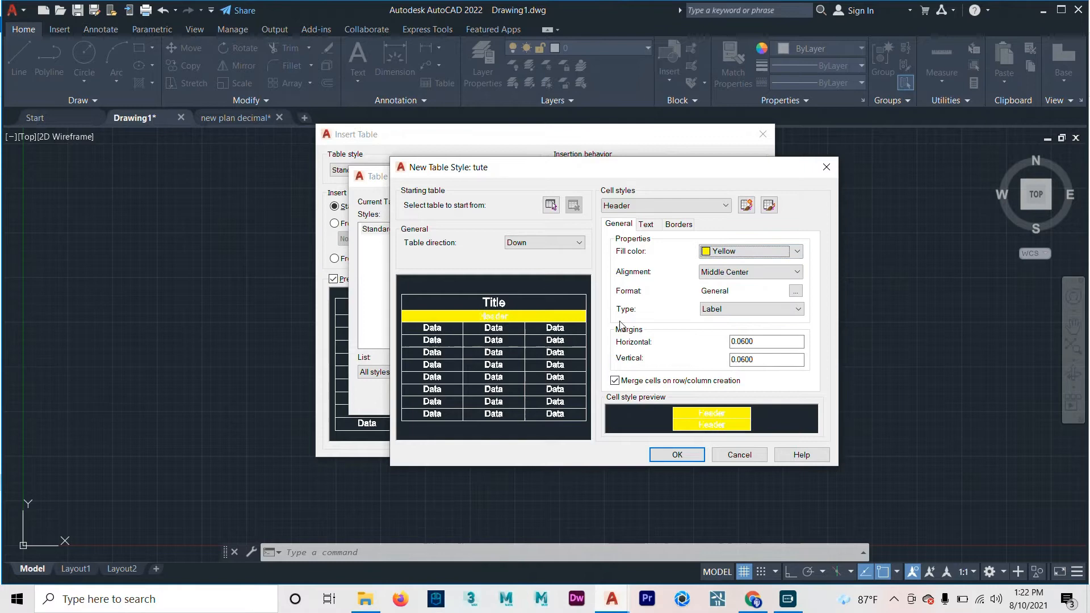
left_click(614, 380)
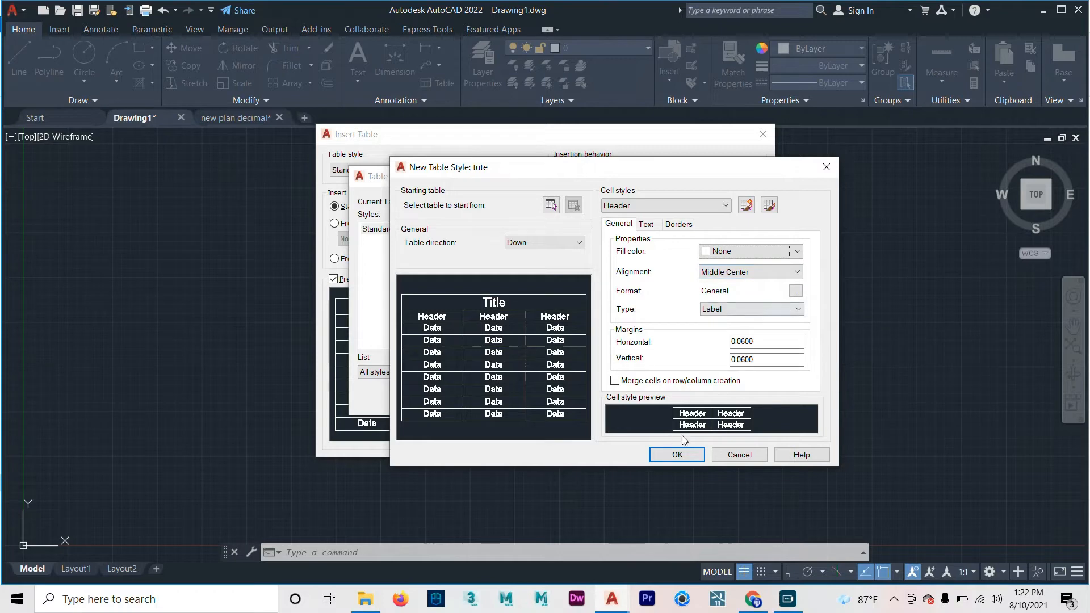
Step: Save the tute style, make it current, and close the Table Style manager
left_click(675, 454)
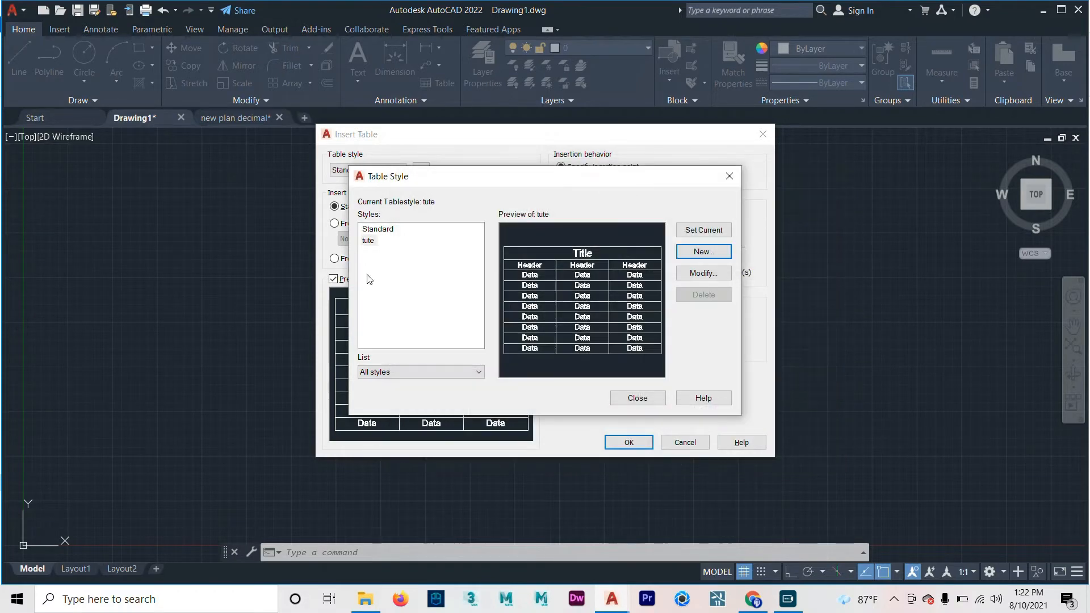
mouse_move(369, 242)
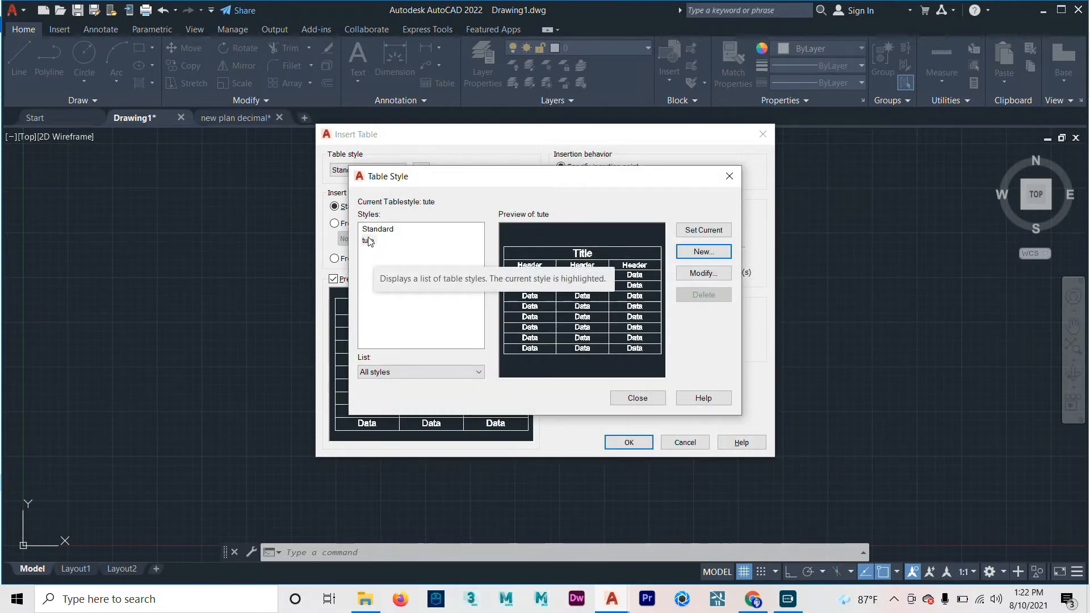
left_click(369, 239)
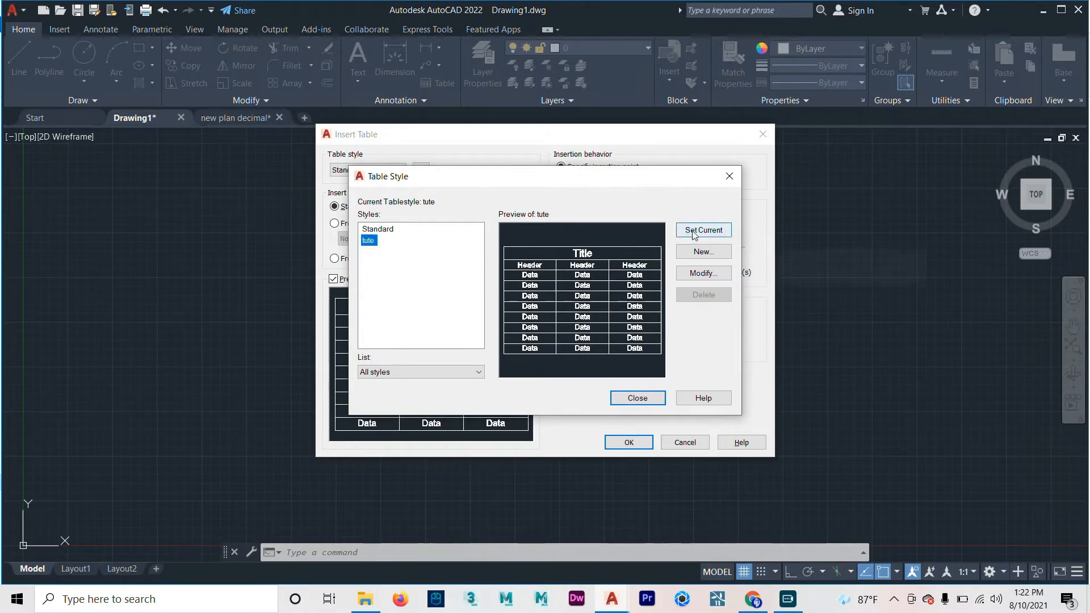
mouse_move(703, 230)
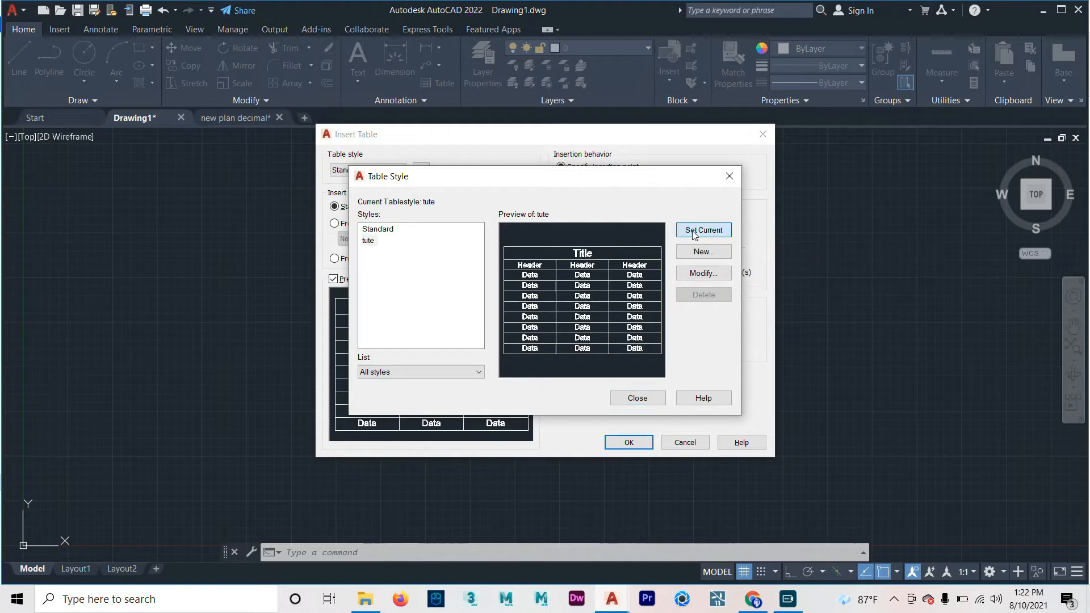
left_click(635, 398)
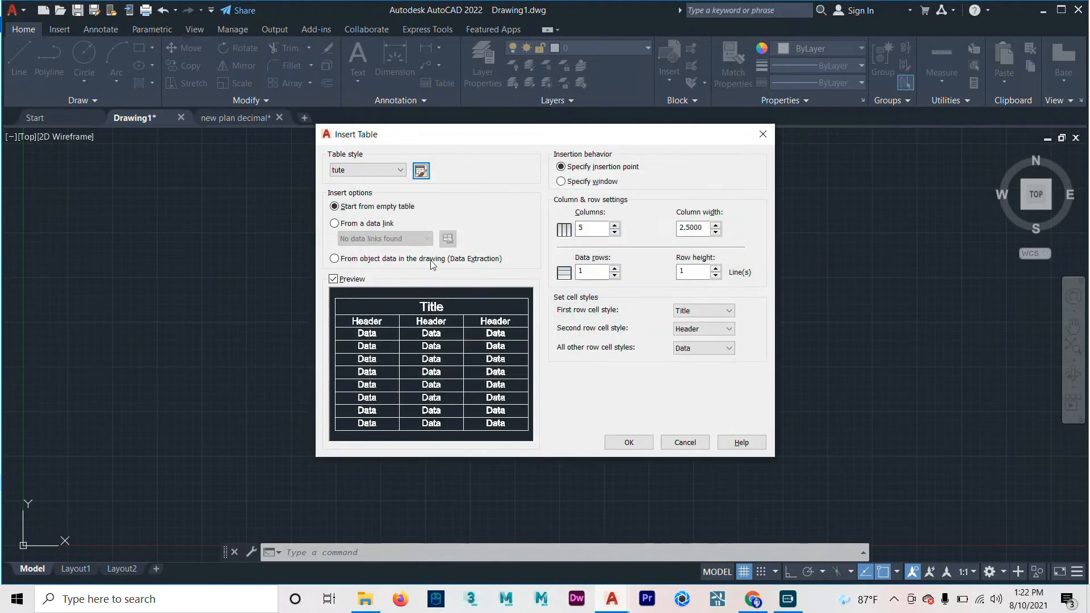
left_click(398, 169)
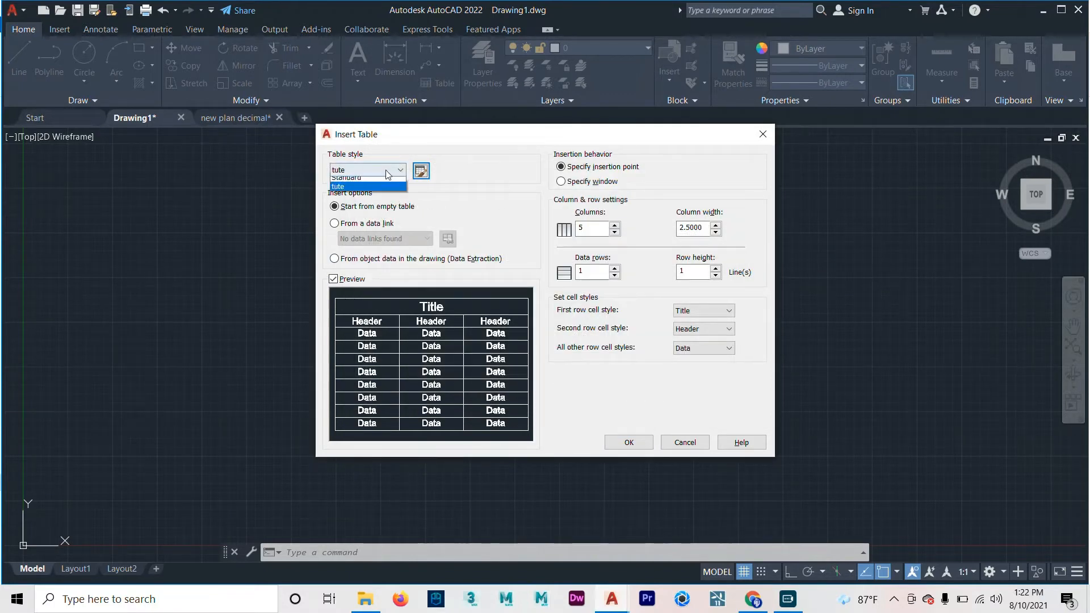
left_click(337, 187)
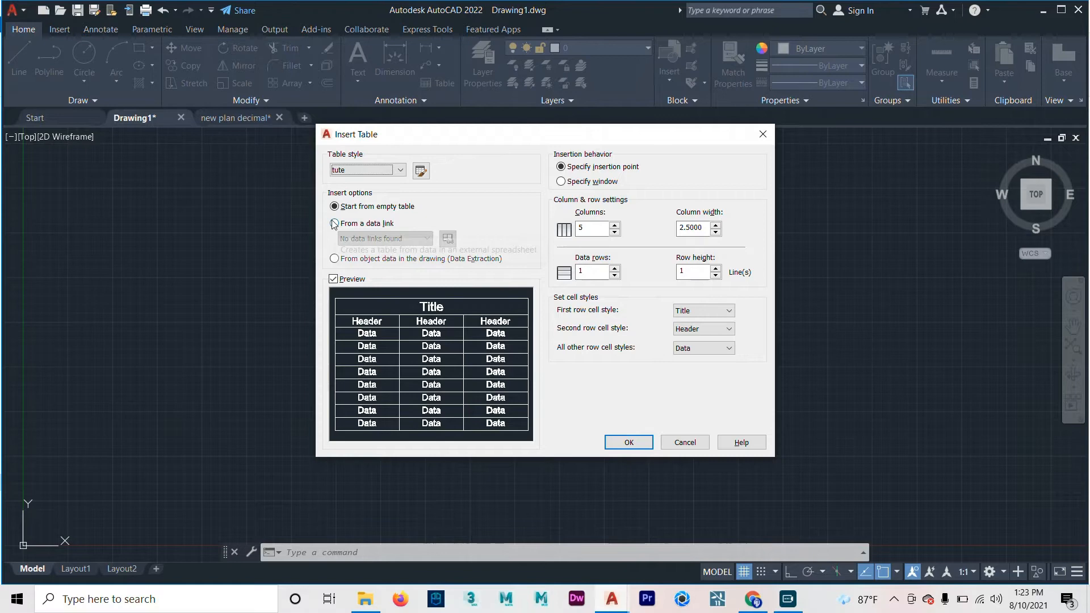
mouse_move(334, 223)
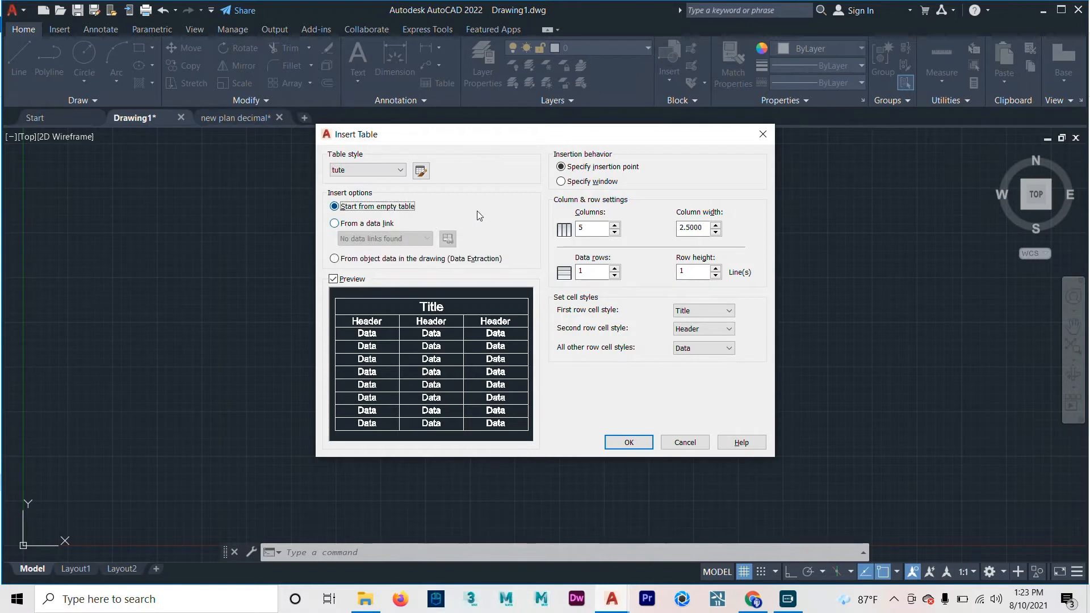
left_click(334, 223)
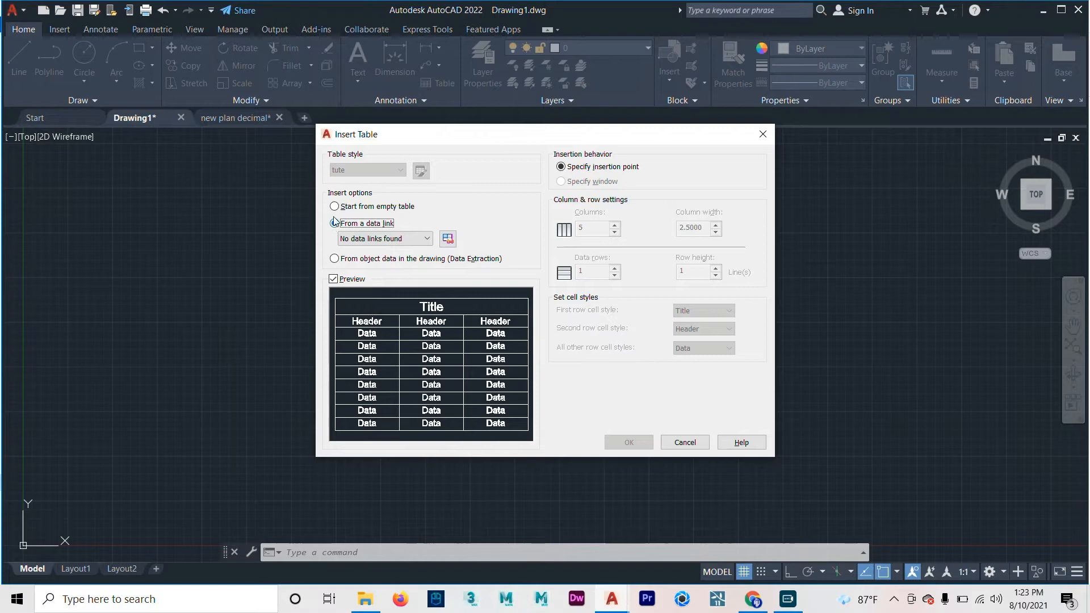
left_click(334, 206)
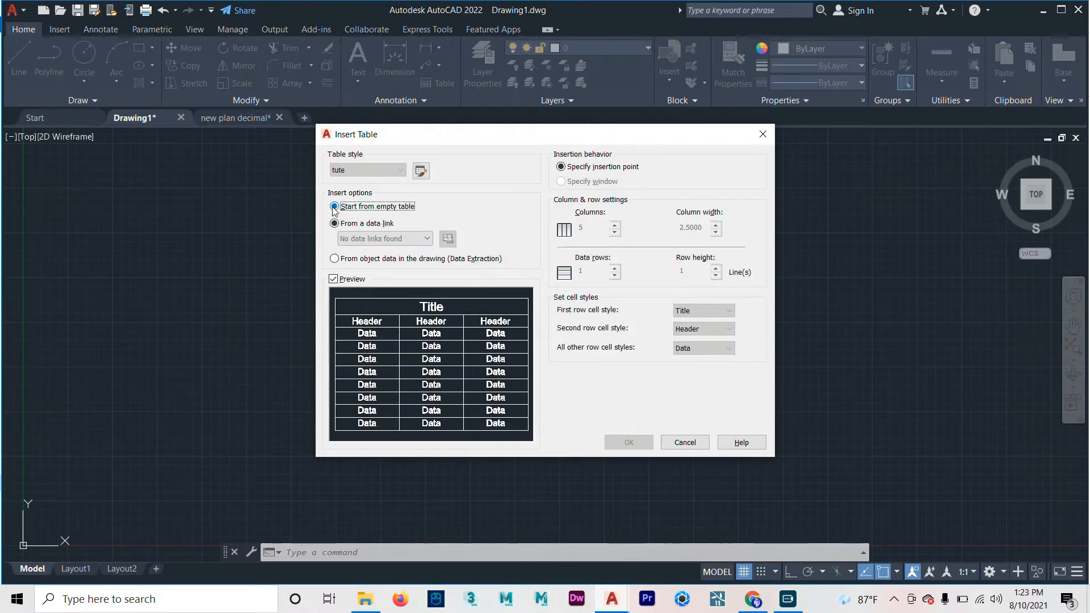
left_click(333, 206)
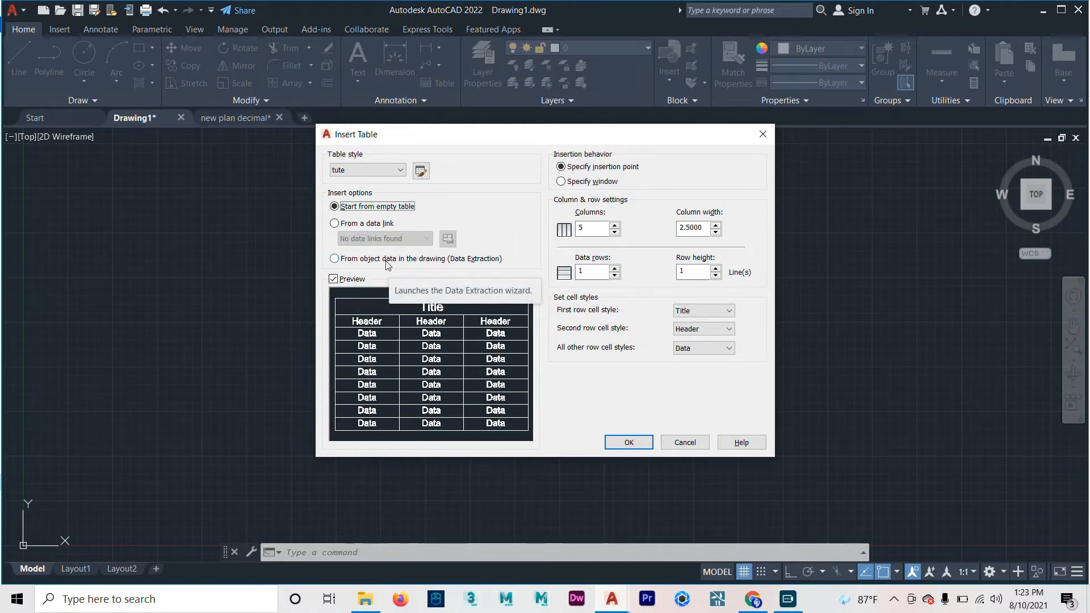
mouse_move(478, 267)
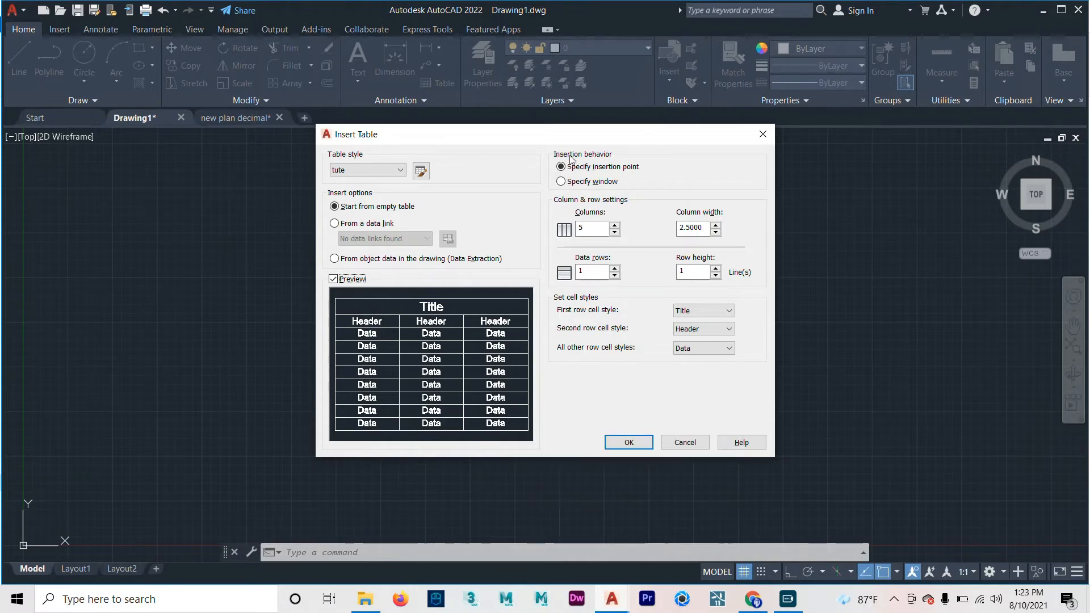
mouse_move(604, 156)
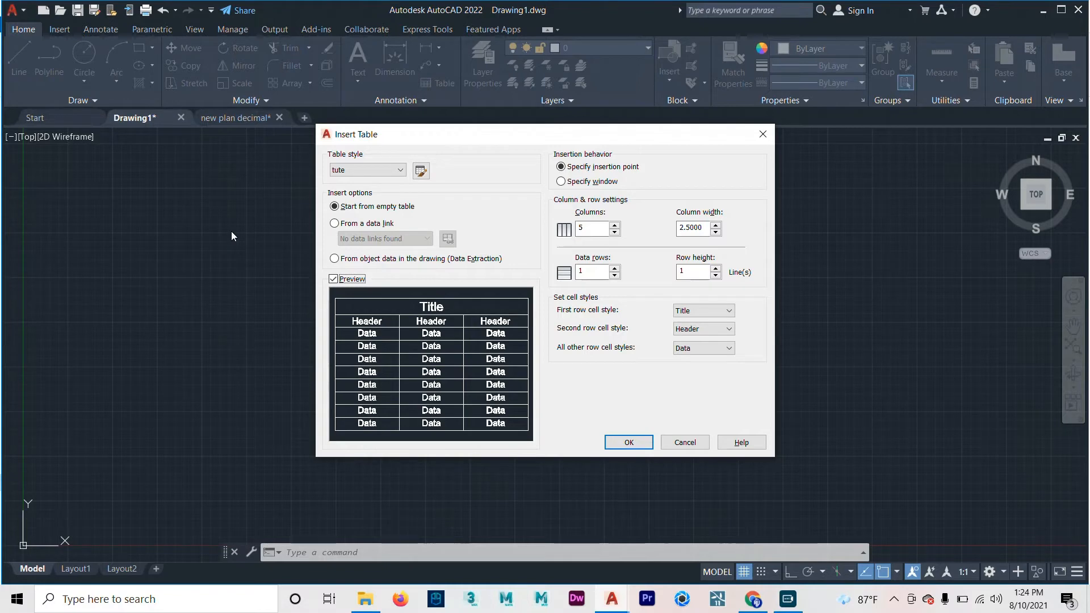
mouse_move(594, 181)
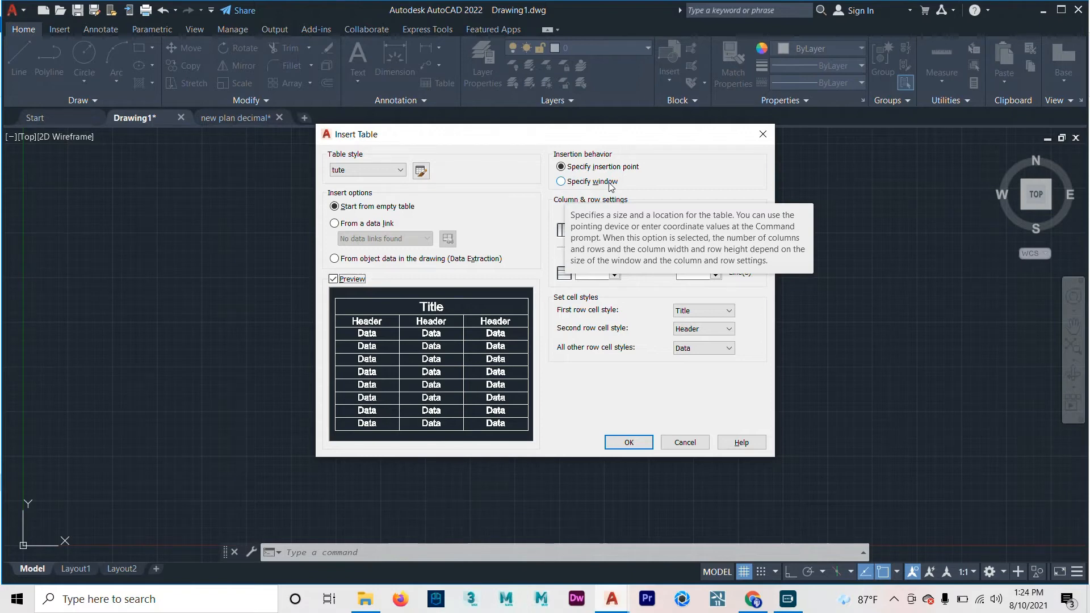
Step: Set Insert Table to Specify window placement with five columns and a one-line row height
left_click(561, 182)
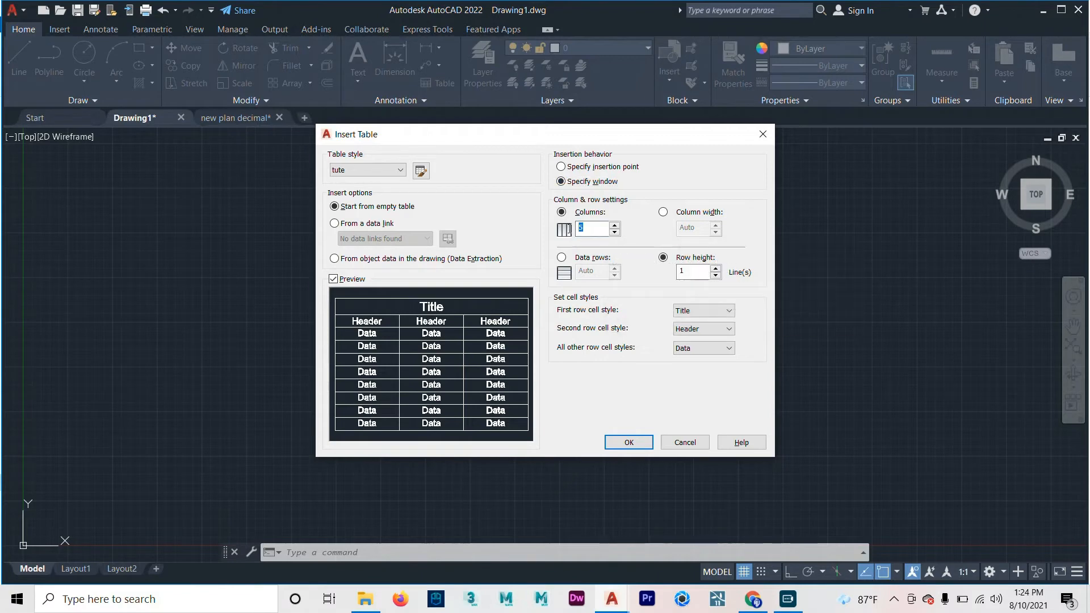
left_click(592, 229)
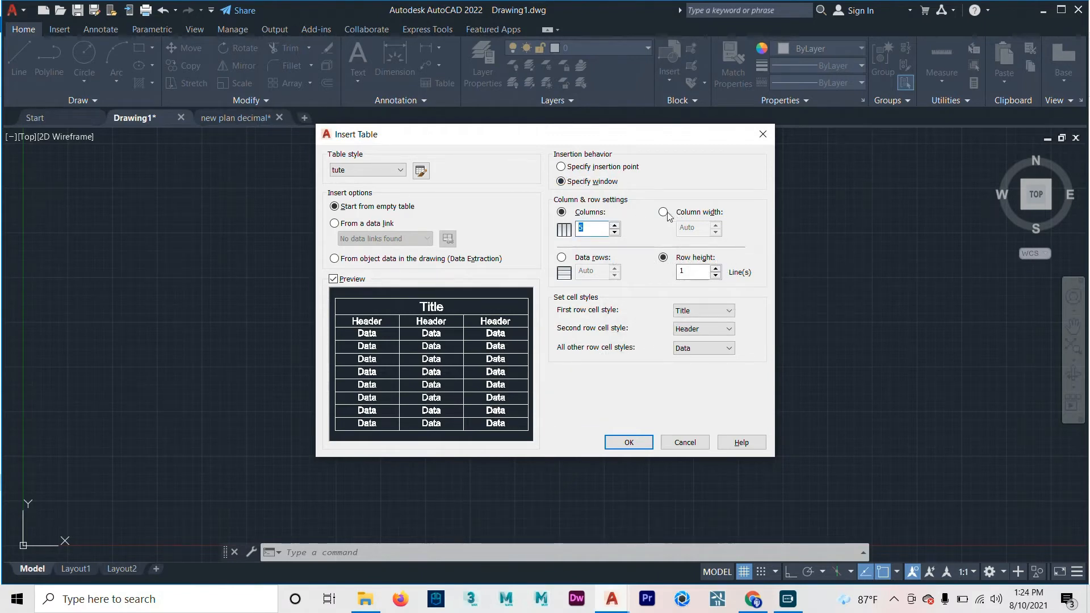
left_click(666, 213)
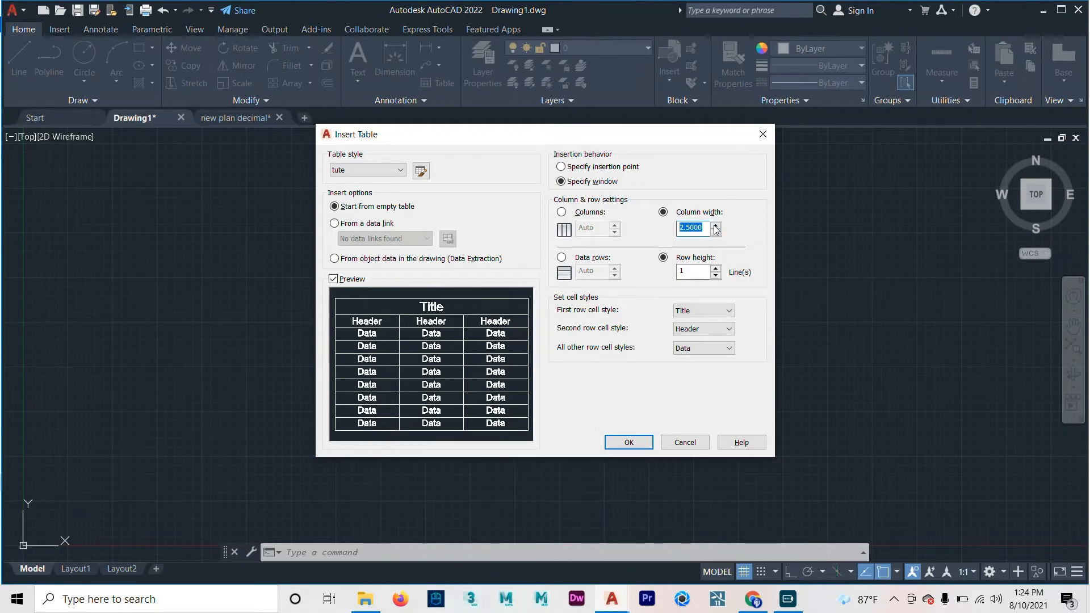
left_click(715, 225)
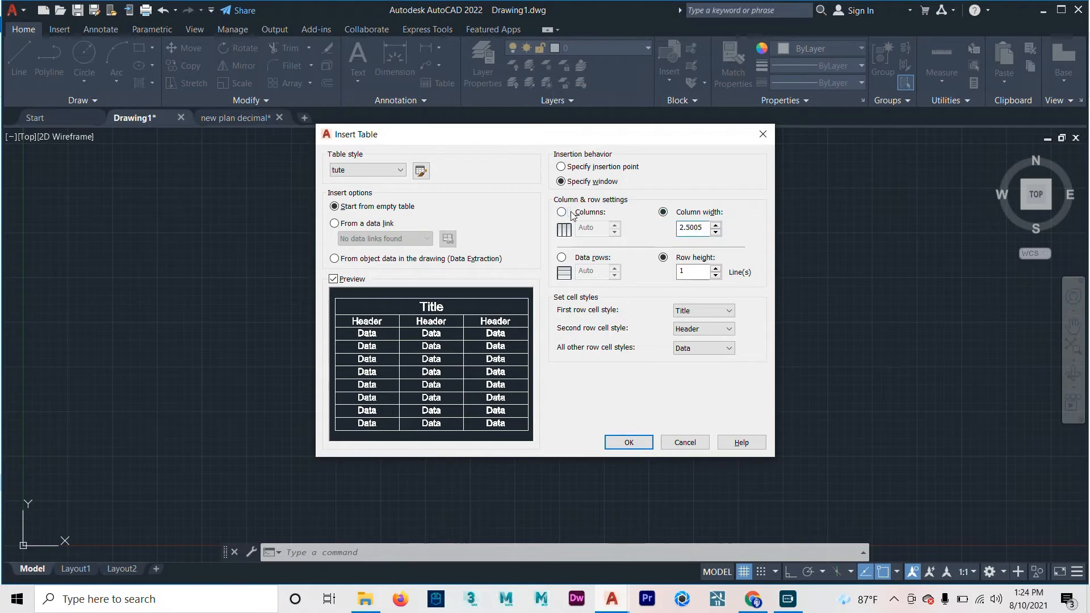
left_click(561, 212)
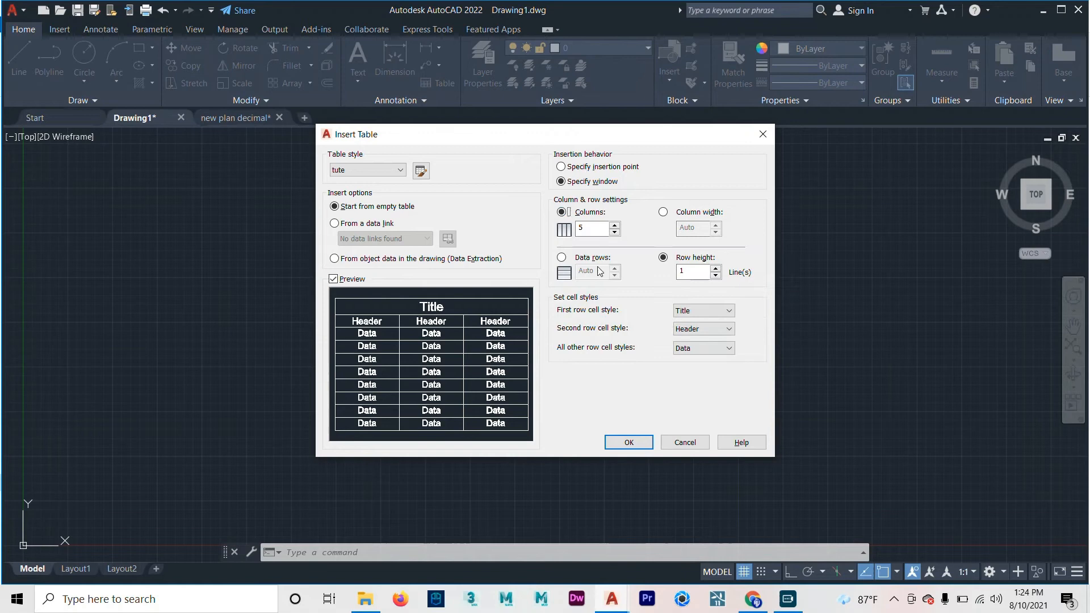
mouse_move(692, 272)
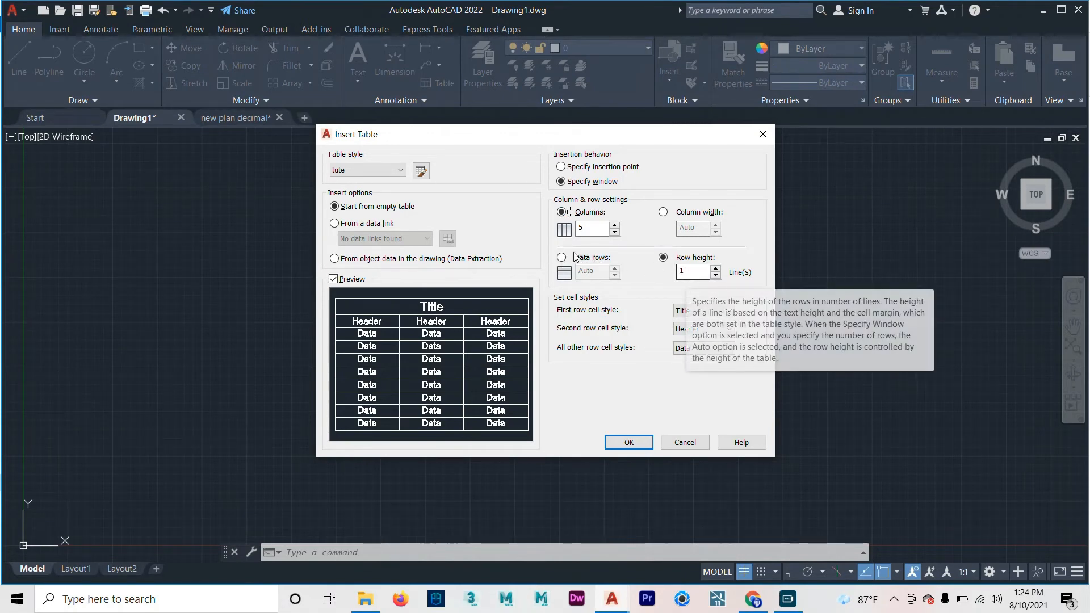
left_click(562, 257)
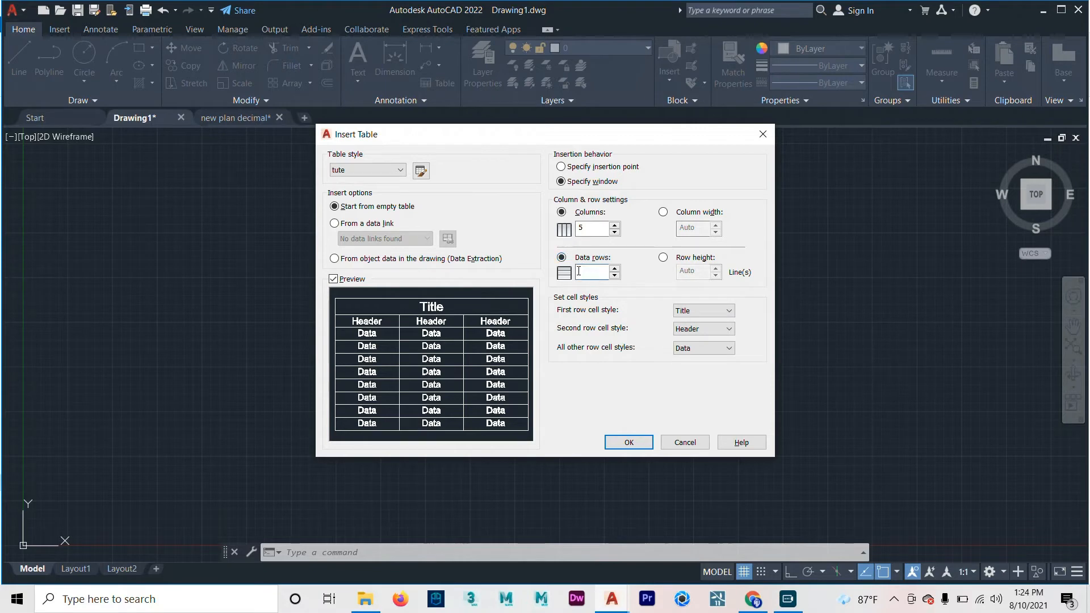
left_click(591, 271)
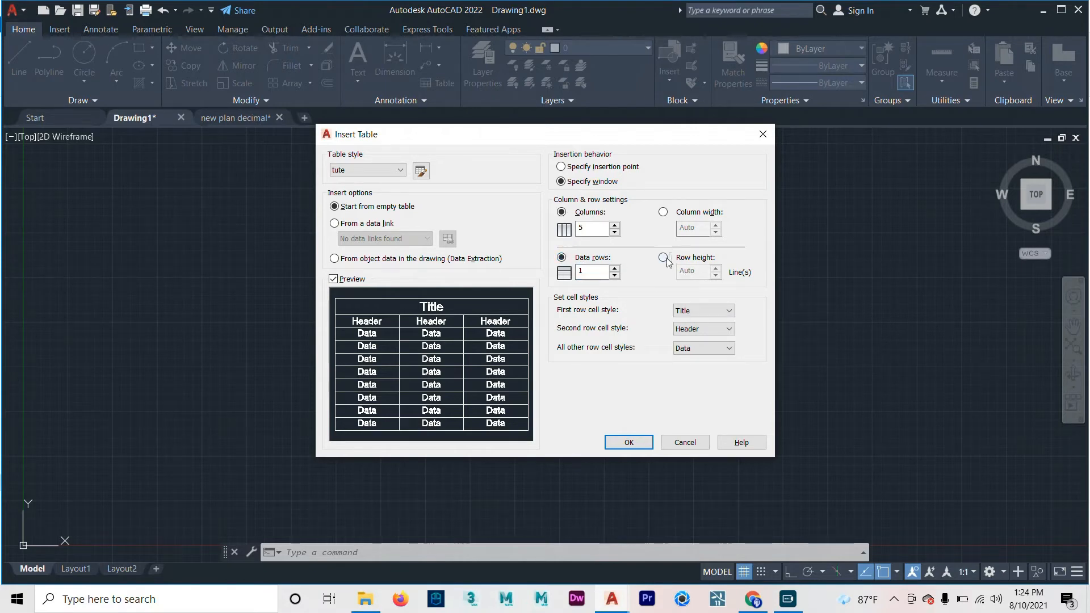
left_click(662, 257)
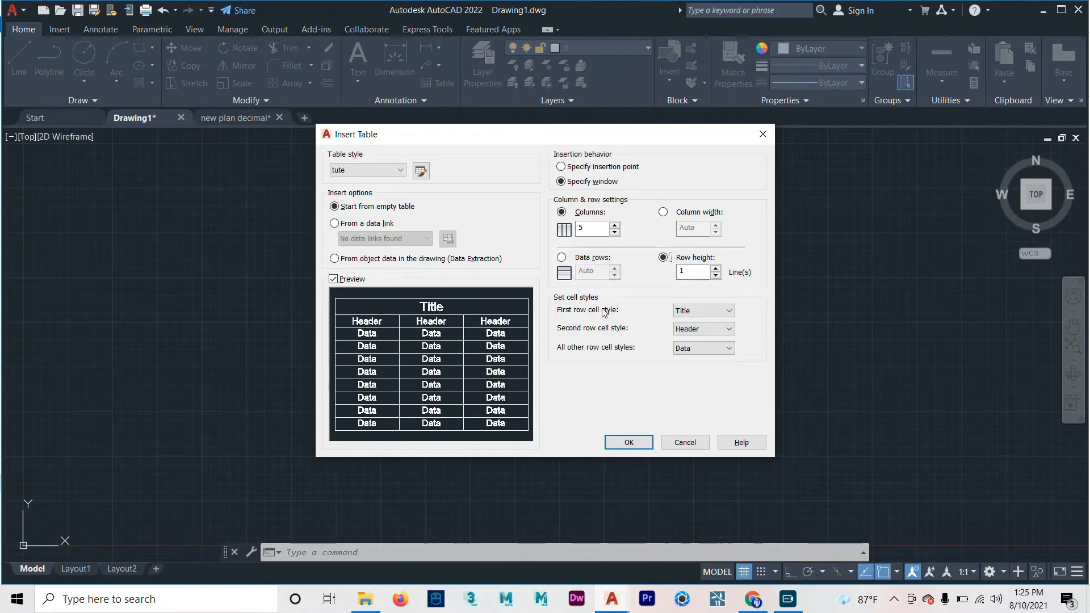
mouse_move(474, 313)
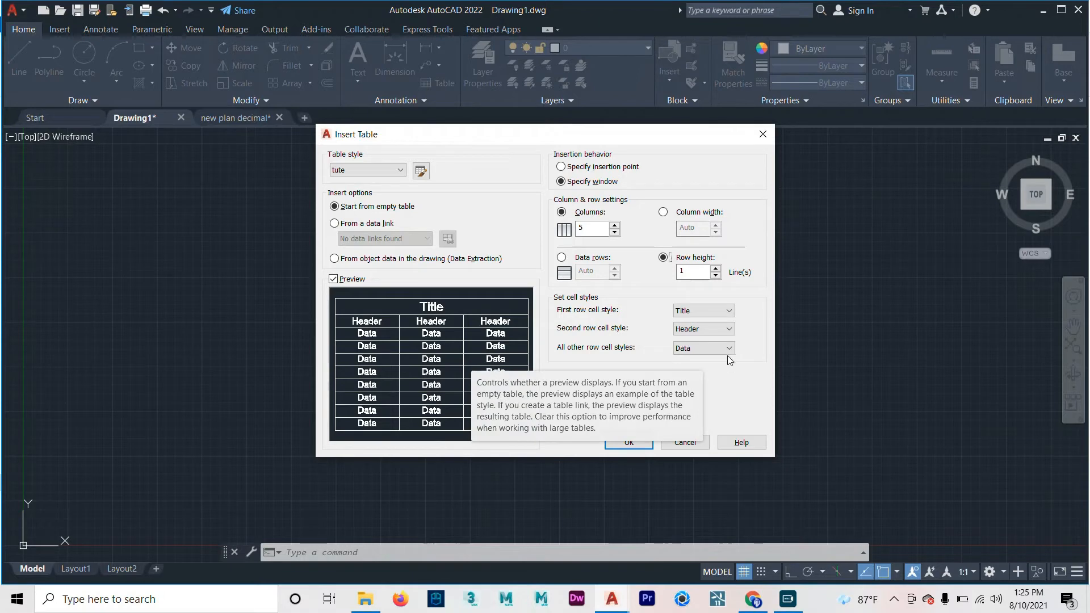
Step: Try Data and Header for the first row's cell style, then settle on Title
left_click(730, 310)
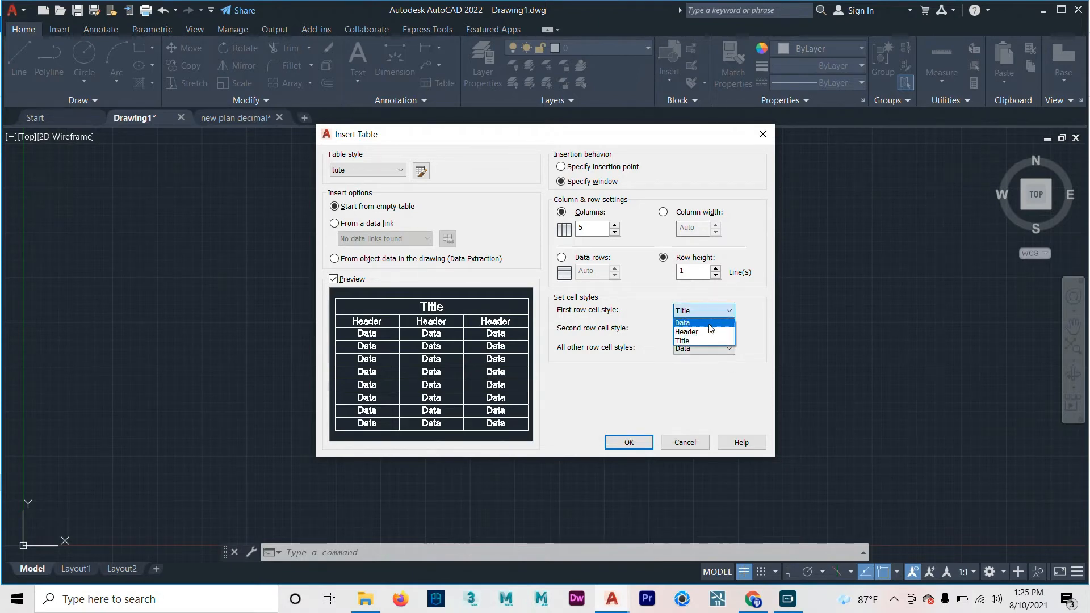
left_click(682, 323)
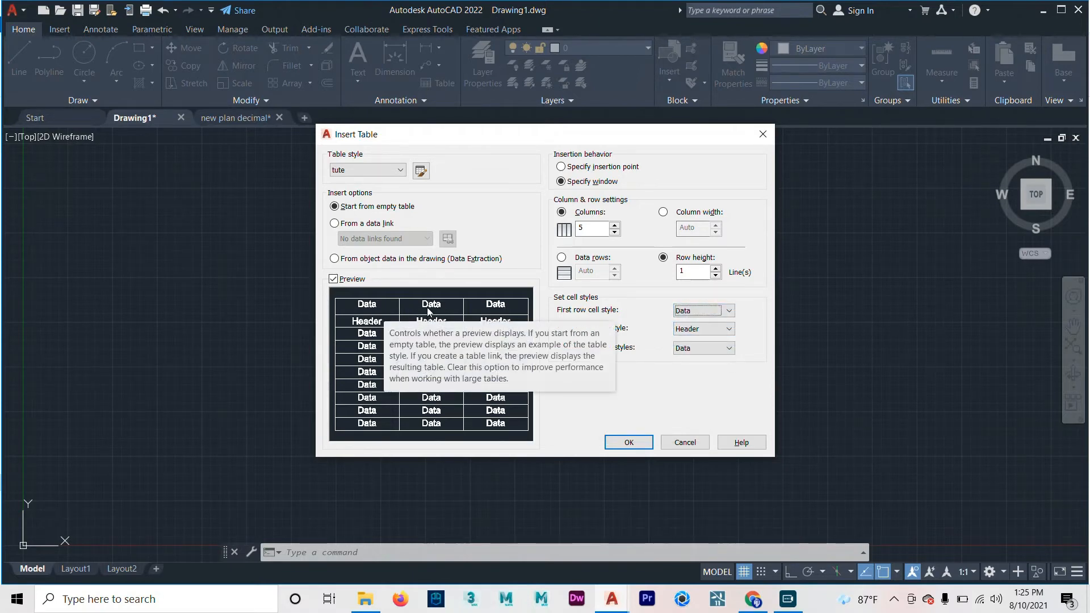
left_click(728, 328)
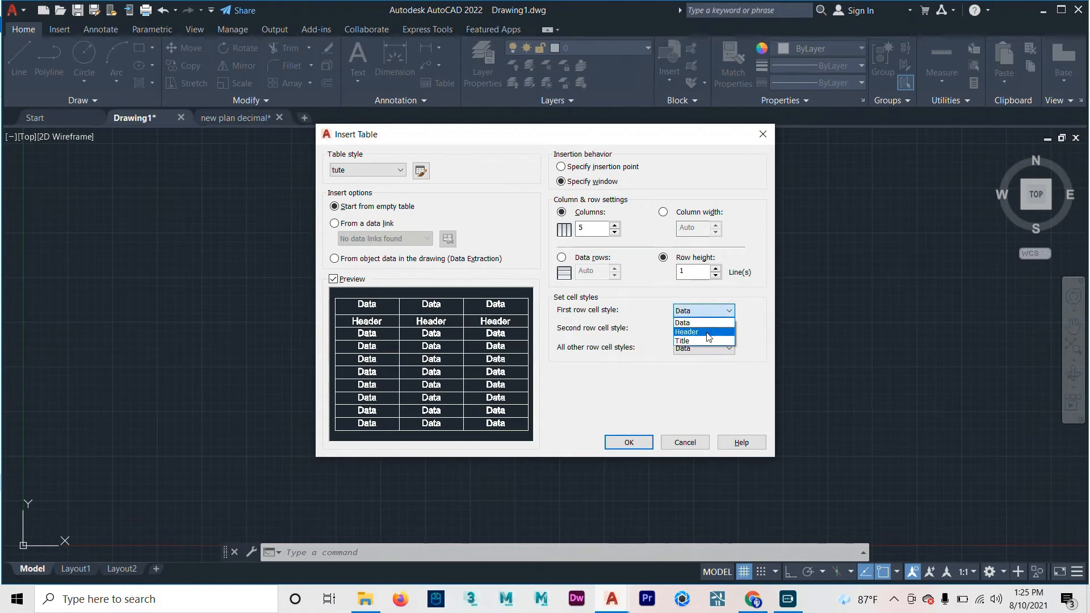
left_click(687, 331)
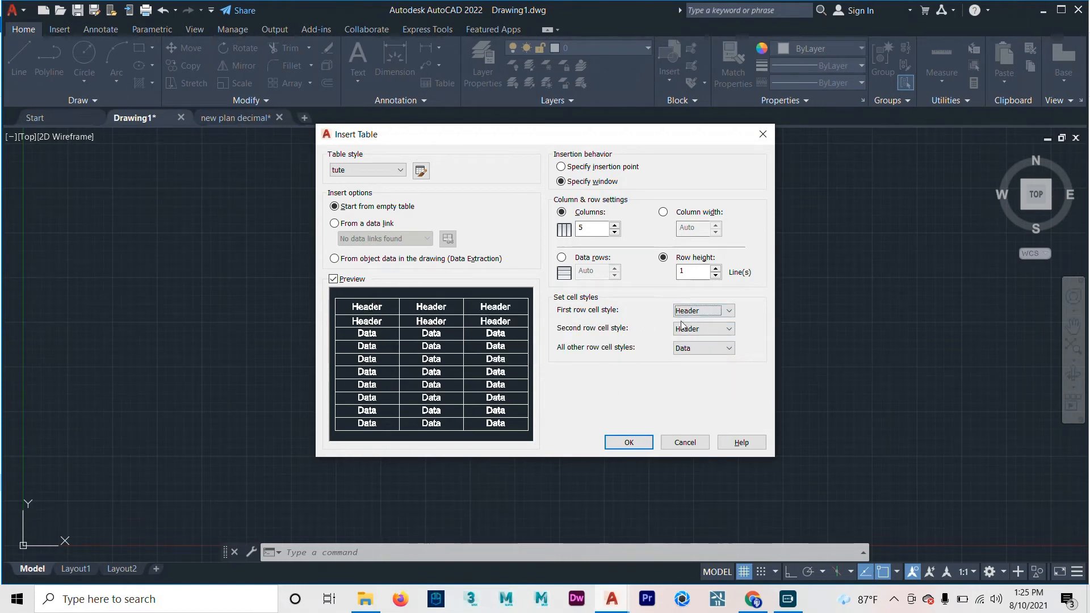
left_click(728, 310)
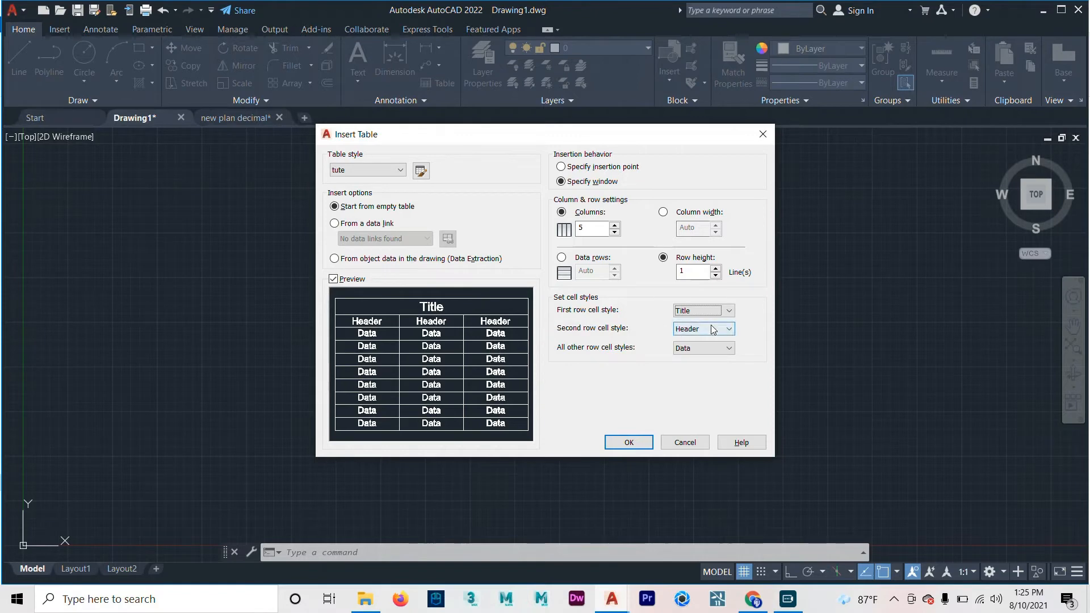
Step: Set the second row to Title, keep remaining rows as Data, and accept the settings
left_click(727, 328)
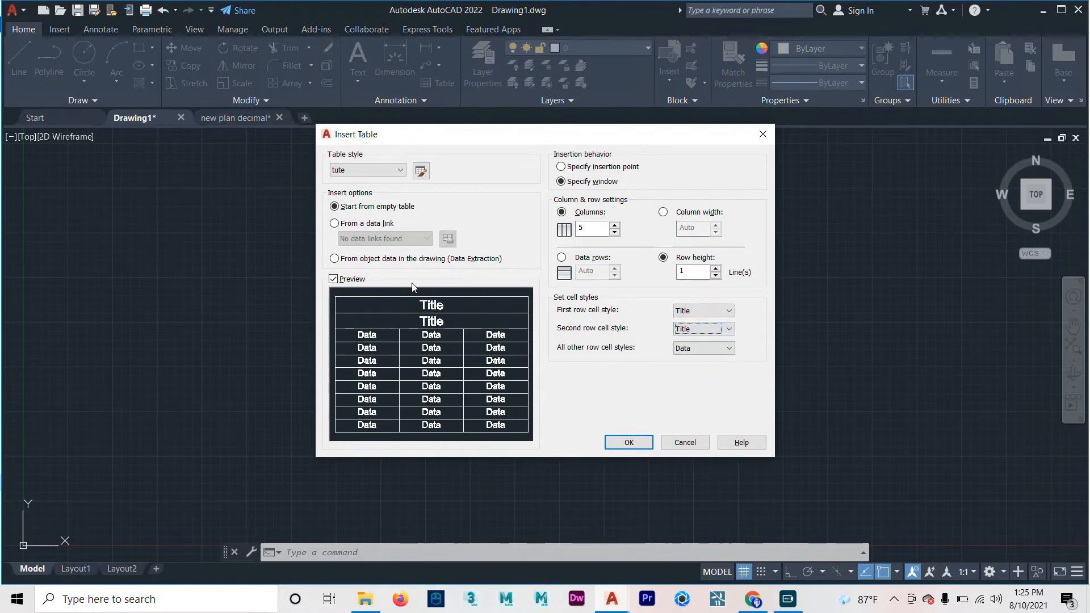
mouse_move(518, 306)
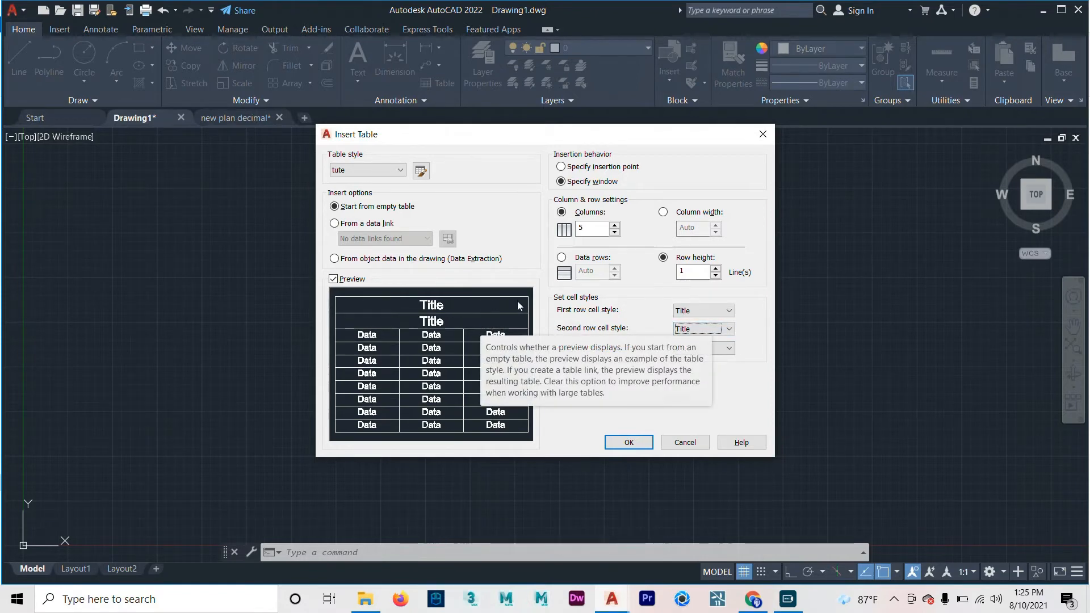
left_click(730, 348)
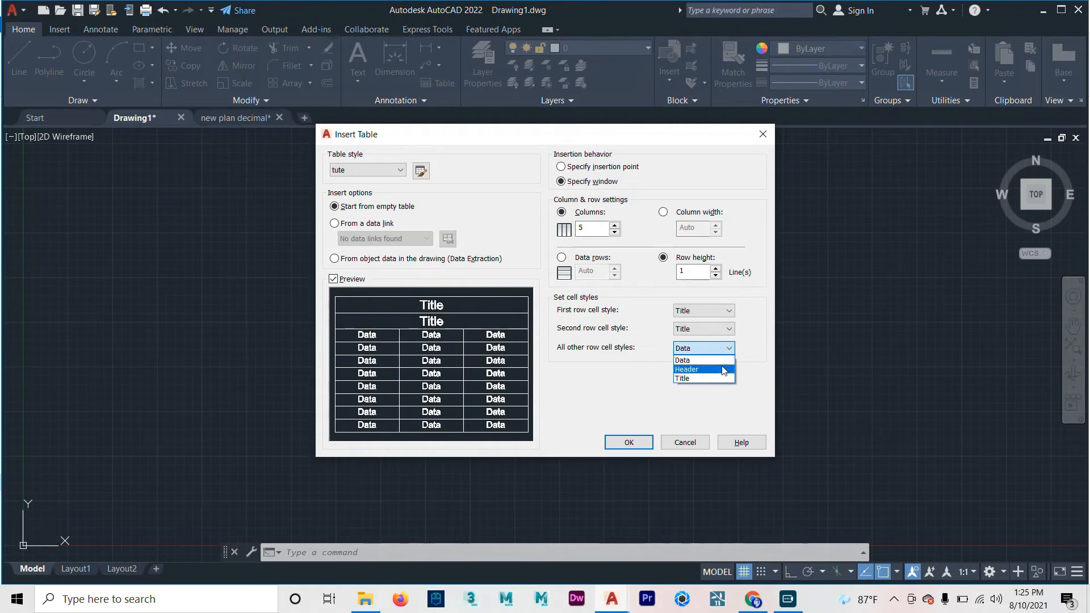
left_click(700, 369)
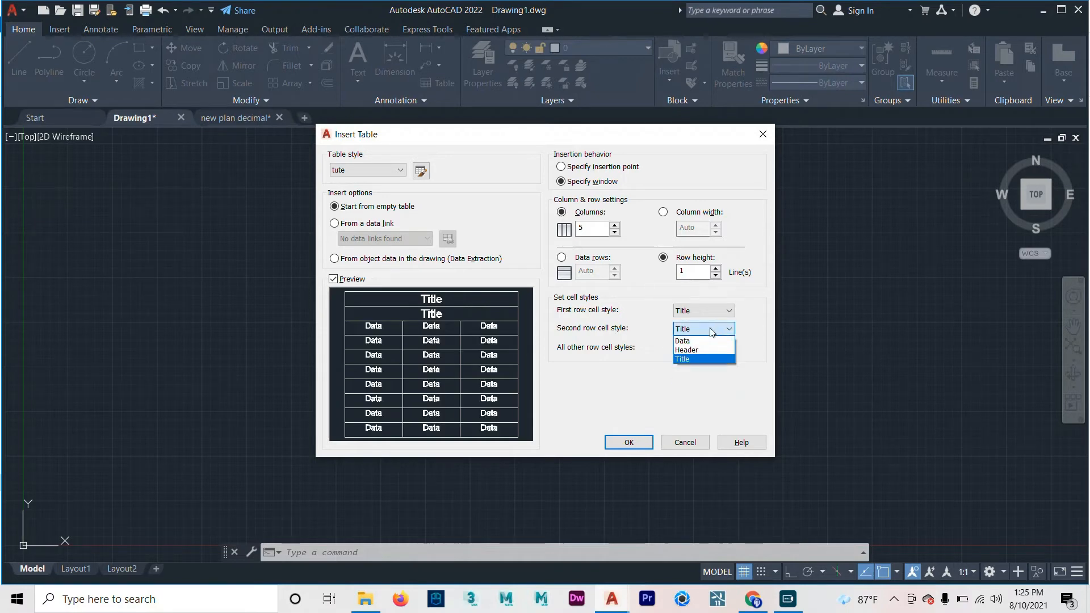
left_click(685, 350)
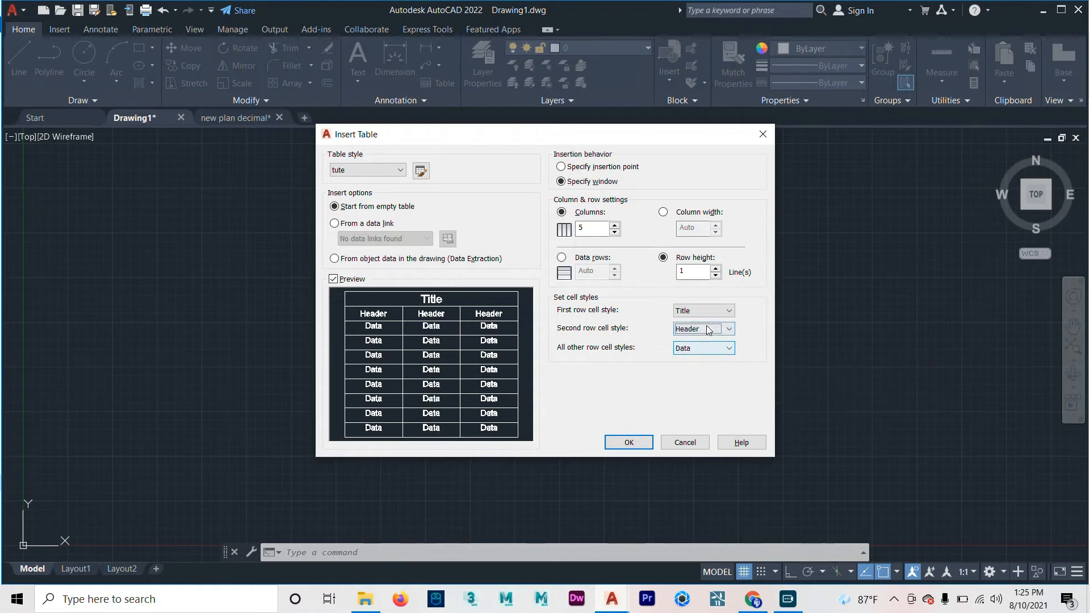
left_click(703, 328)
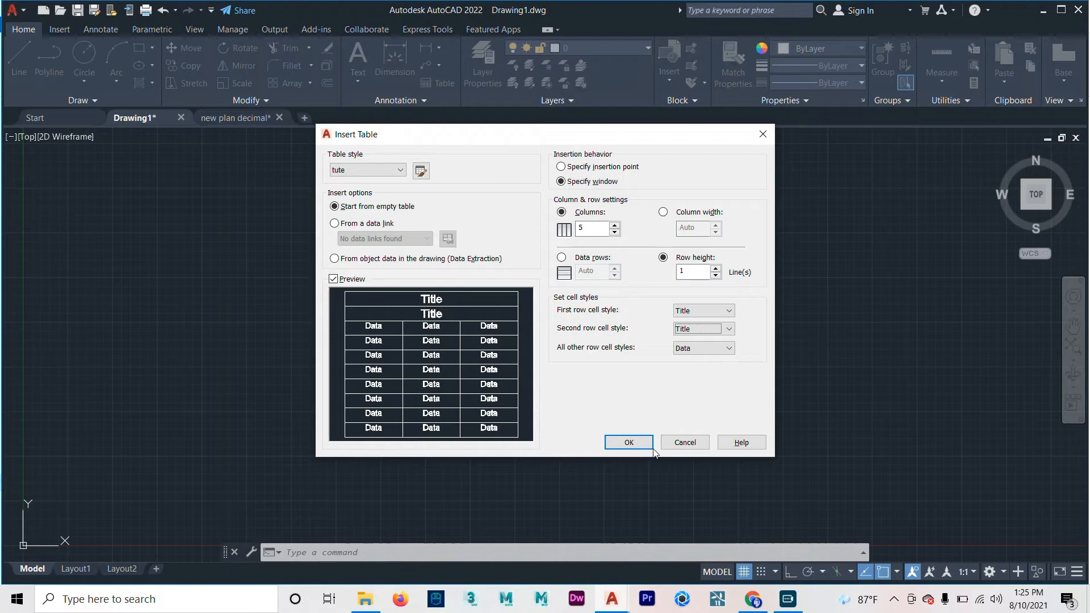
left_click(627, 442)
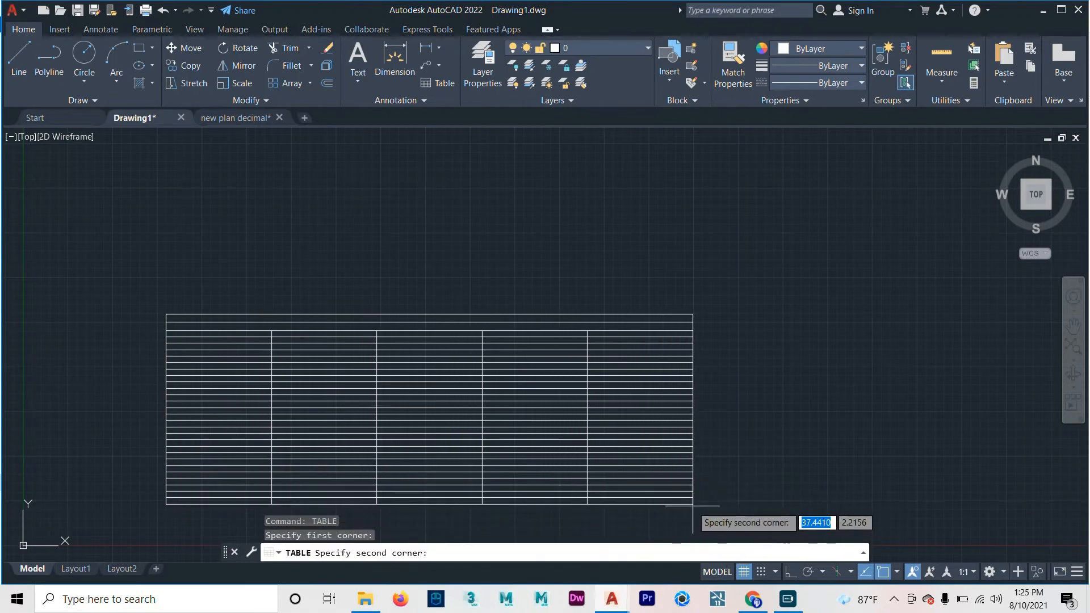
Step: Place the table, enter 'title' in row 1, 12234 in B5, and 'dfdfdfdfdd' in D9
left_click(303, 412)
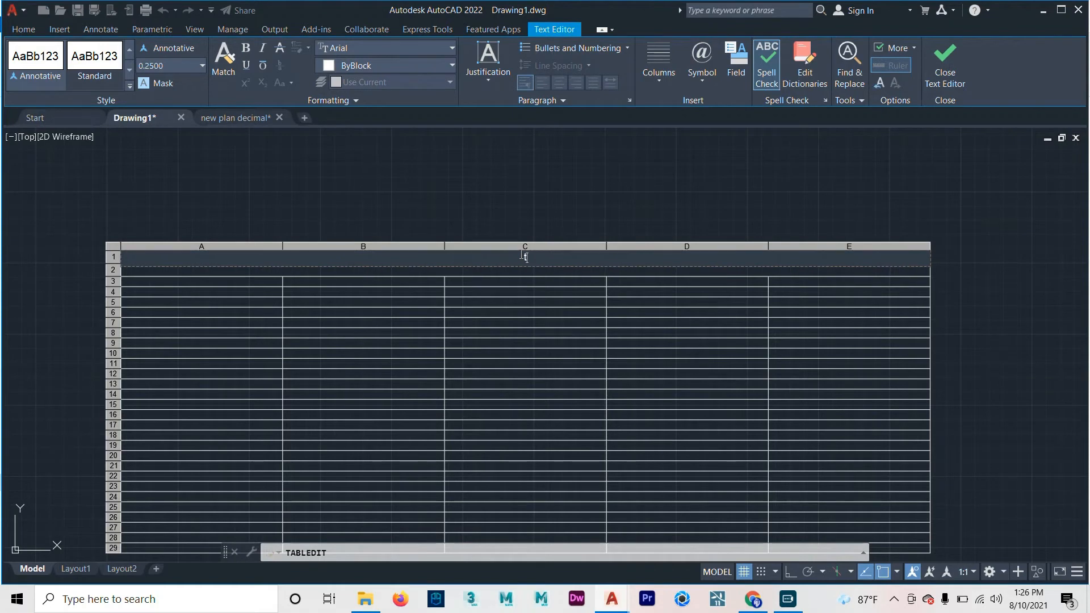
type("title")
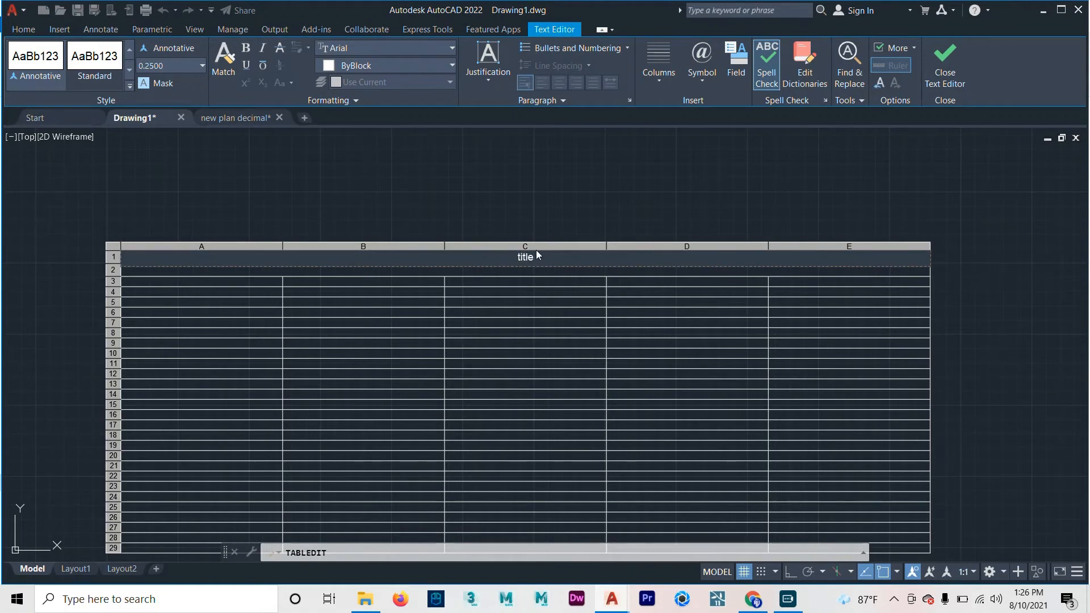
left_click(944, 62)
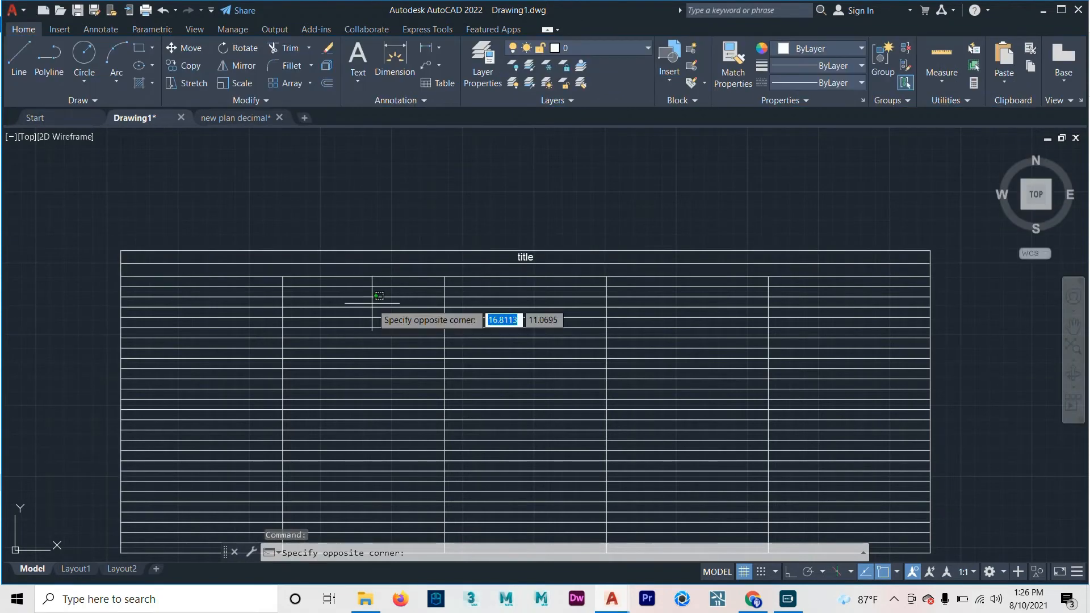
double_click(361, 300)
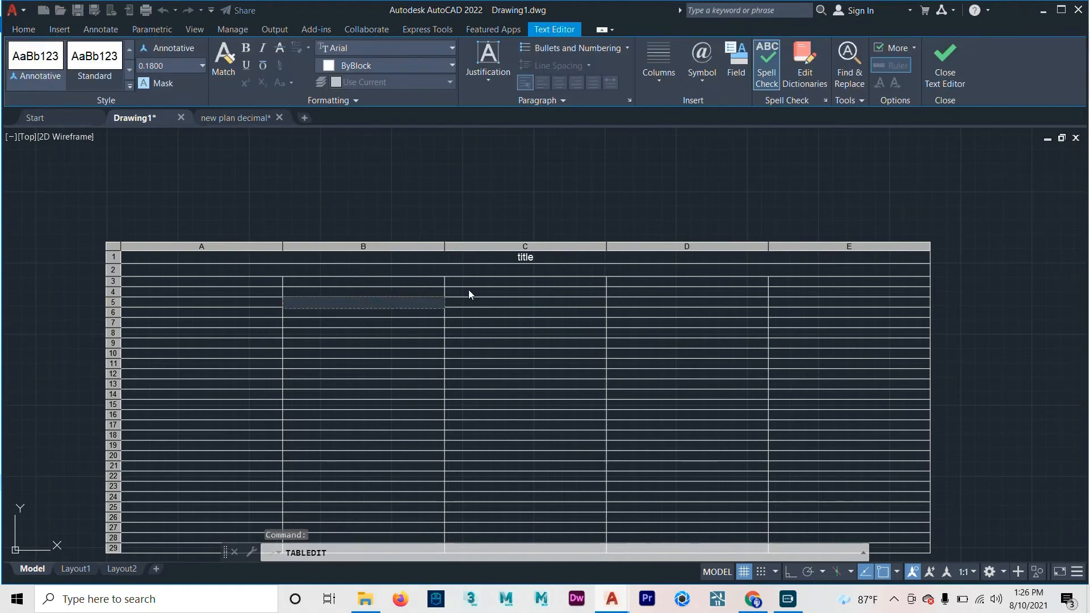
type("12234")
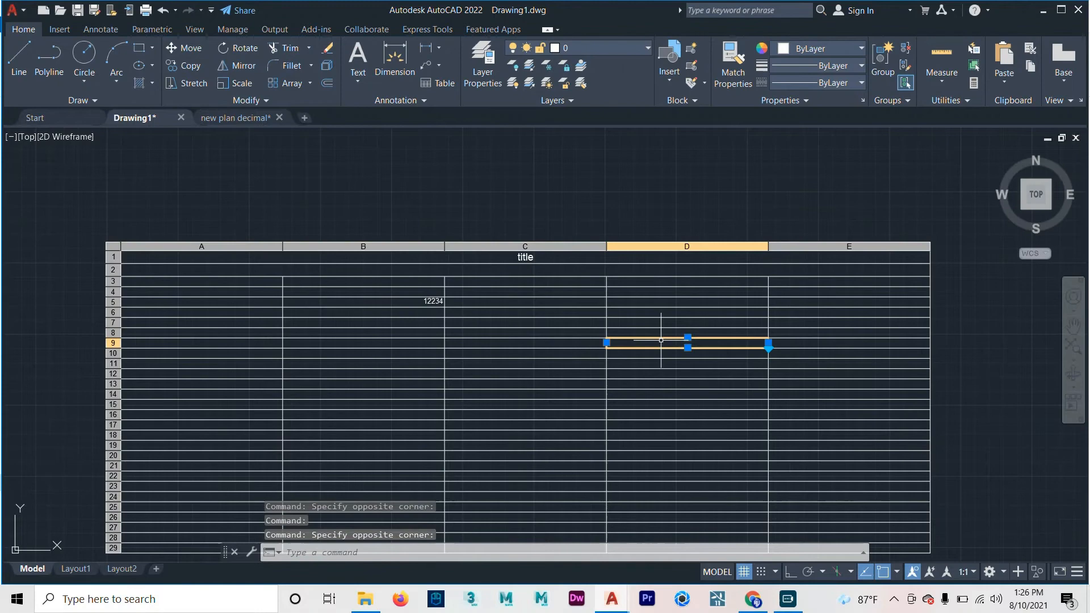
double_click(686, 341)
type("dfdfdfdfdfdf")
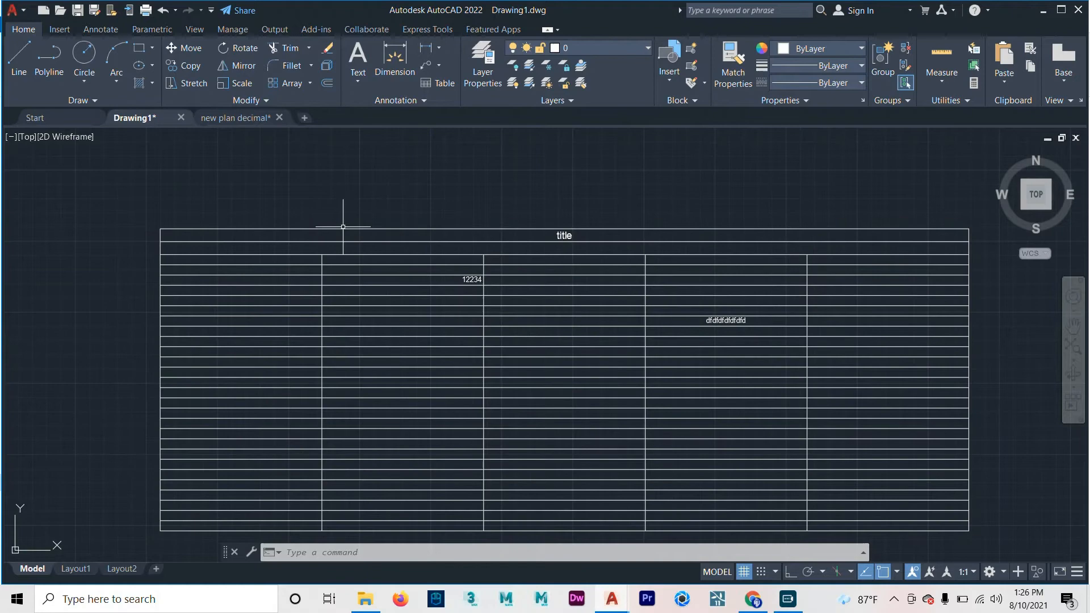
left_click(402, 320)
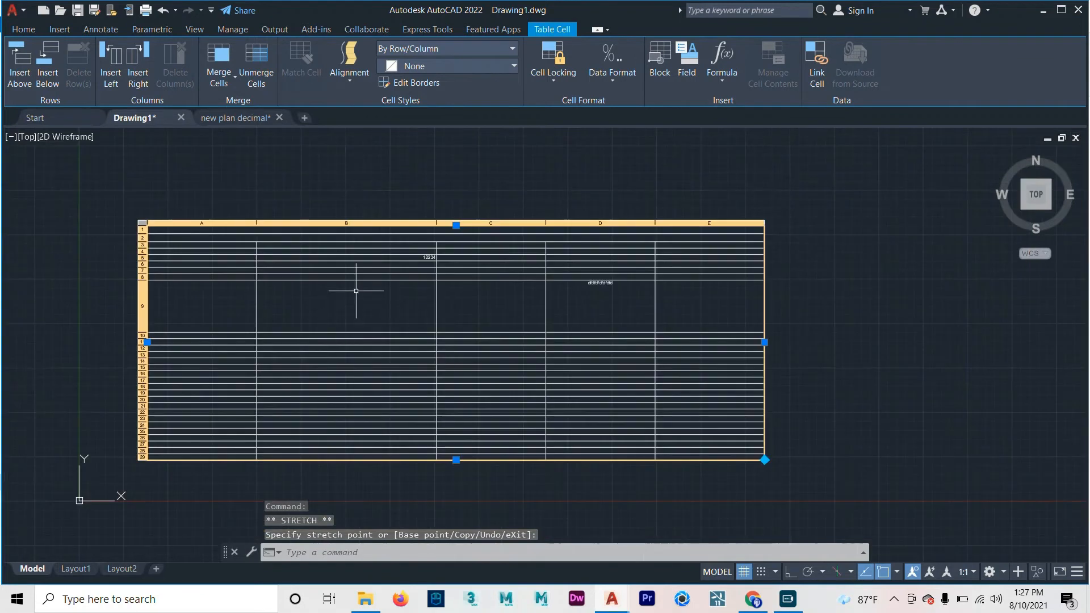
mouse_move(489, 408)
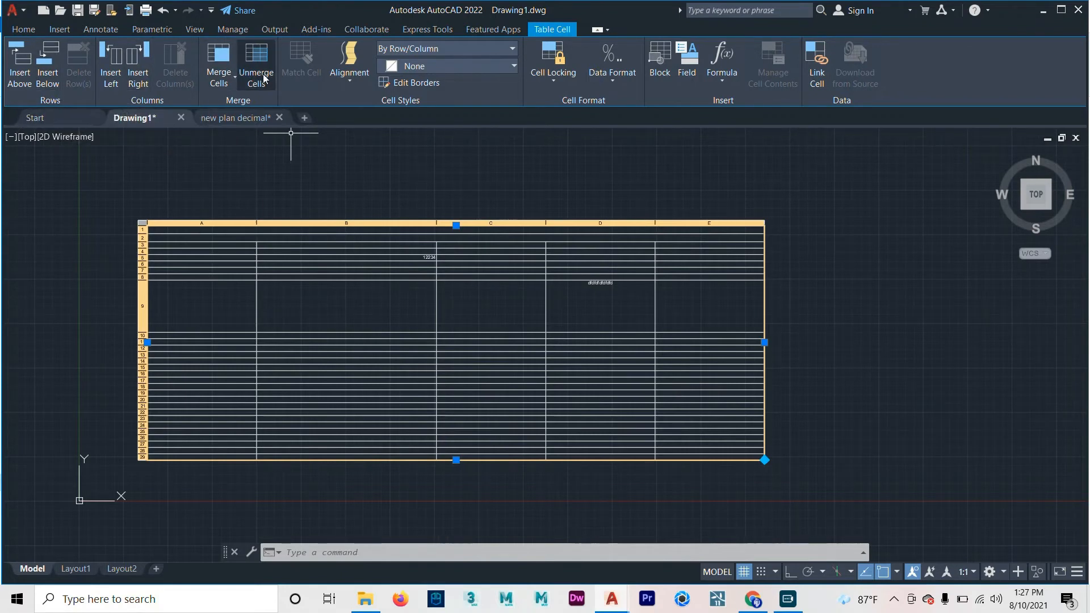
mouse_move(256, 62)
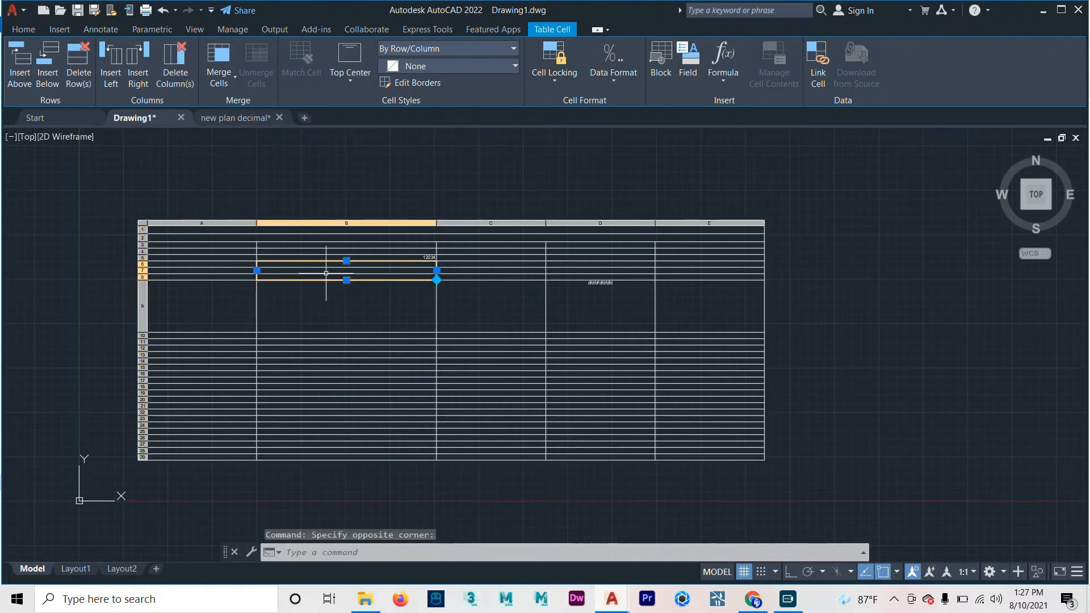
Step: Merge table cells B6 through B8 into one cell using the Merge Cells tool
left_click(217, 63)
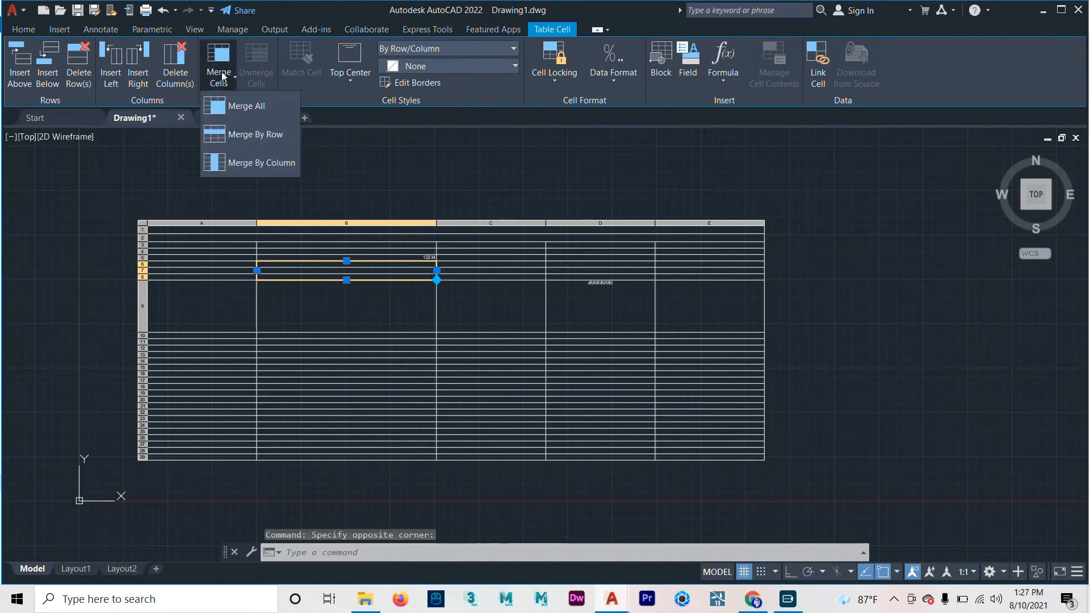
left_click(218, 62)
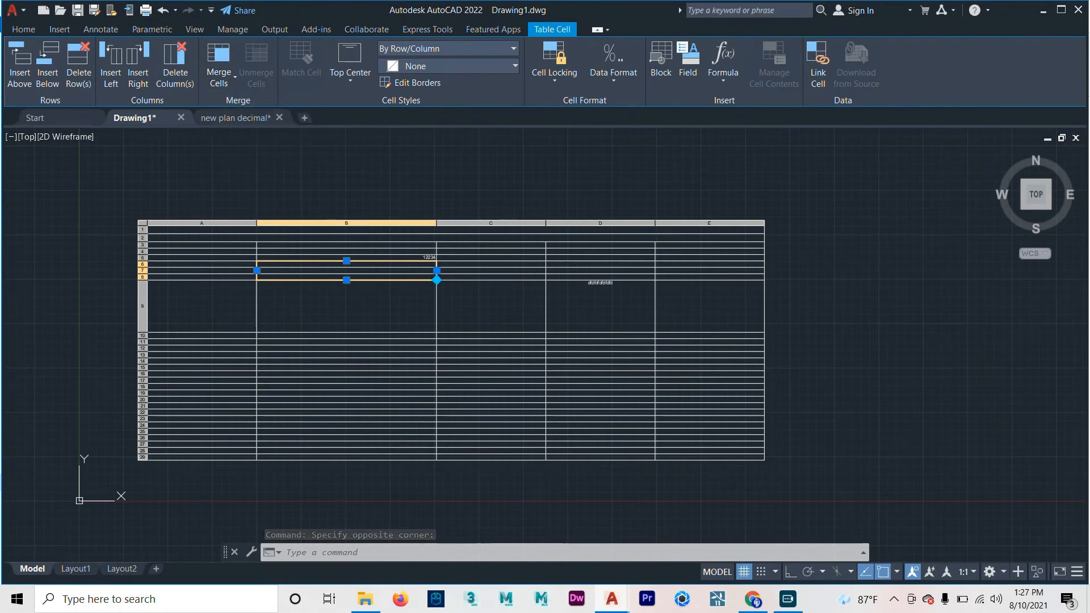
left_click(218, 63)
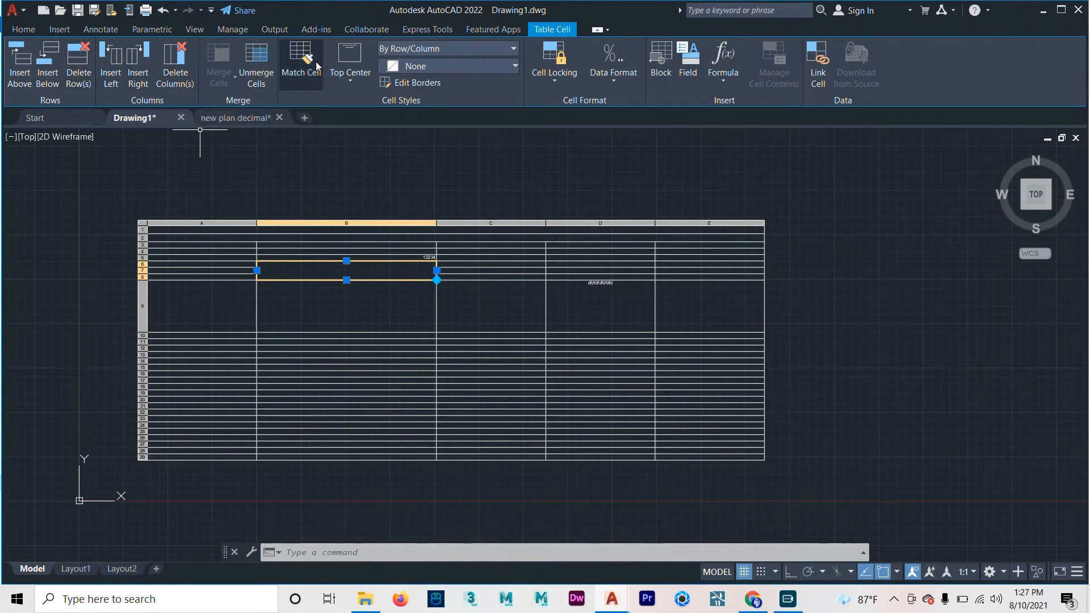
mouse_move(269, 192)
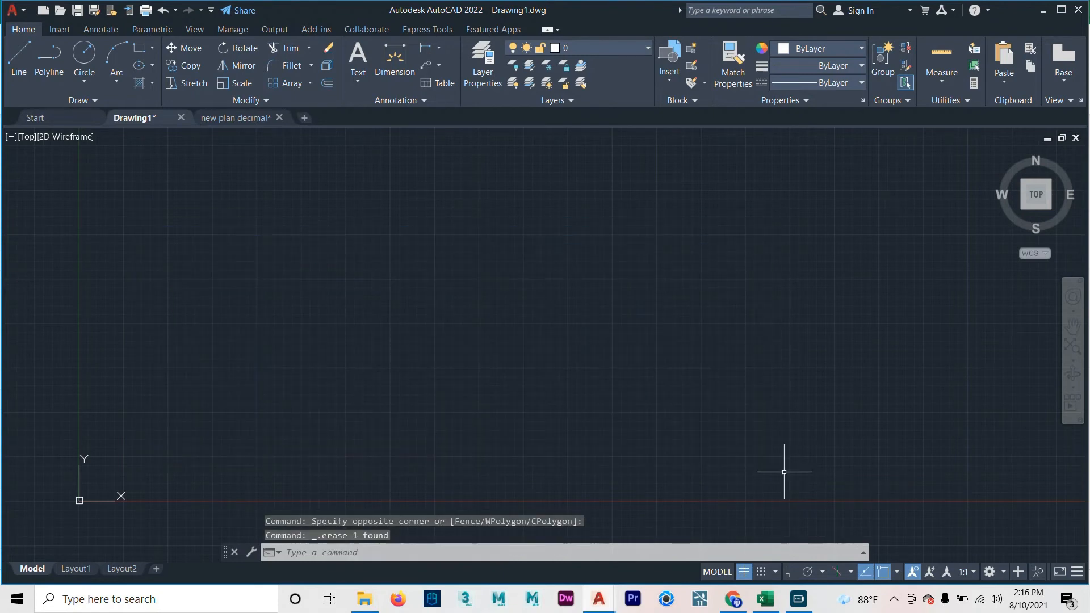
mouse_move(764, 598)
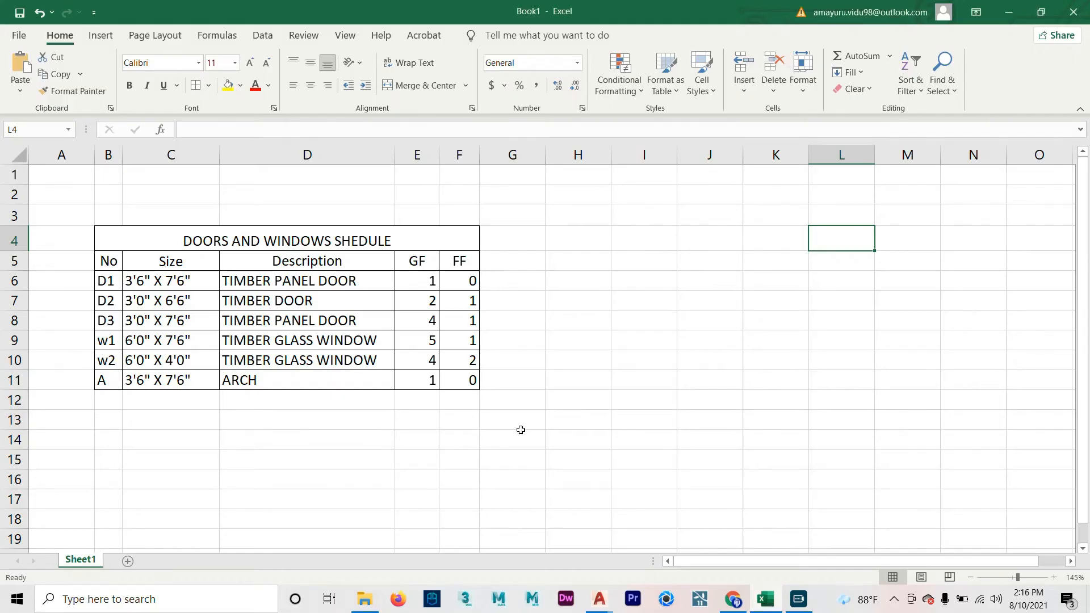
mouse_move(383, 419)
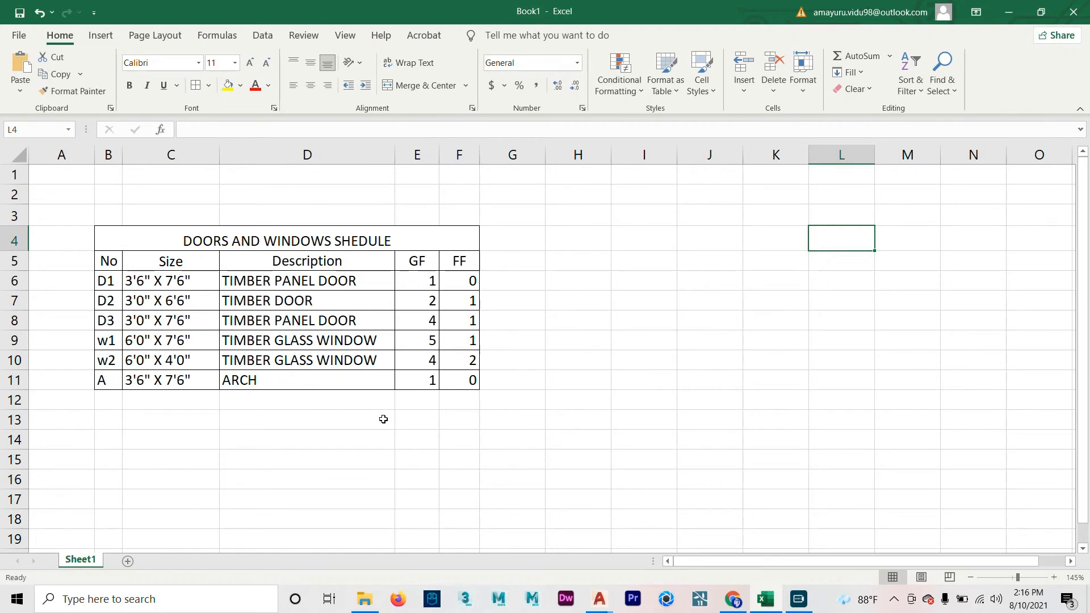
mouse_move(366, 406)
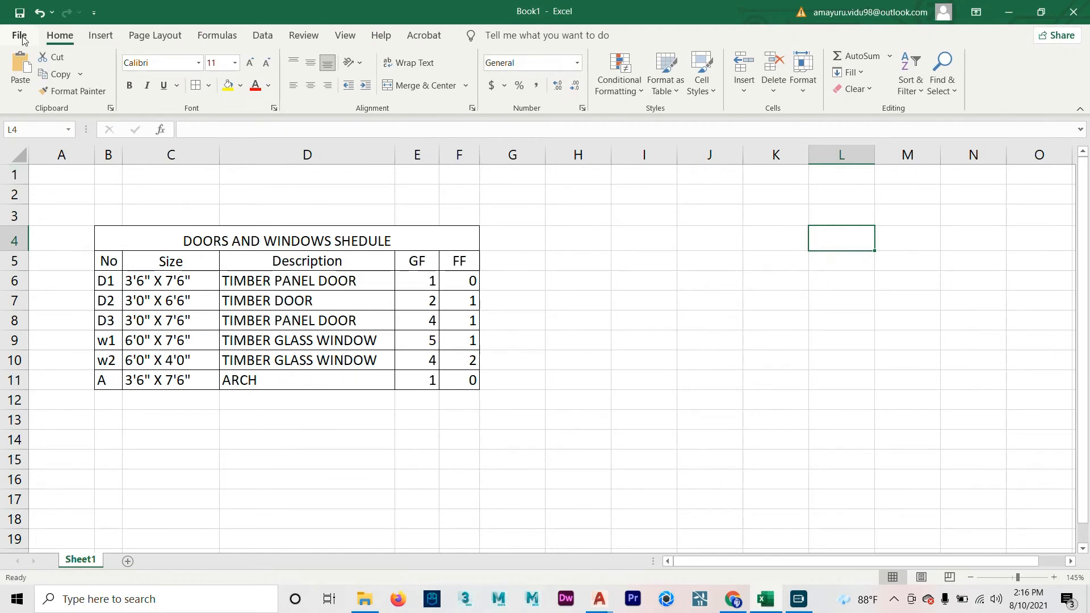
Step: Save the Excel schedule workbook to the Desktop under the name Book1
left_click(21, 35)
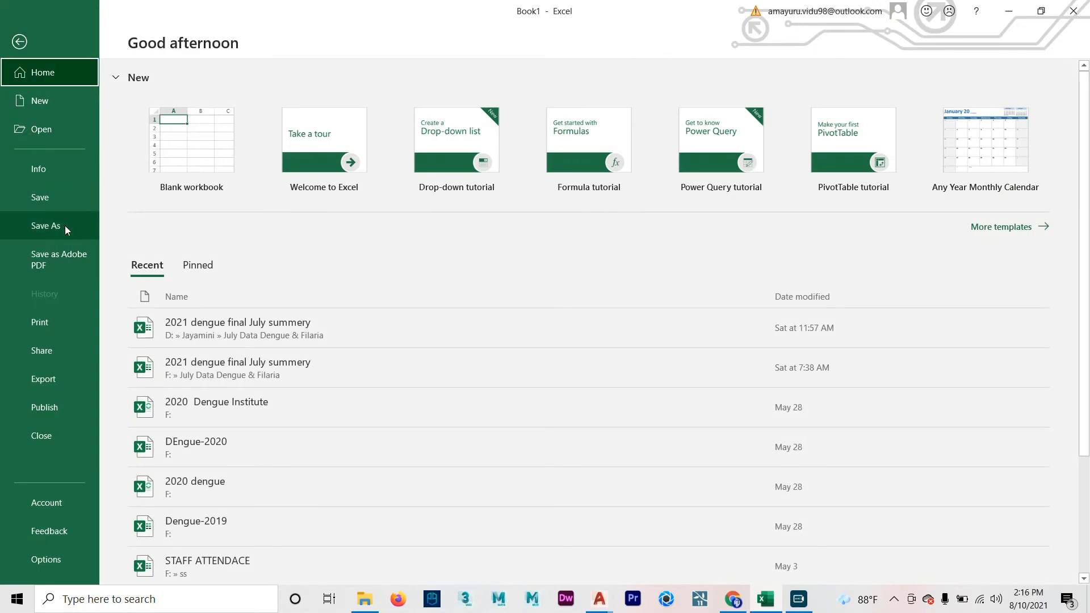
left_click(45, 226)
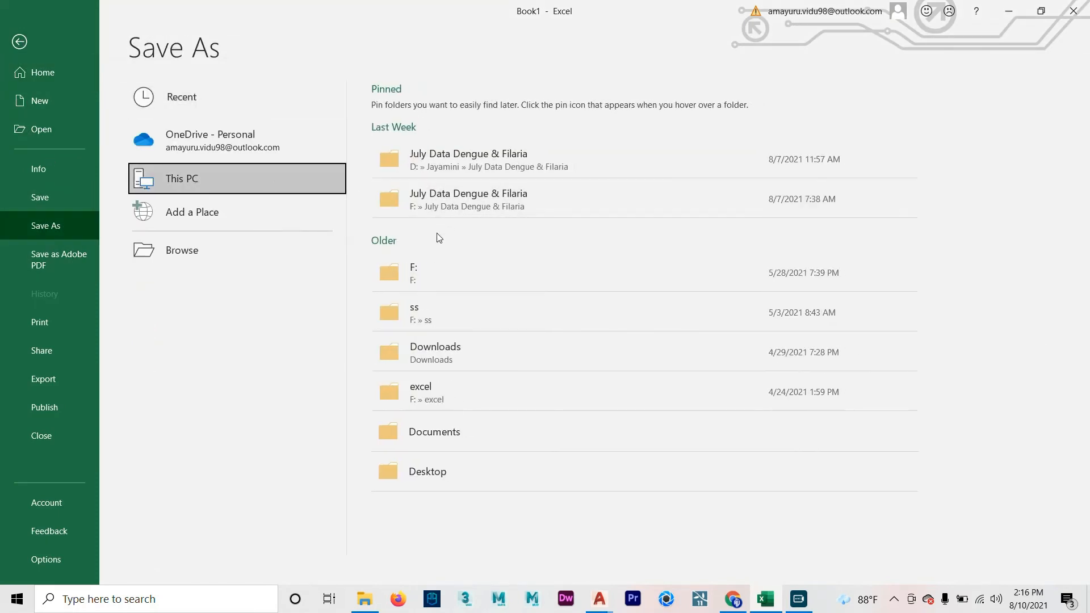
left_click(182, 250)
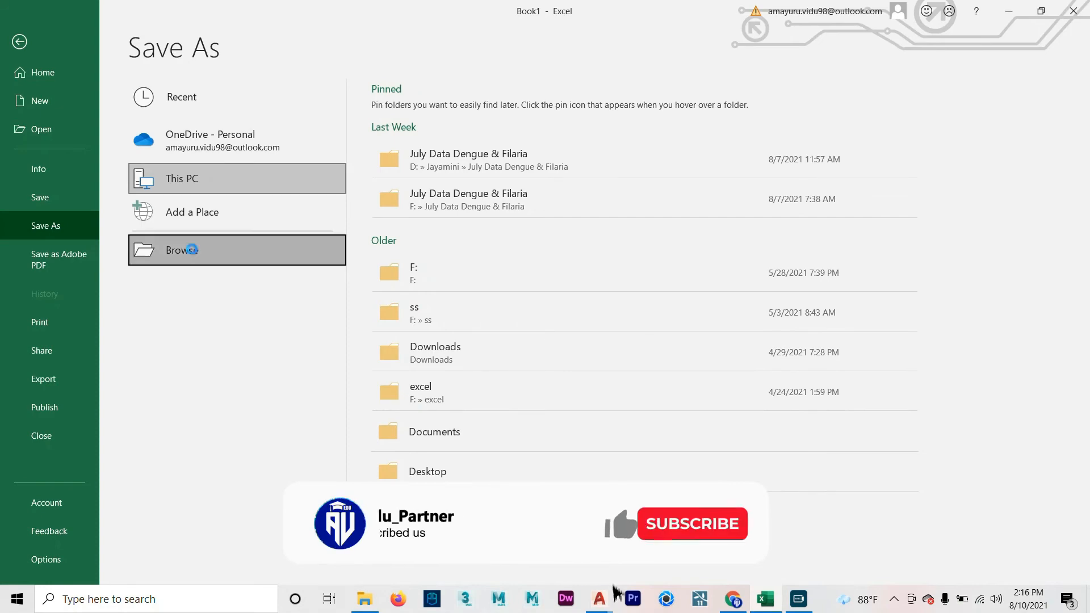
left_click(180, 250)
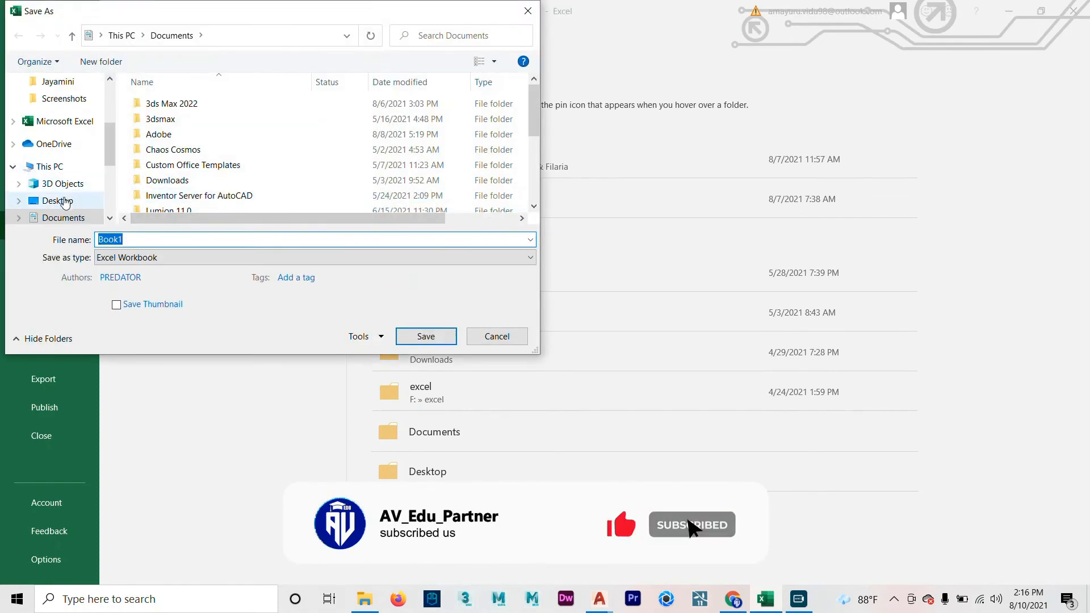
left_click(58, 200)
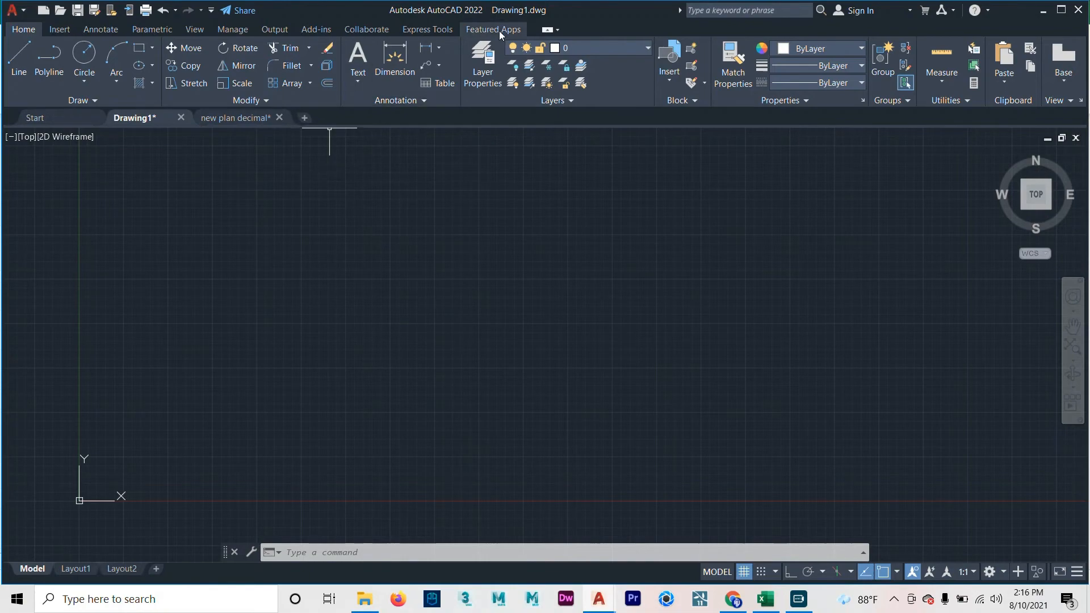
Step: Start an AutoCAD table with the 'From a data link' option selected
left_click(443, 82)
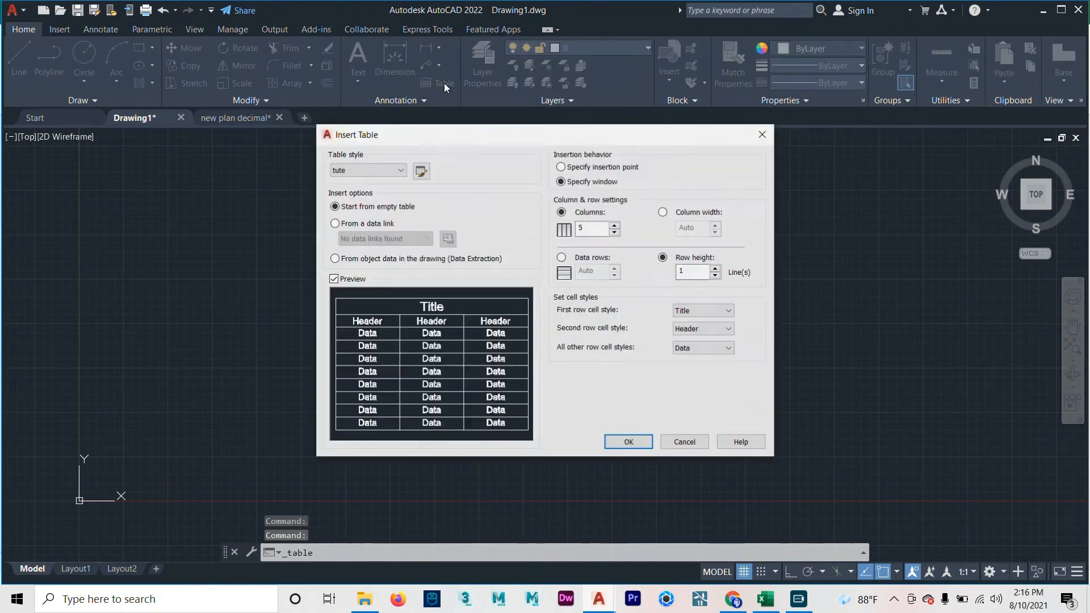
mouse_move(361, 223)
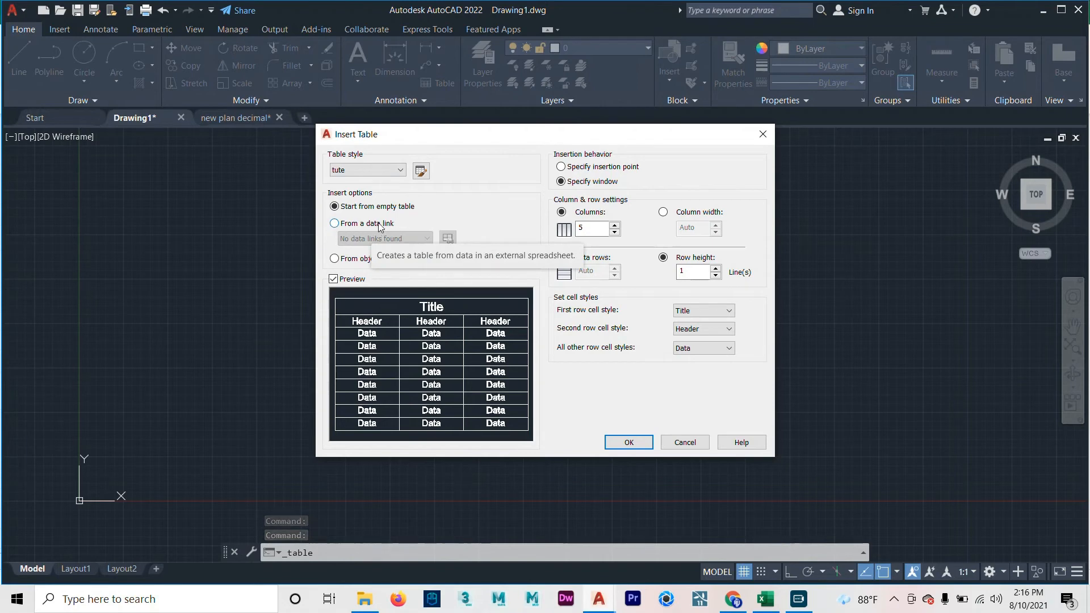
left_click(334, 223)
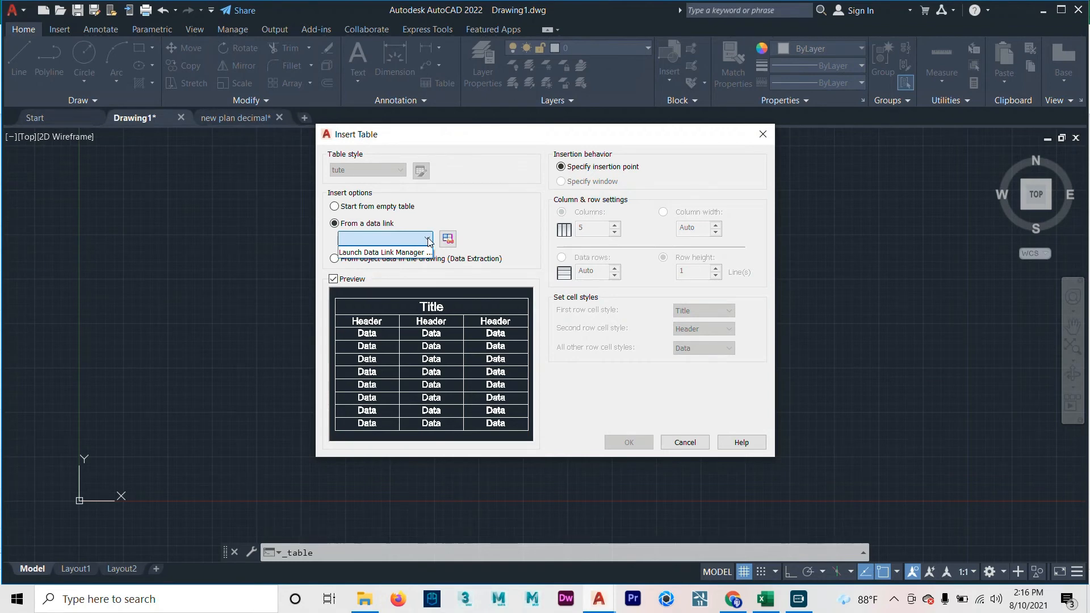
mouse_move(468, 210)
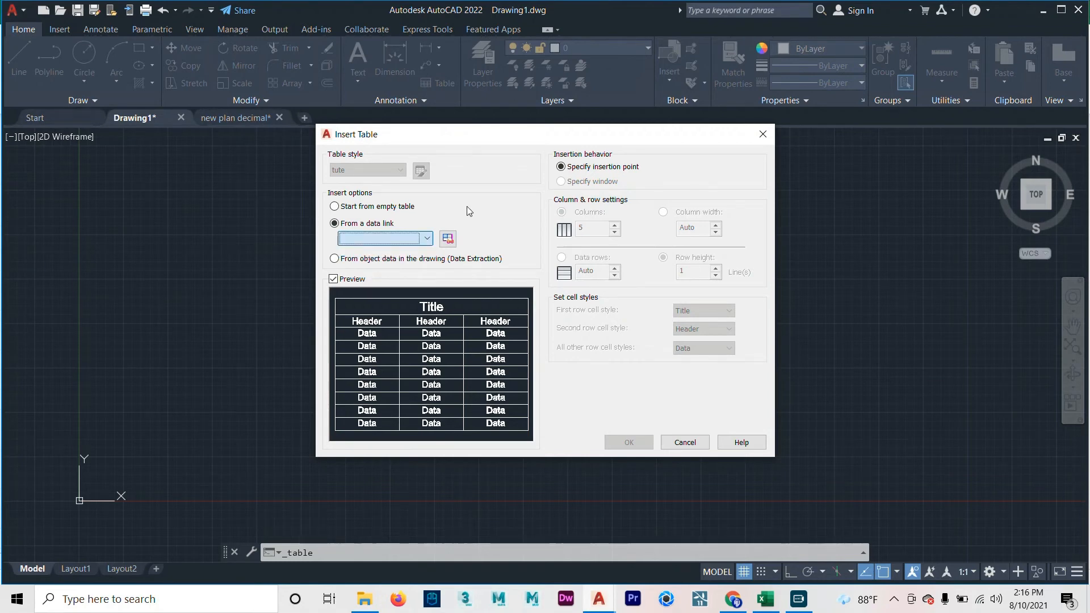
Step: Create a new Excel data link named TUTORIAL in the Data Link Manager
left_click(448, 239)
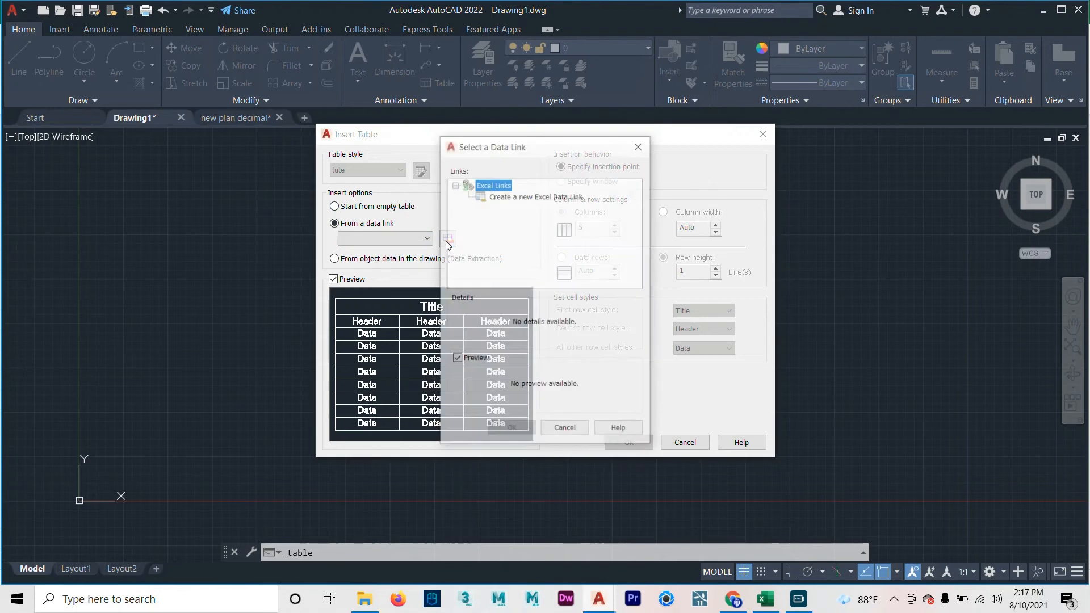
mouse_move(534, 191)
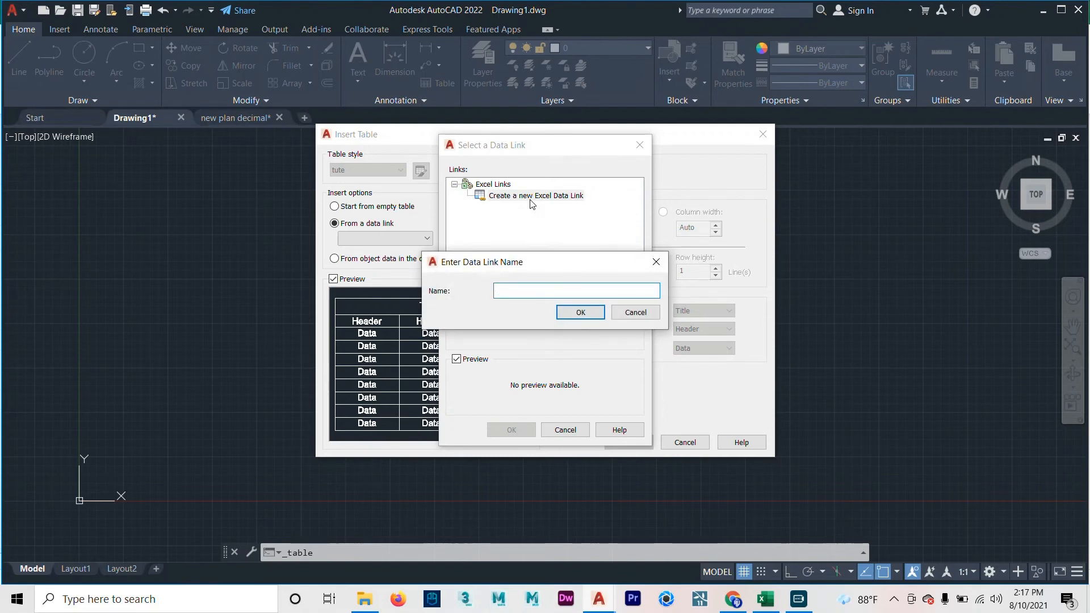
type("TUTORIAL")
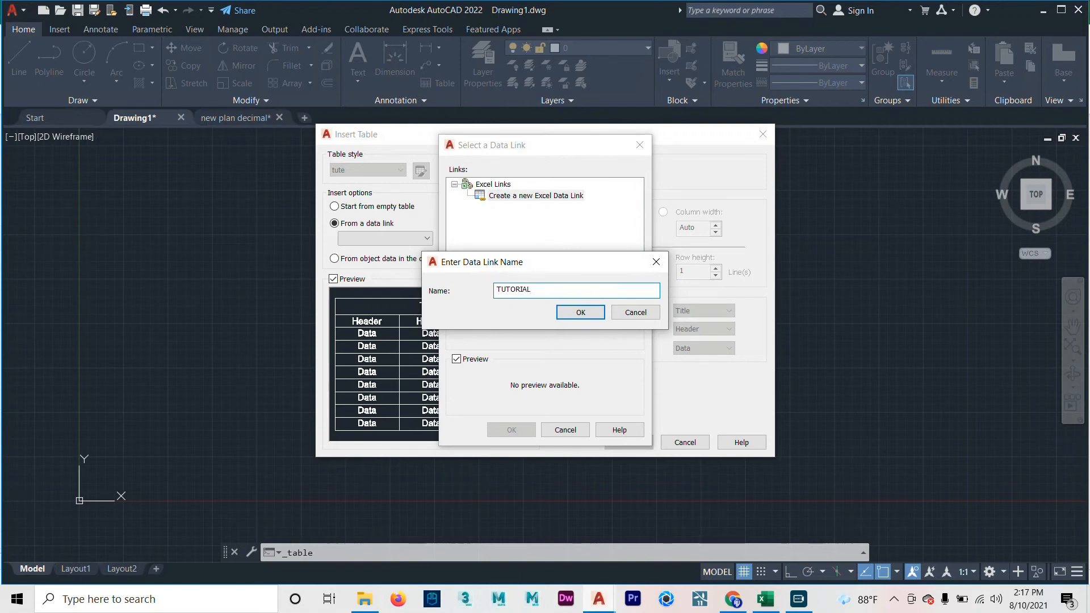
left_click(580, 311)
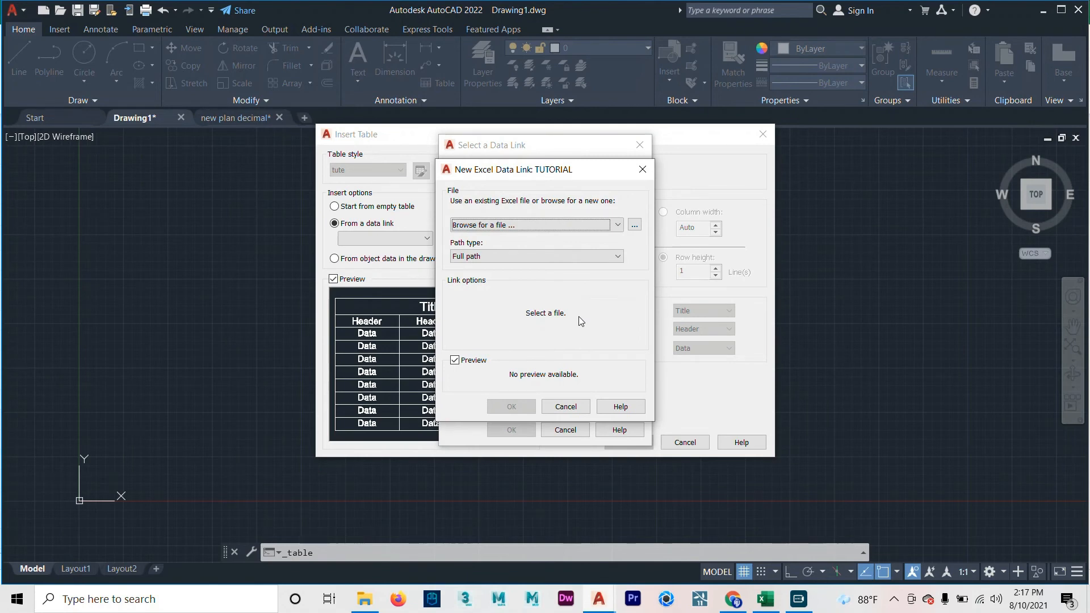
Step: Point the TUTORIAL link at Desktop Book1.xlsx and preview its Sheet1 schedule
left_click(532, 224)
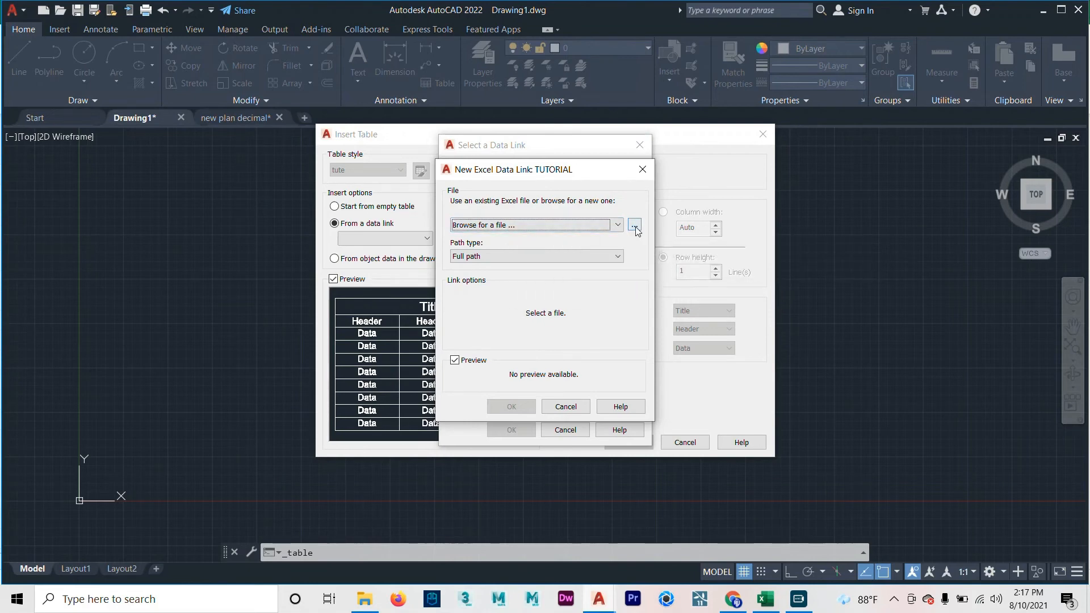
left_click(633, 225)
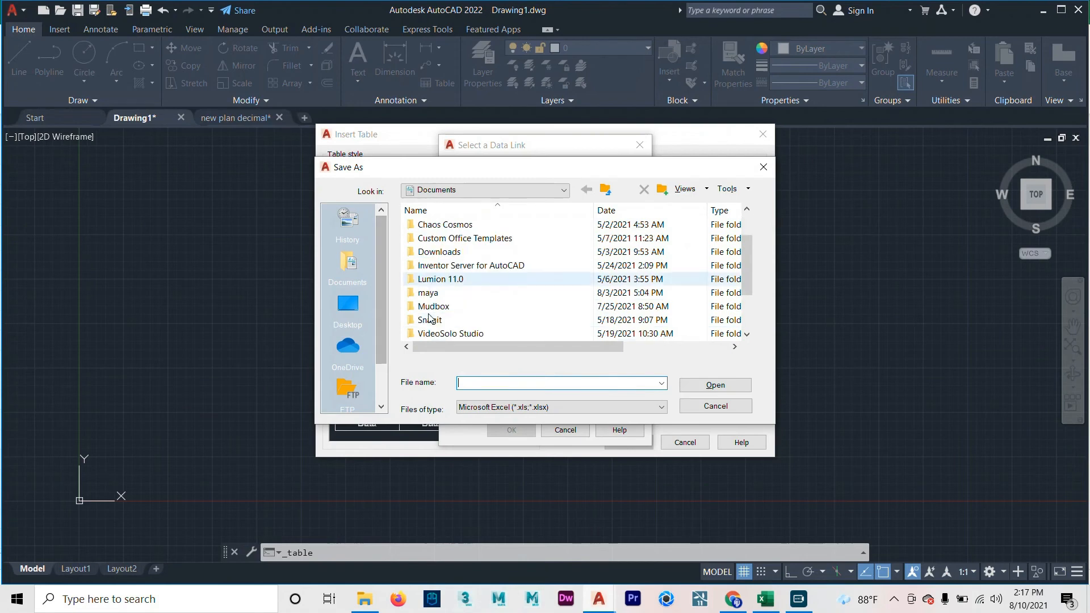
left_click(347, 307)
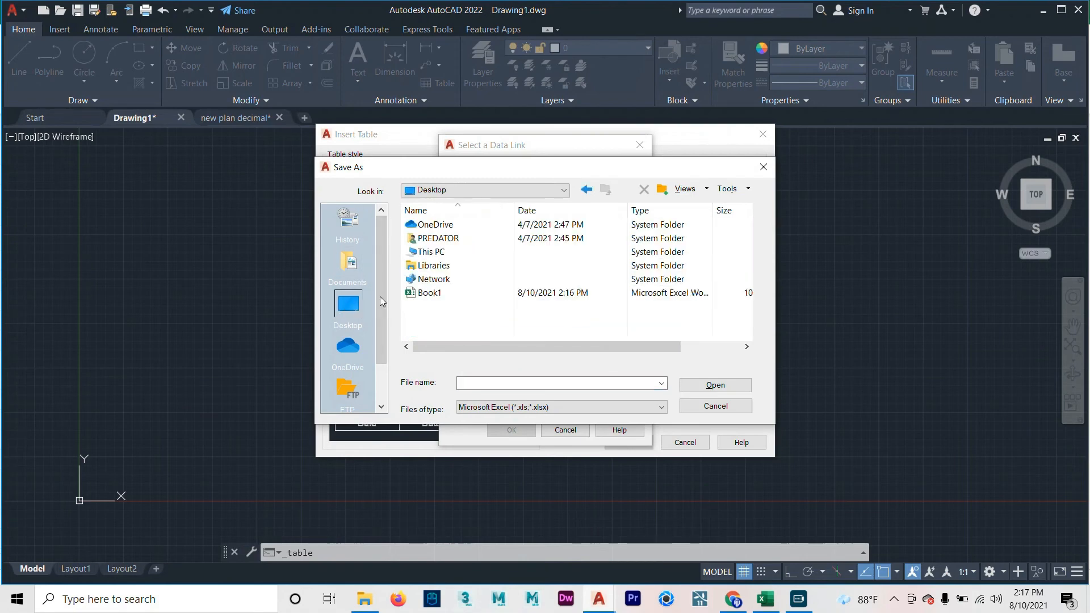
left_click(430, 293)
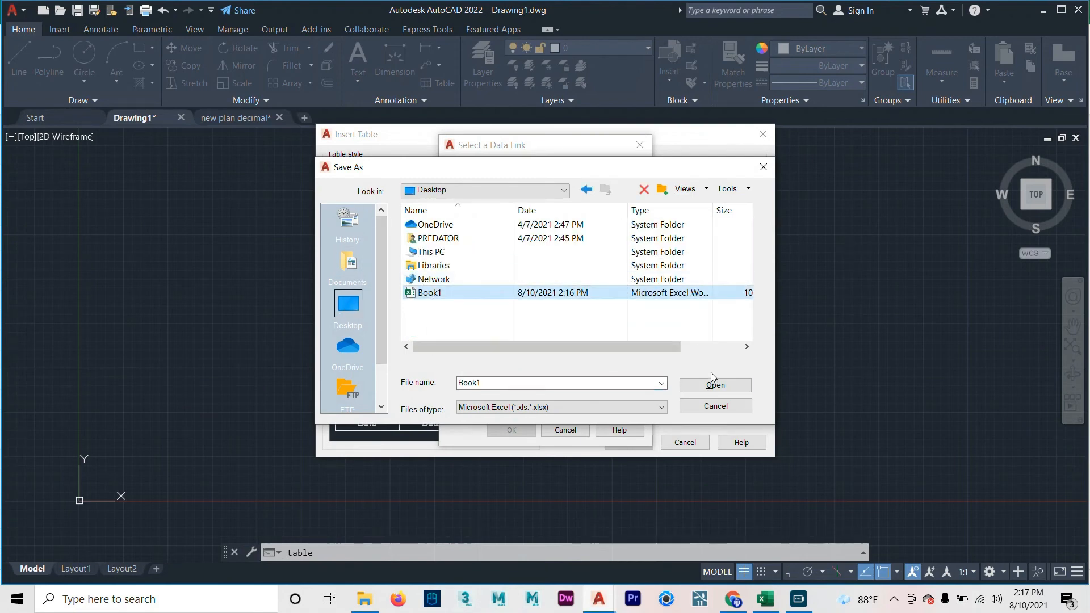
left_click(715, 385)
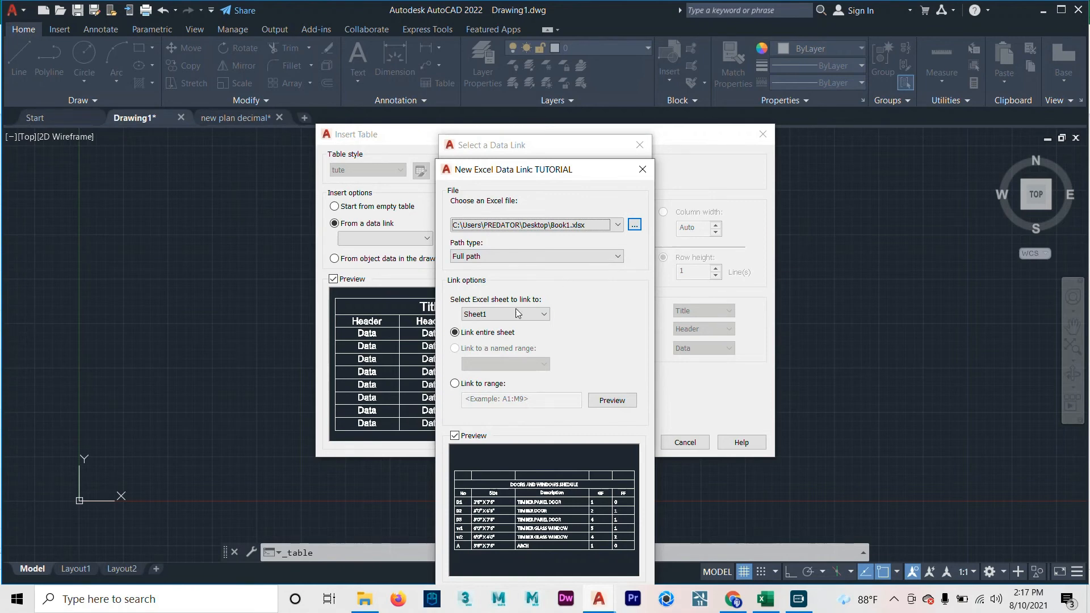
left_click(504, 314)
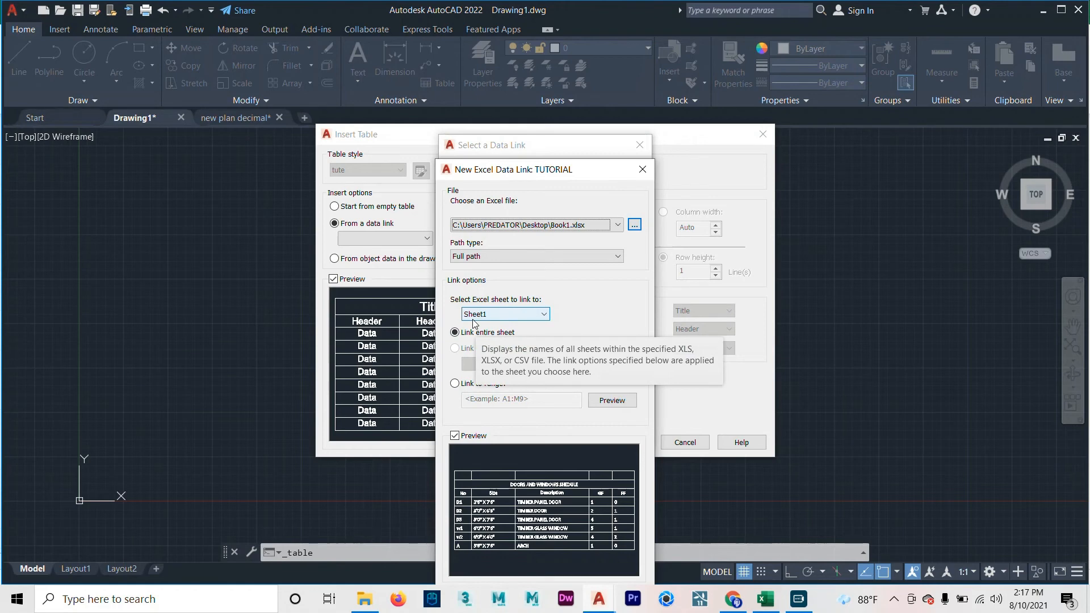
left_click(763, 599)
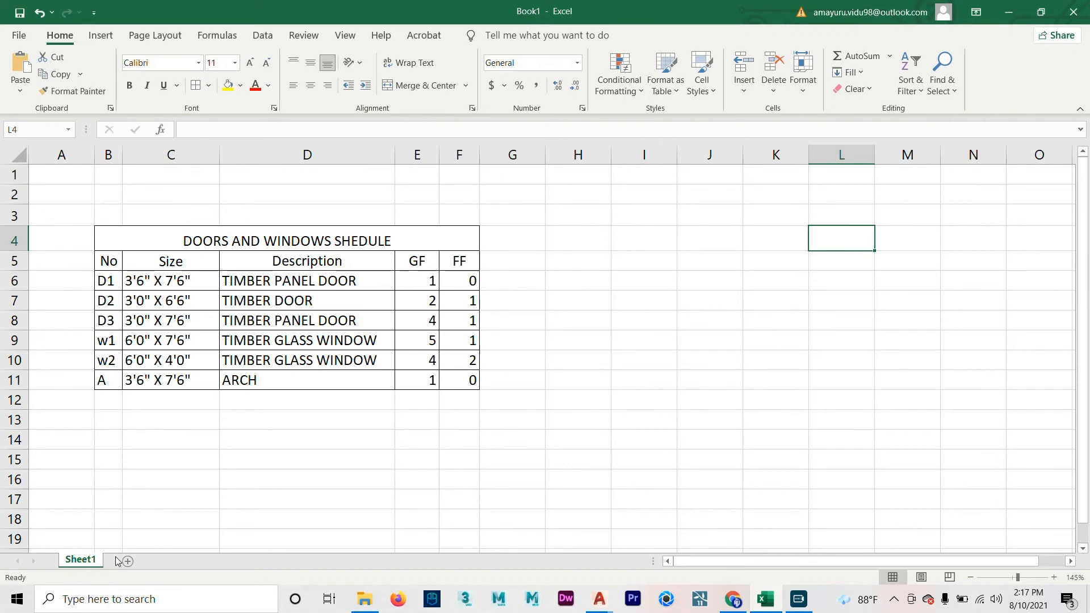
Step: Add a blank Sheet2 tab to the Book1 workbook
left_click(121, 561)
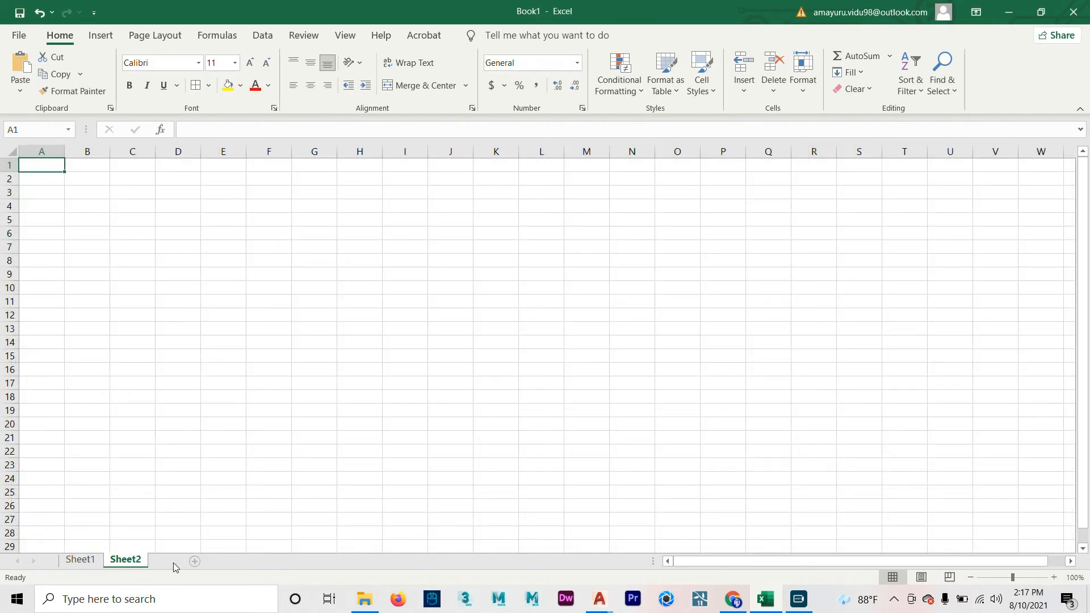
left_click(194, 560)
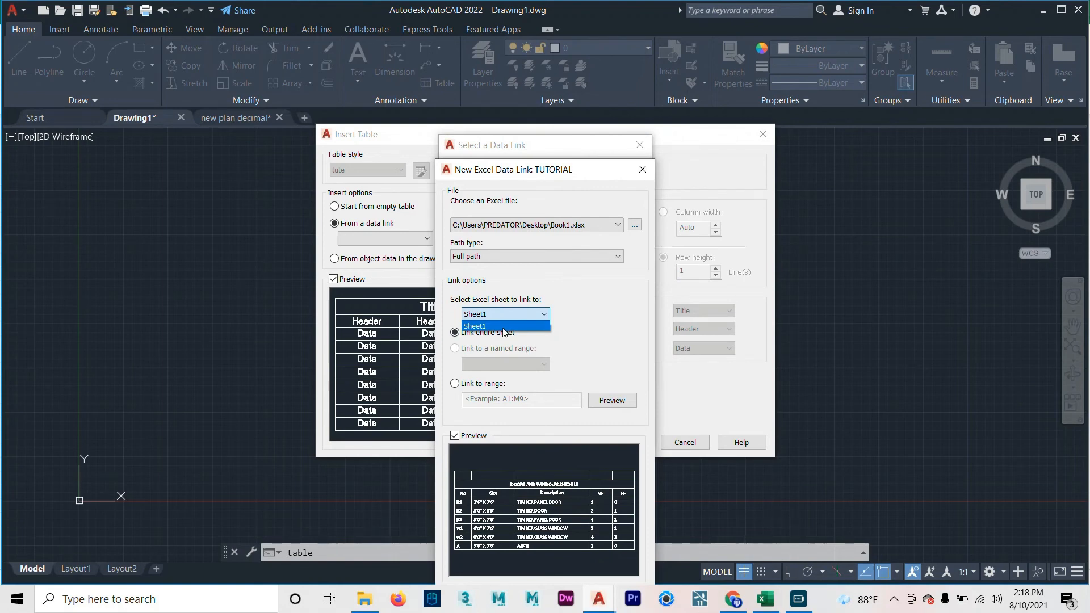
Step: Try range linking, then set TUTORIAL back to linking the entire Sheet1
left_click(474, 325)
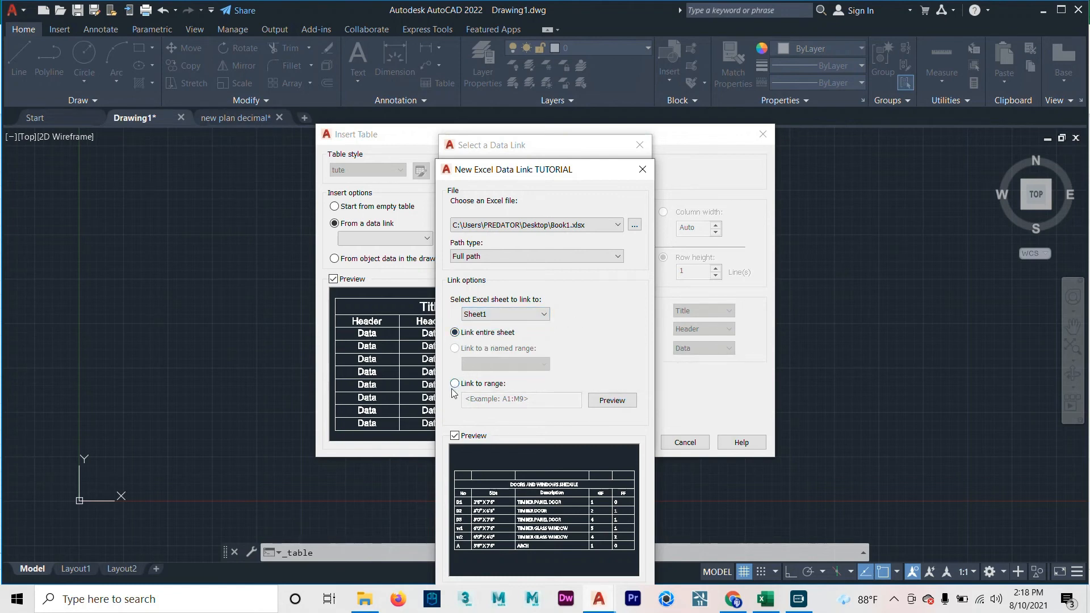
left_click(454, 383)
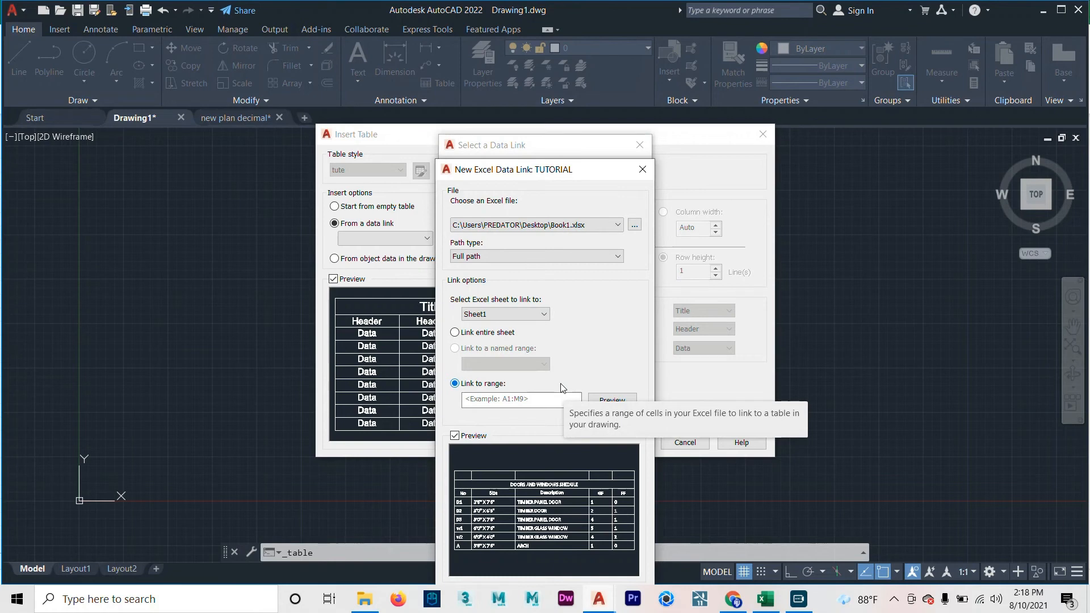
mouse_move(588, 415)
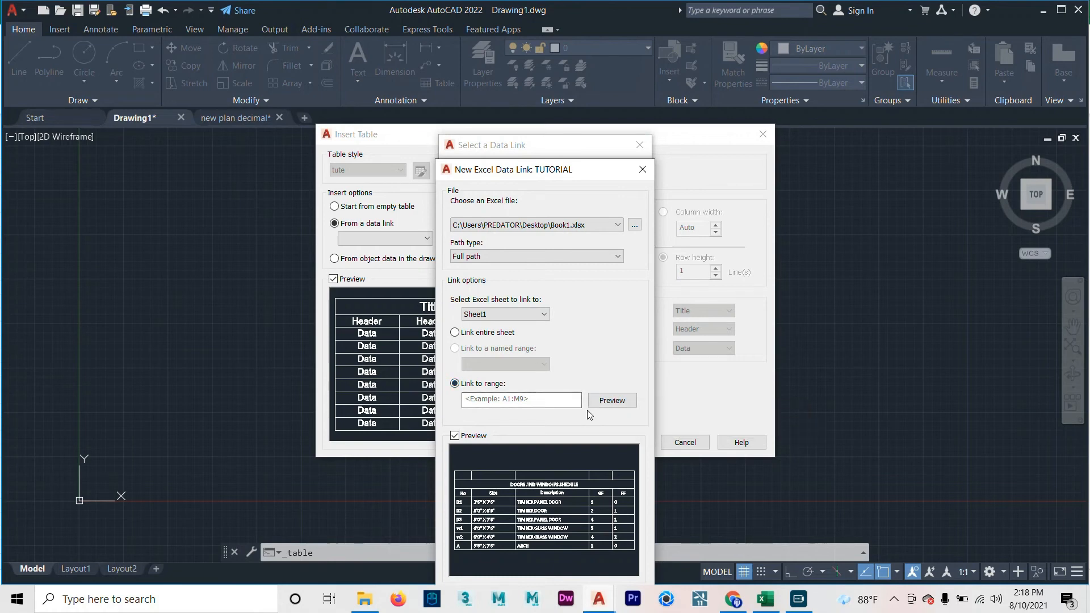
left_click(521, 400)
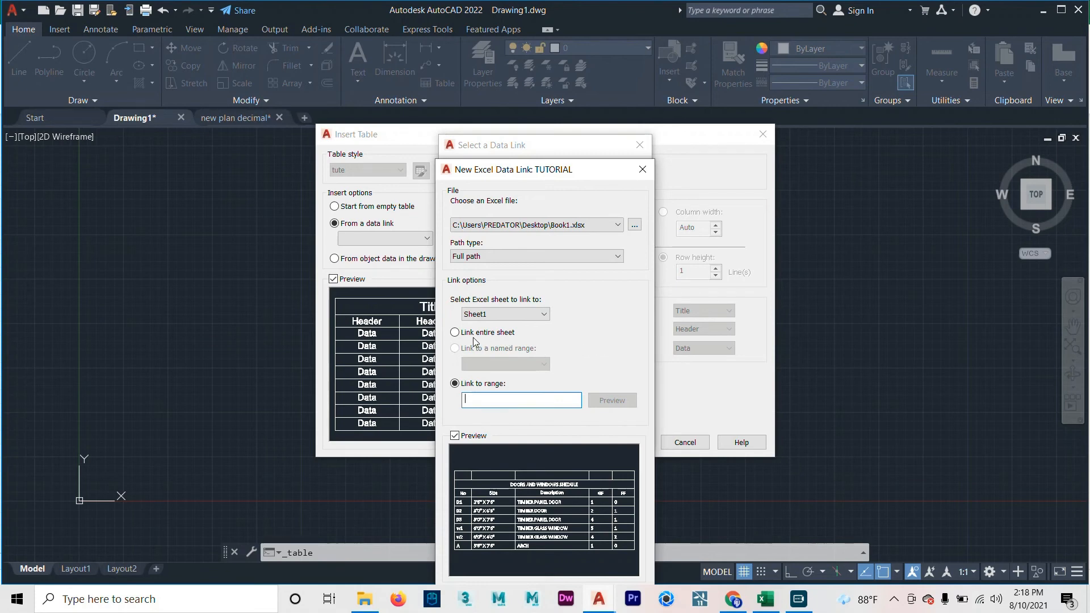
mouse_move(455, 332)
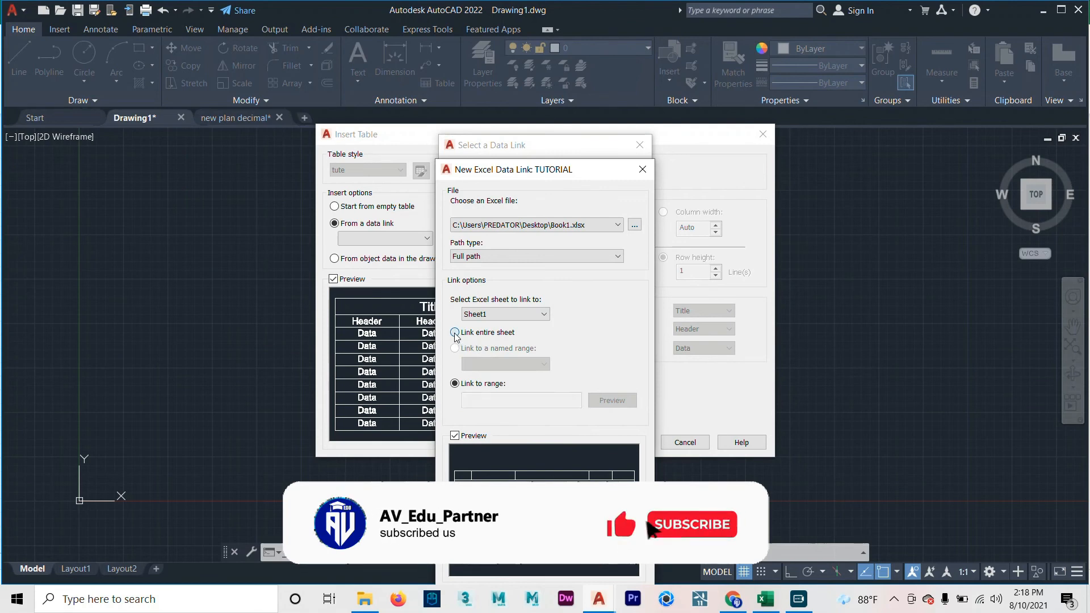
left_click(455, 332)
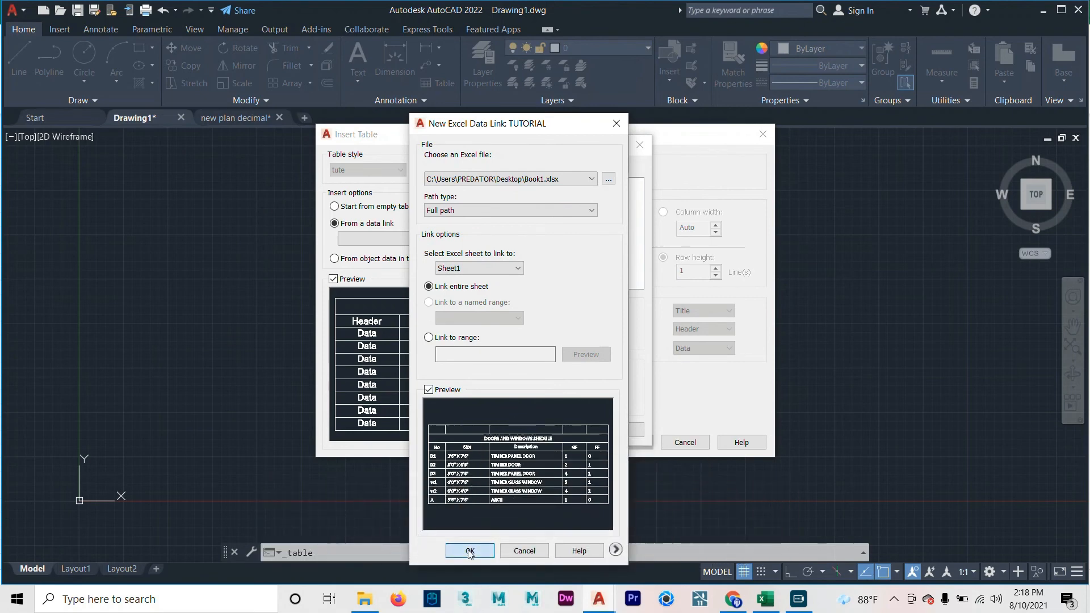
Step: Confirm the TUTORIAL link and place the linked schedule table in Drawing1
left_click(469, 551)
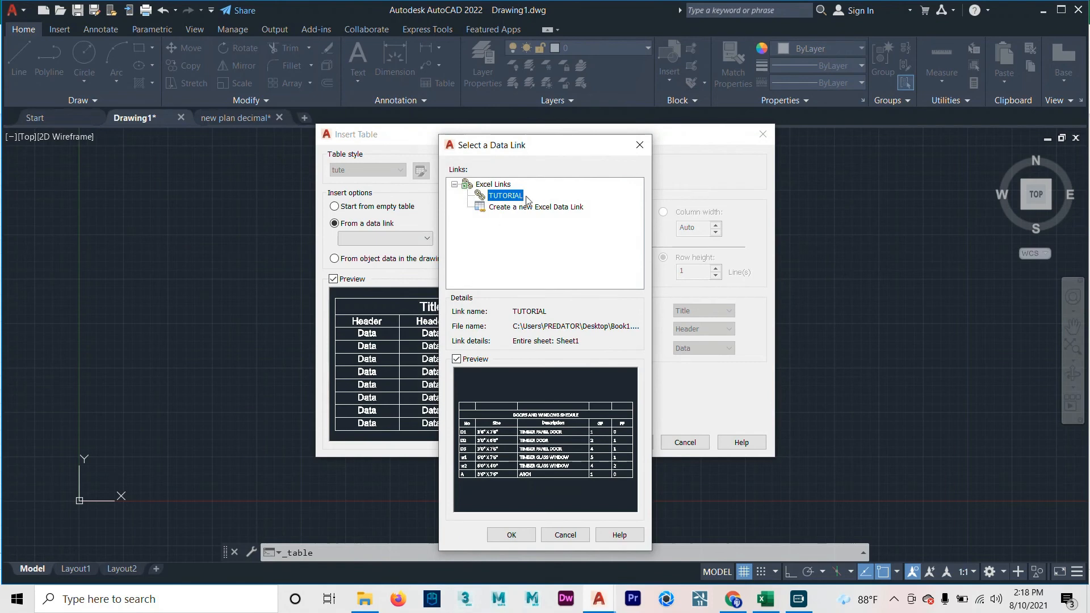
mouse_move(496, 228)
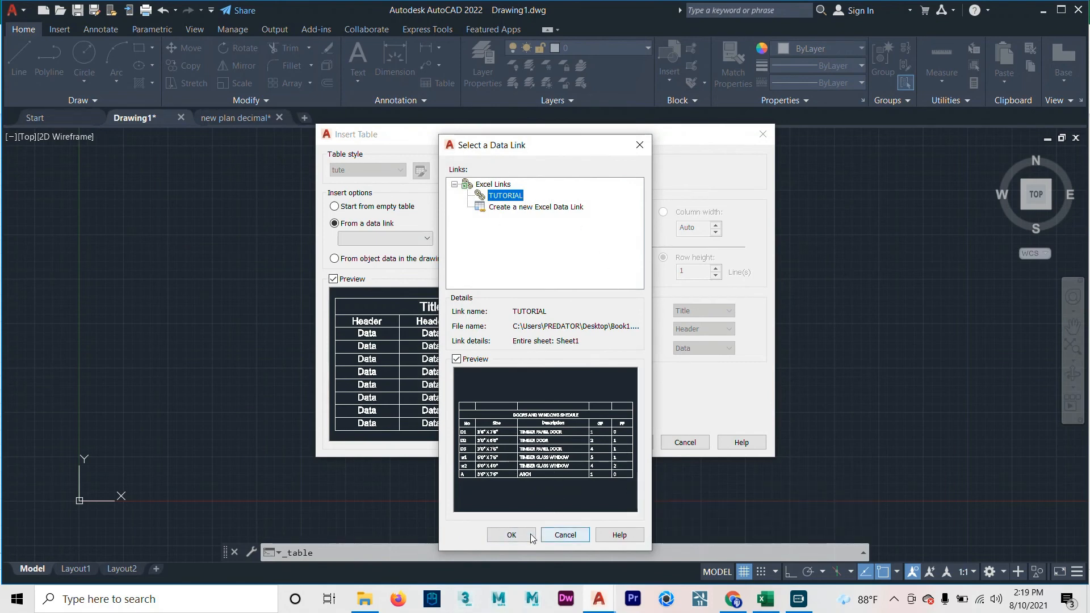
left_click(511, 535)
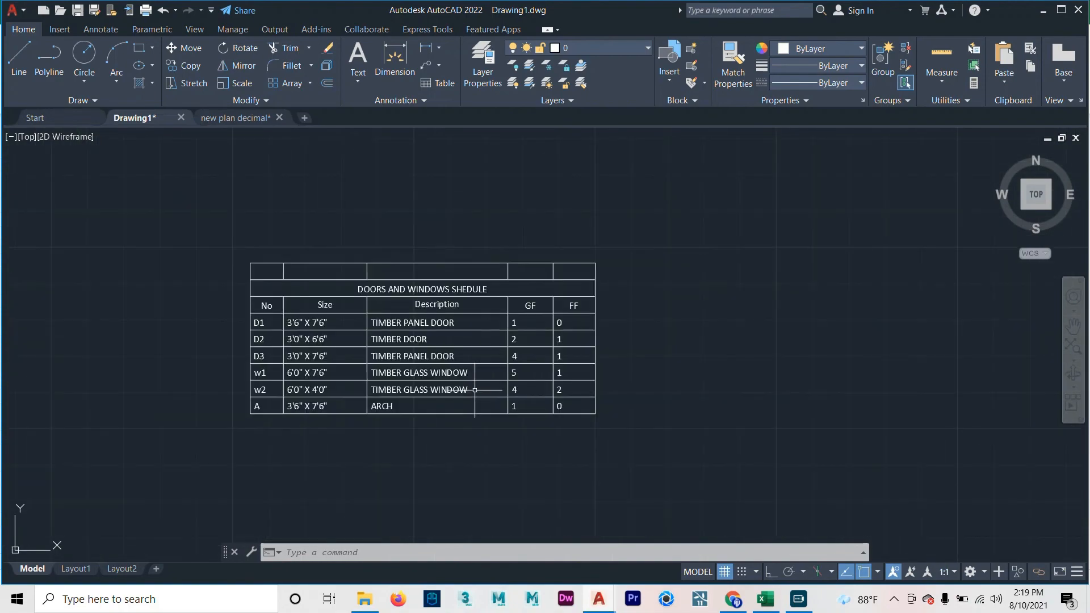
left_click(331, 233)
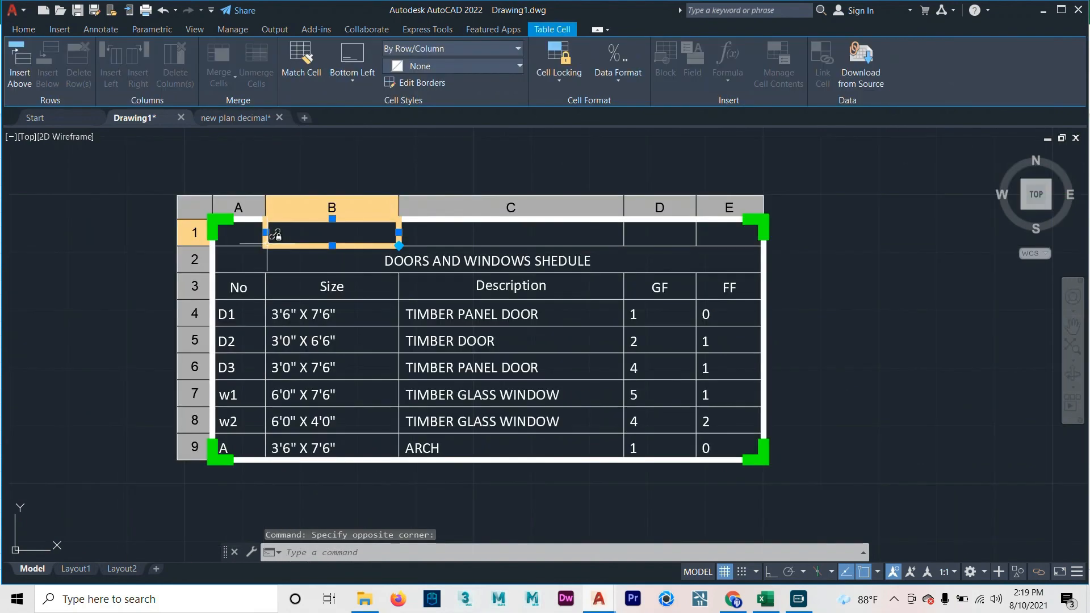
left_click(511, 233)
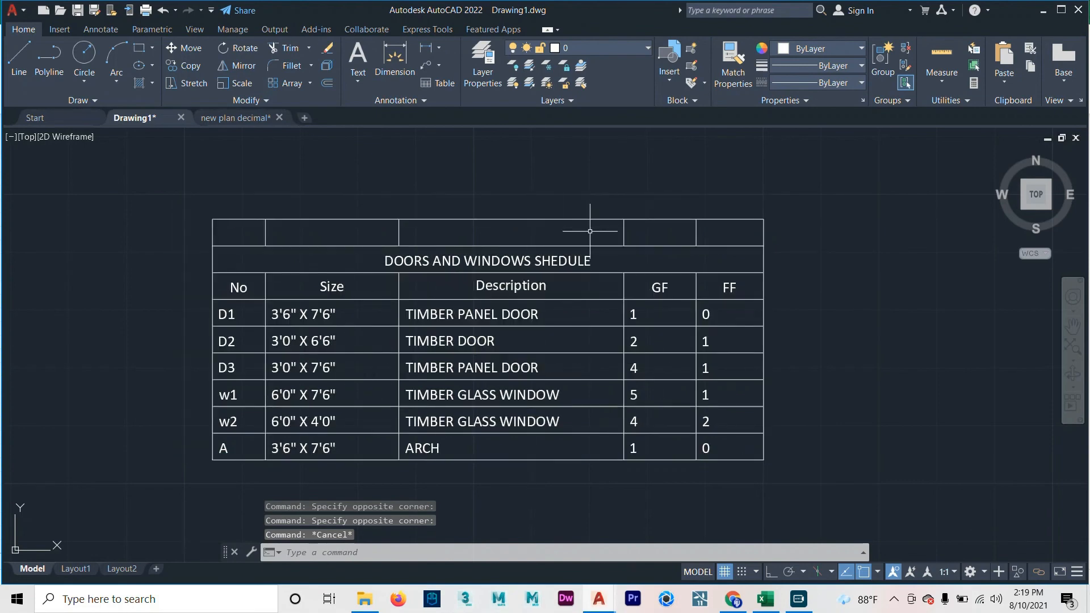
mouse_move(768, 516)
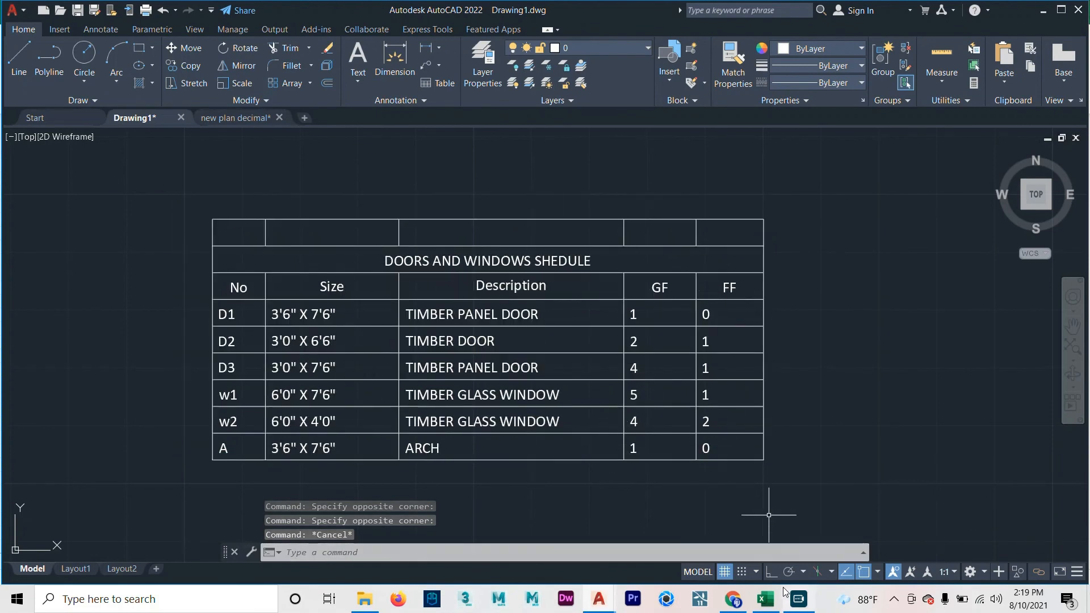
Step: Edit the spreadsheet: D1 to TIMBER with GF 5, arch row to AV EDU PARTNER
left_click(762, 598)
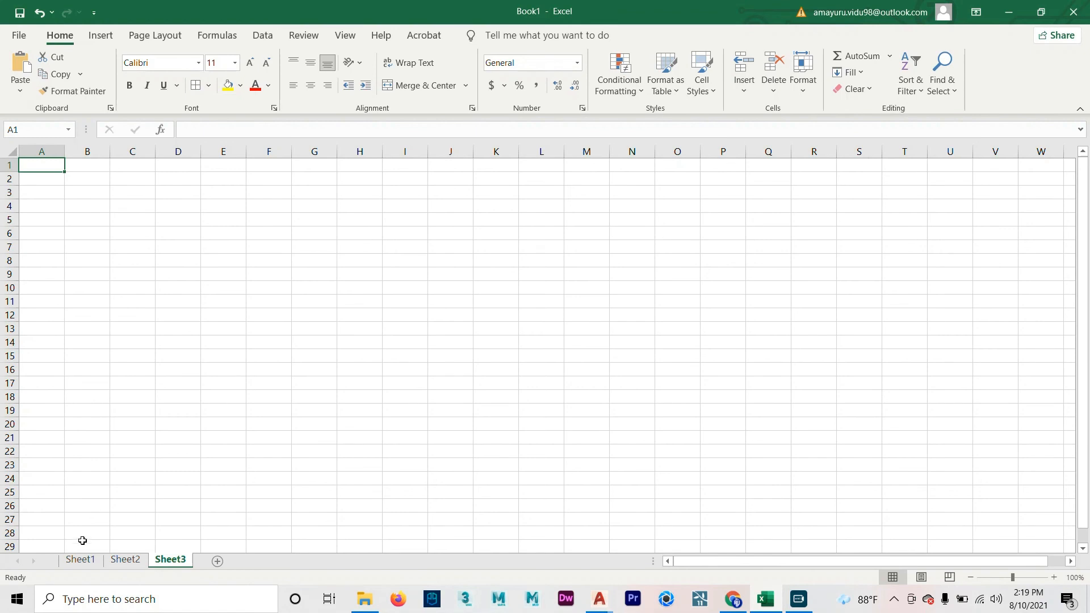
right_click(170, 558)
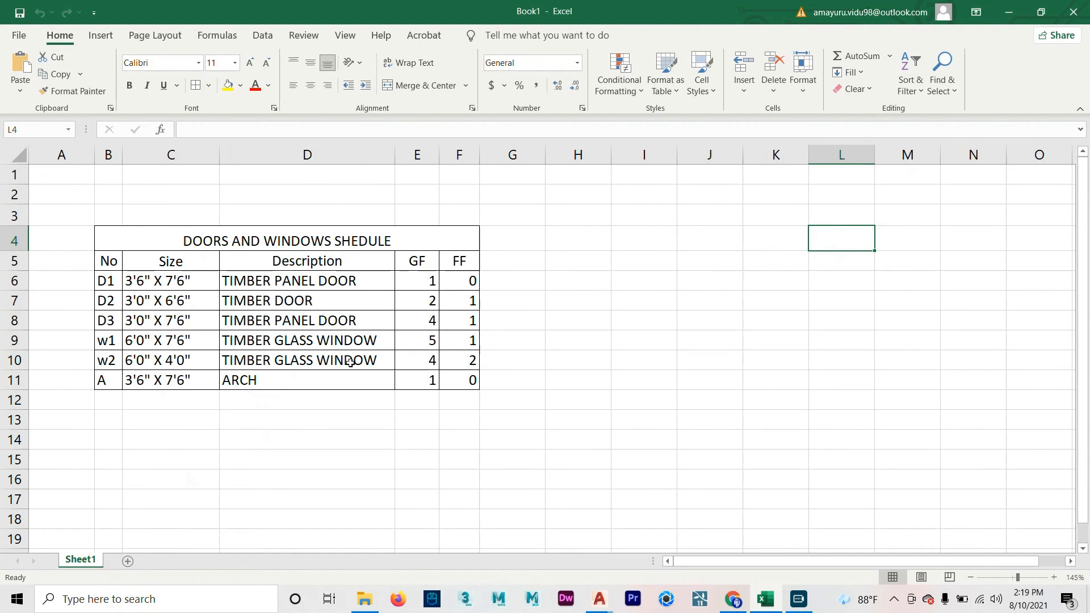
mouse_move(340, 278)
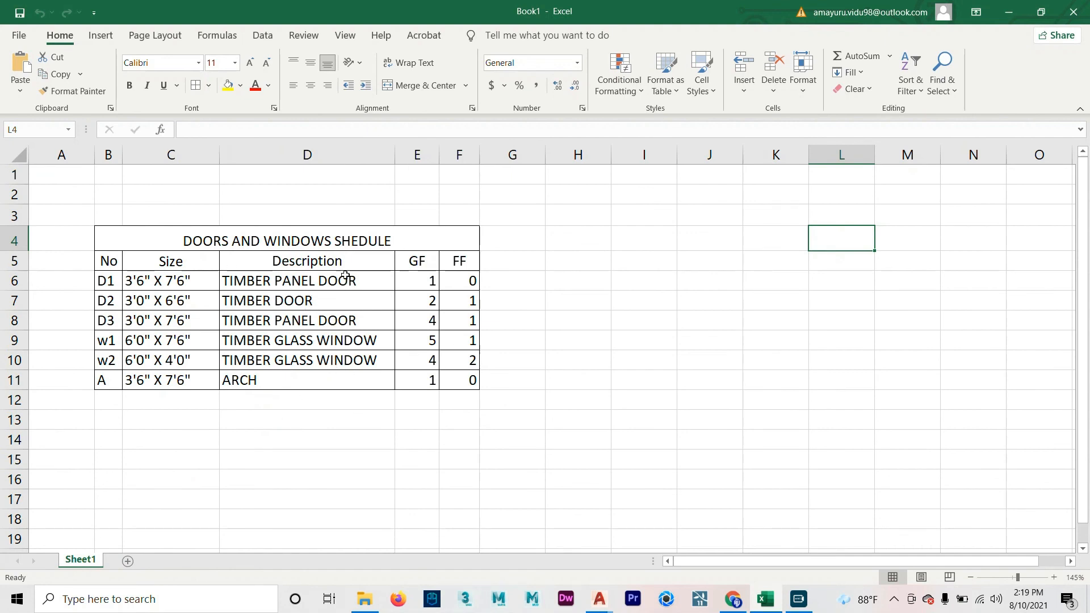
double_click(307, 280)
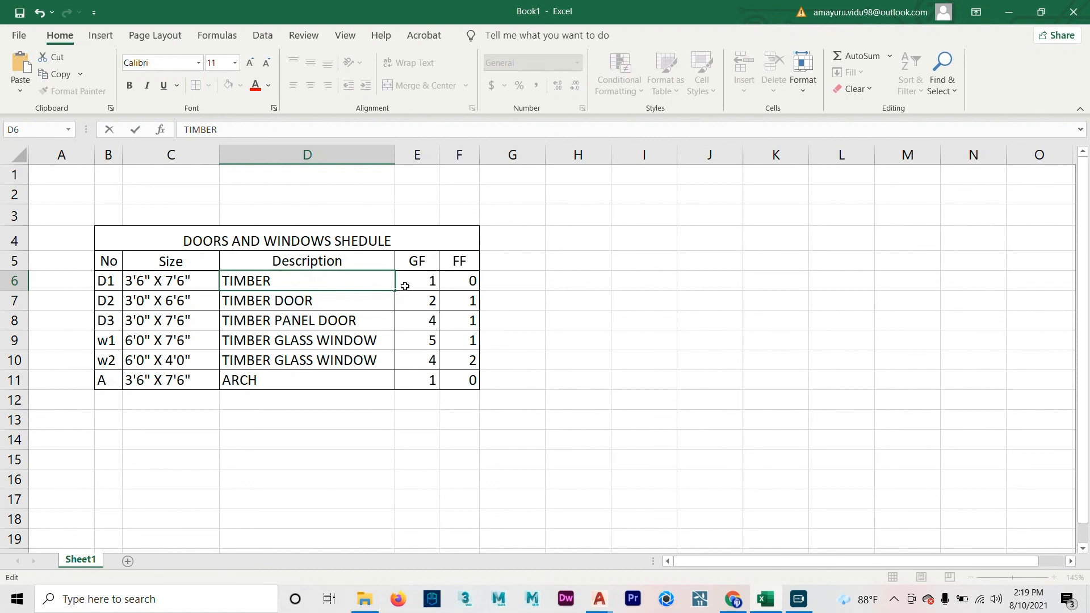
left_click(416, 280)
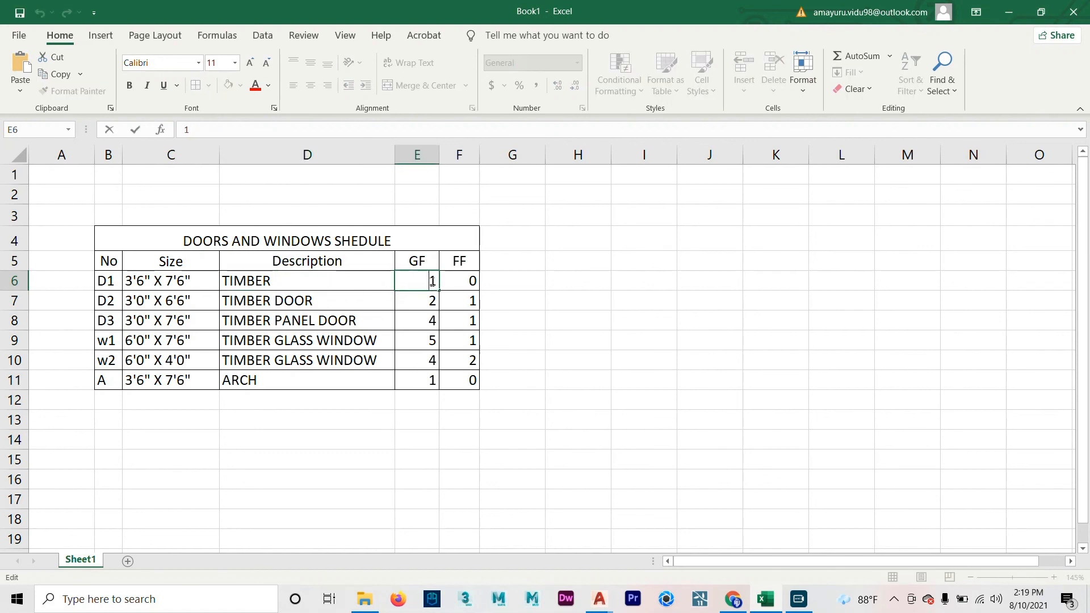
type("5")
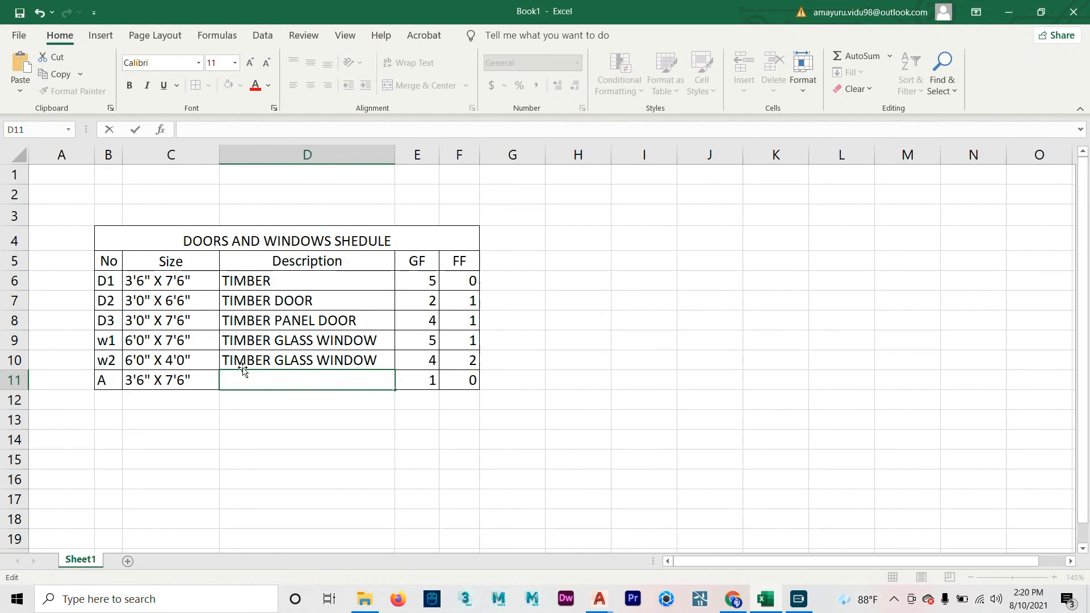
type("AV EDU PARTNE")
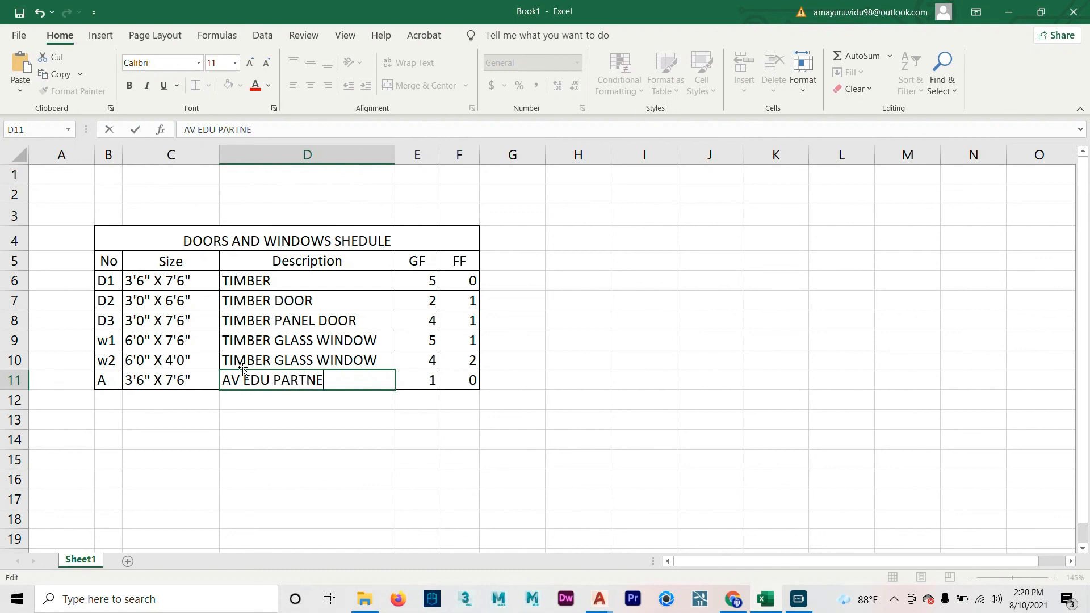
type("R")
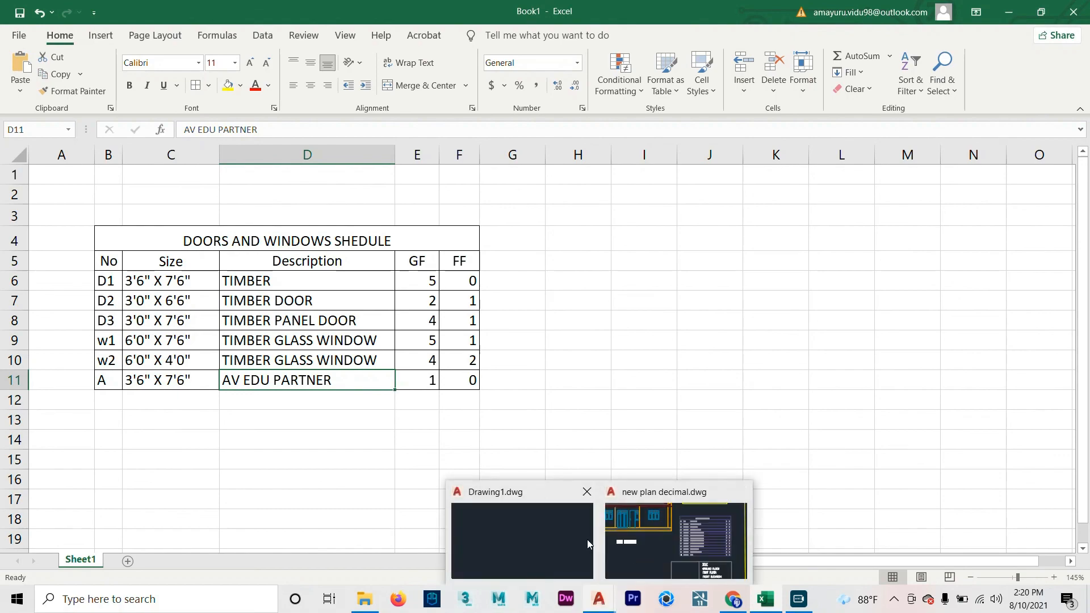
Step: Update Drawing1's table from the changed TUTORIAL link and select it
left_click(521, 540)
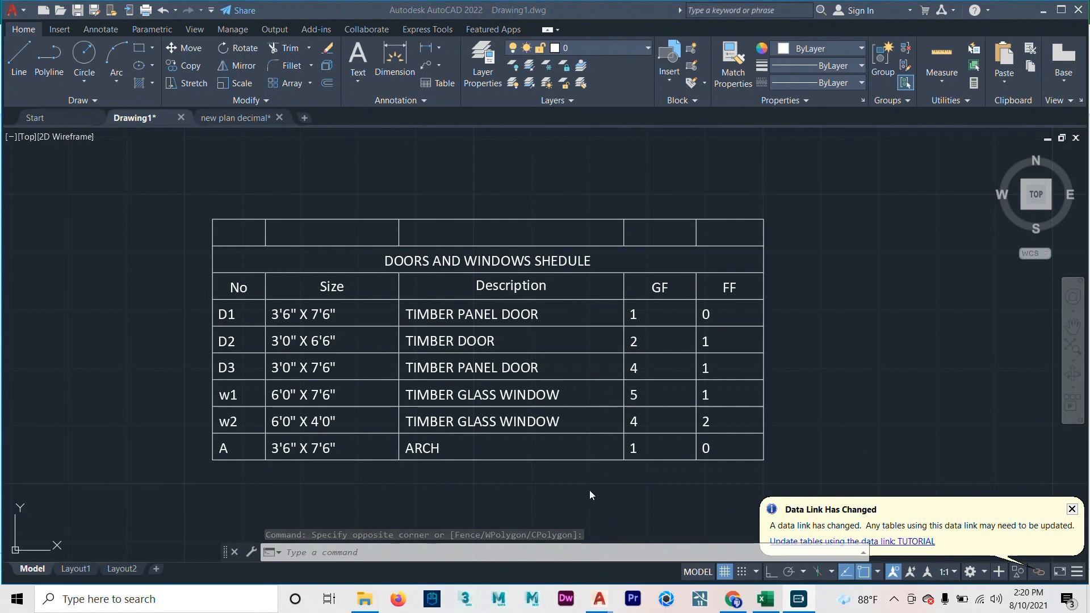
mouse_move(898, 556)
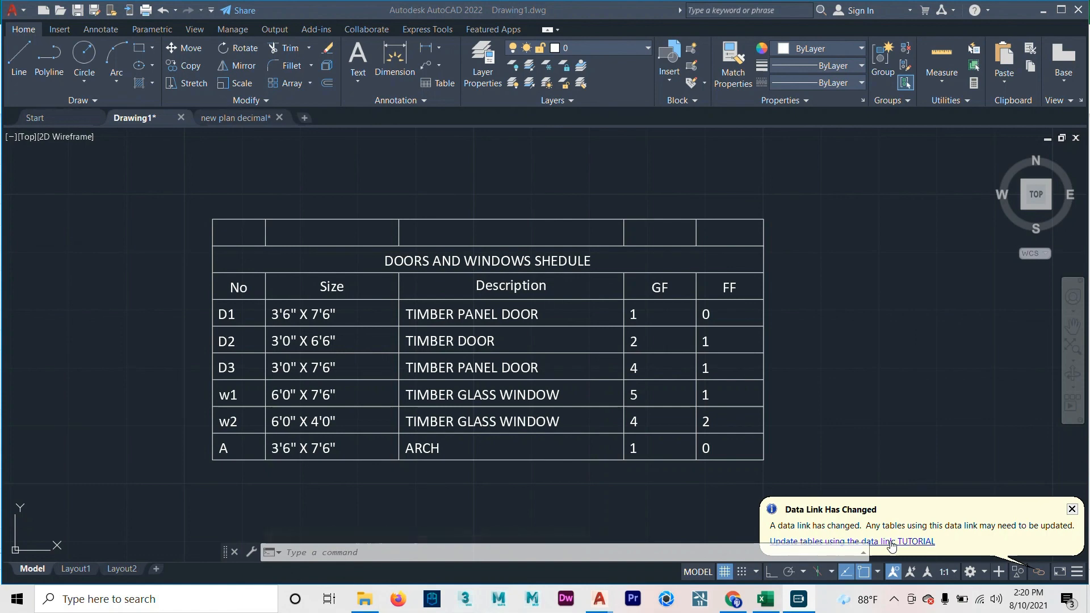
left_click(903, 541)
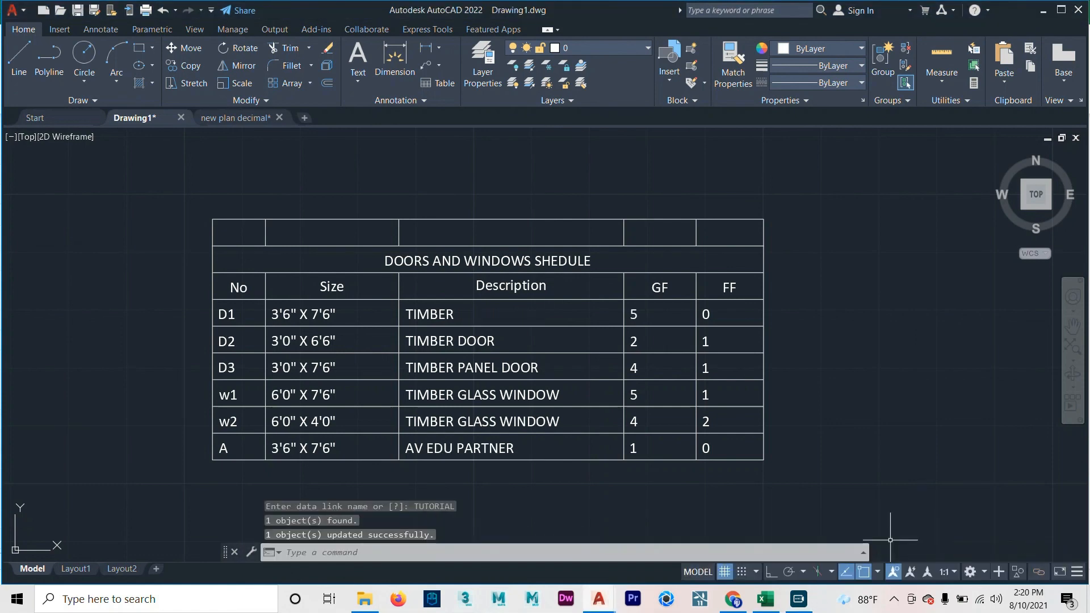
left_click(486, 261)
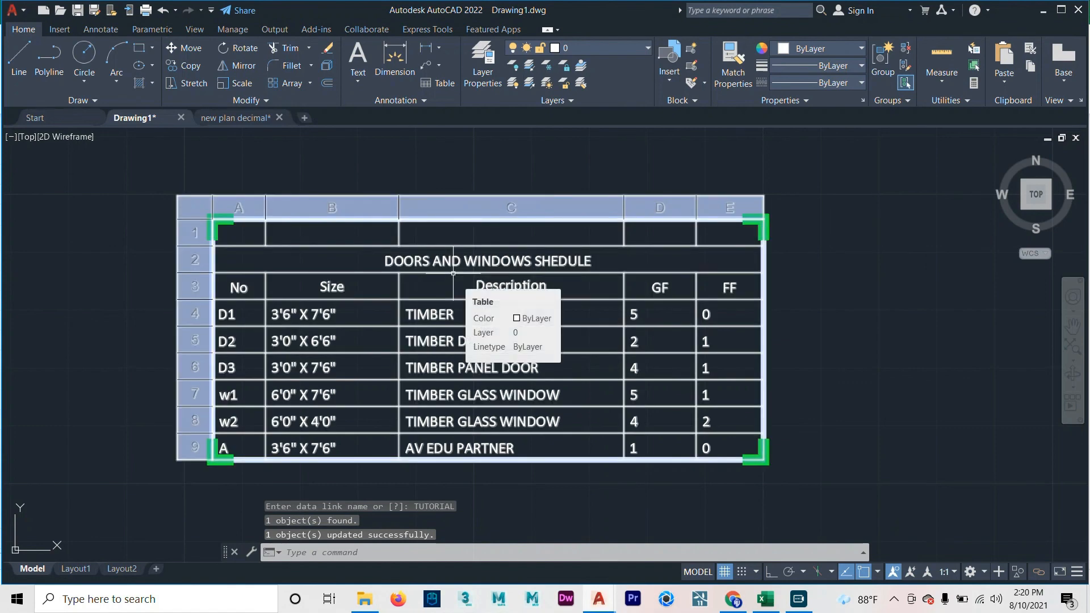